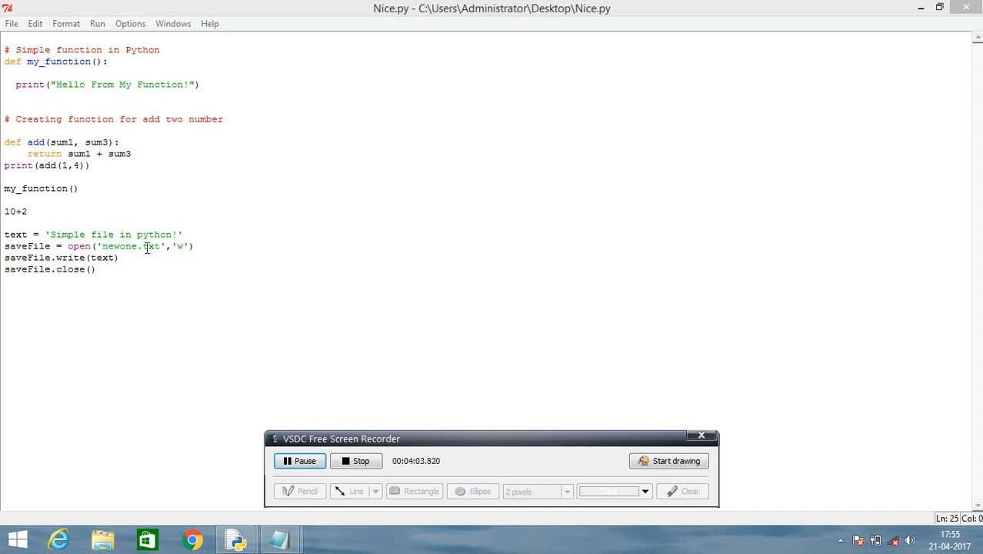
- Change the open() target to newone.xls, then save and run the script
{"action": "left_click", "coordinate": [143, 247]}
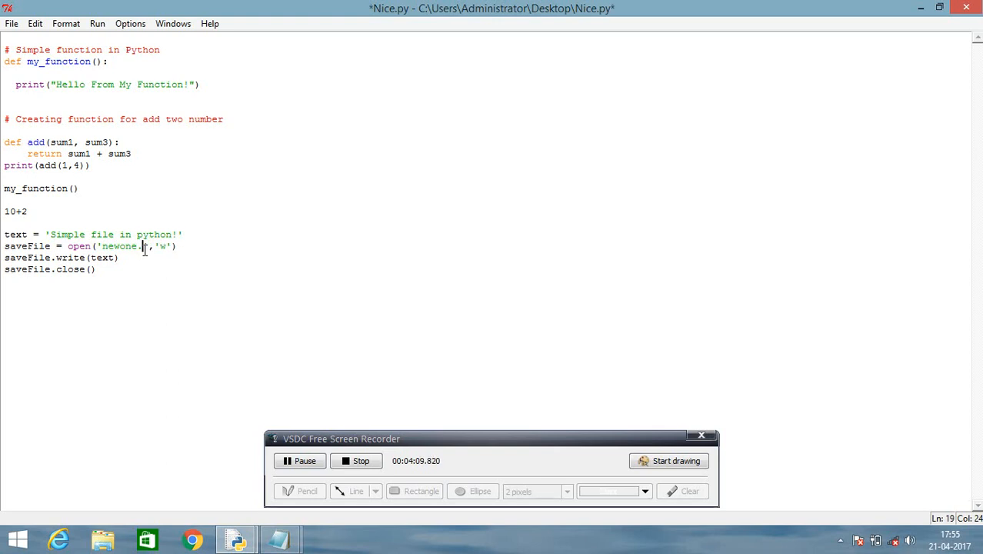
{"action": "type", "text": "ext"}
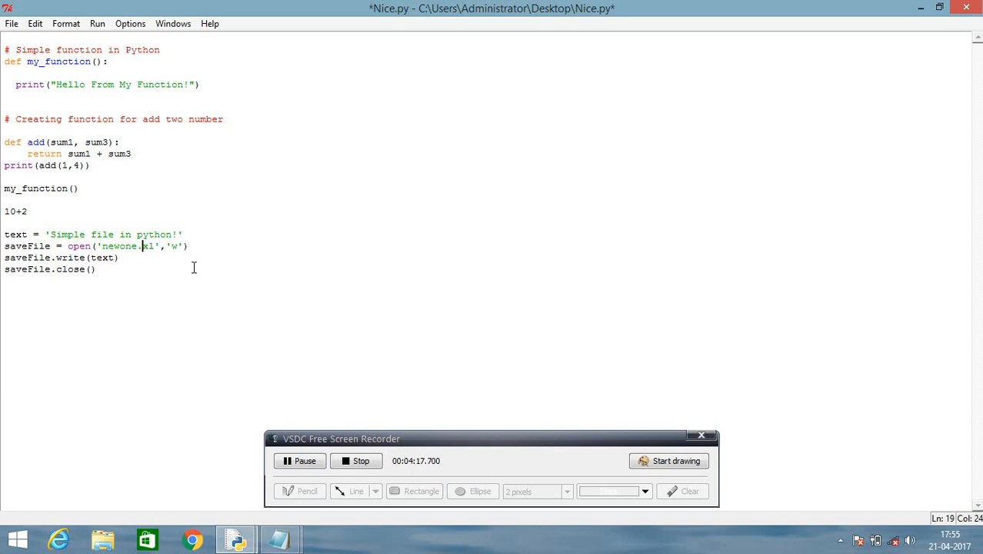
{"action": "type", "text": "el"}
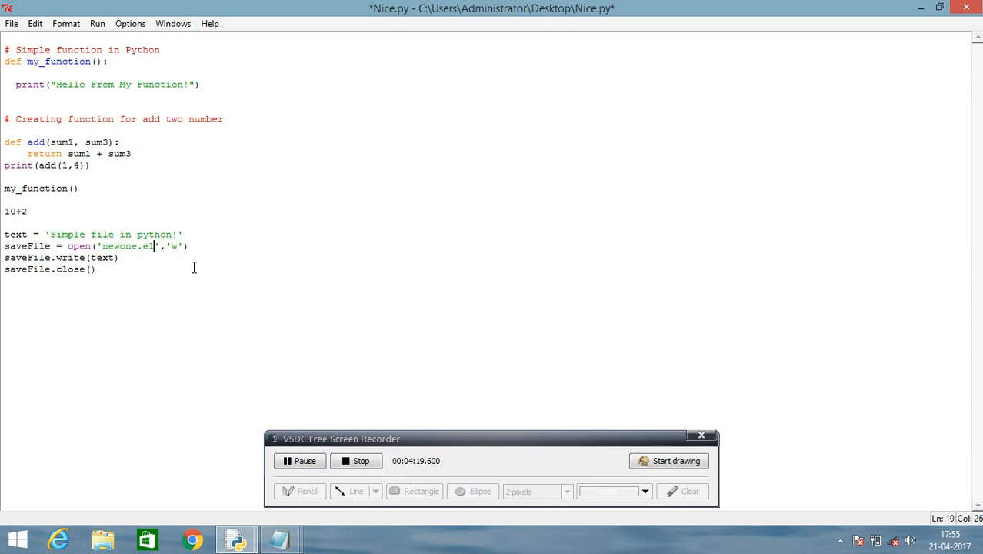
{"action": "type", "text": "s"}
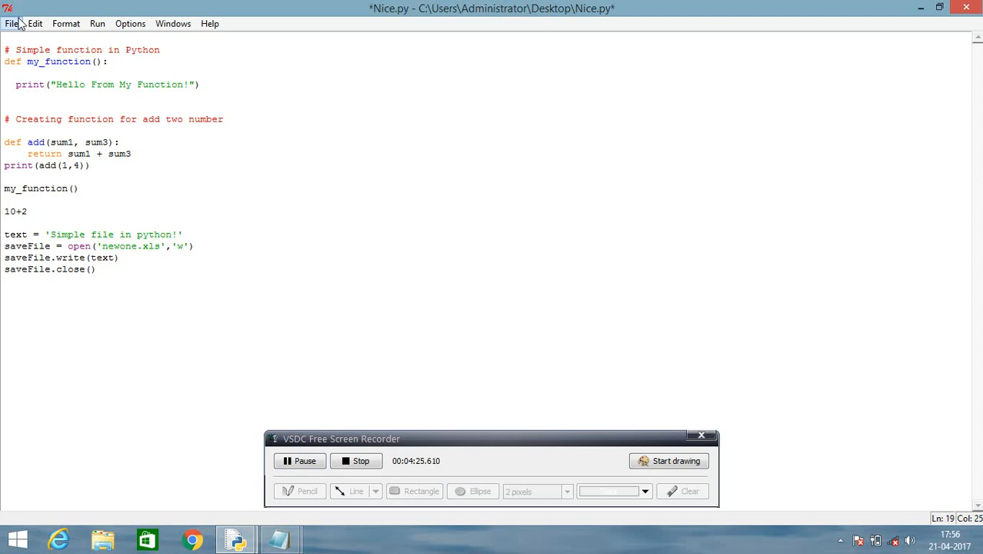
{"action": "left_click", "coordinate": [12, 23]}
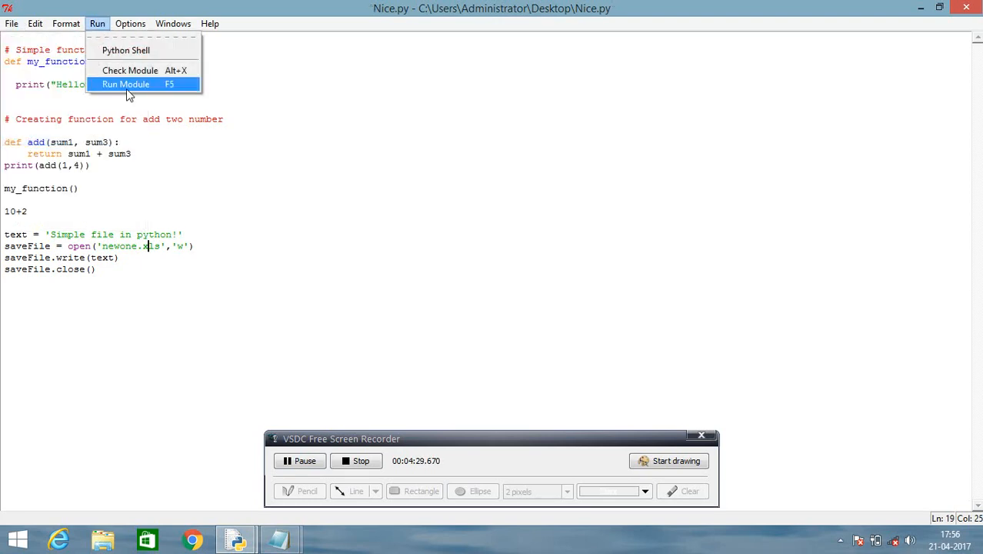
{"action": "left_click", "coordinate": [125, 83]}
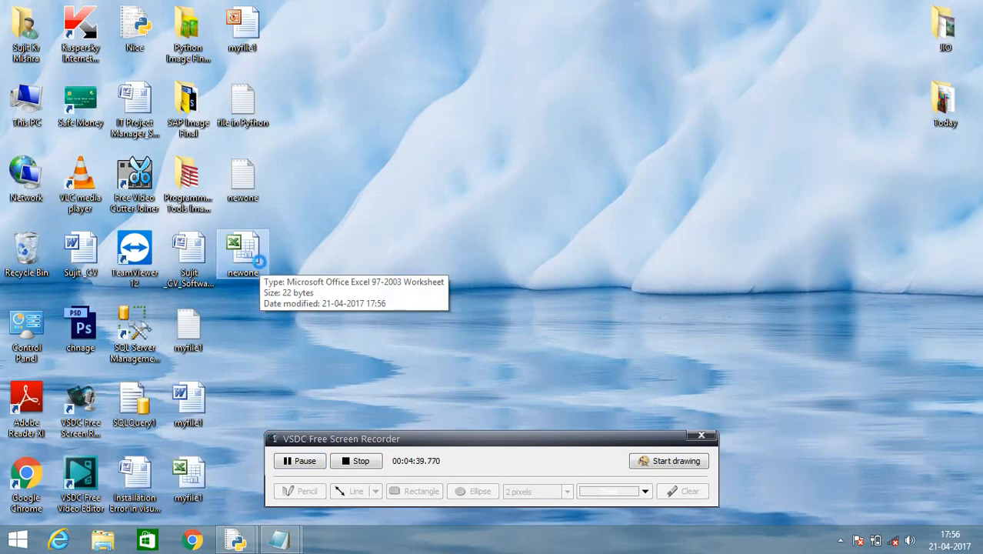
- Open newone.xls from the desktop, accepting Excel's format warning, showing 'Simple file in python!'
{"action": "double_click", "coordinate": [243, 247]}
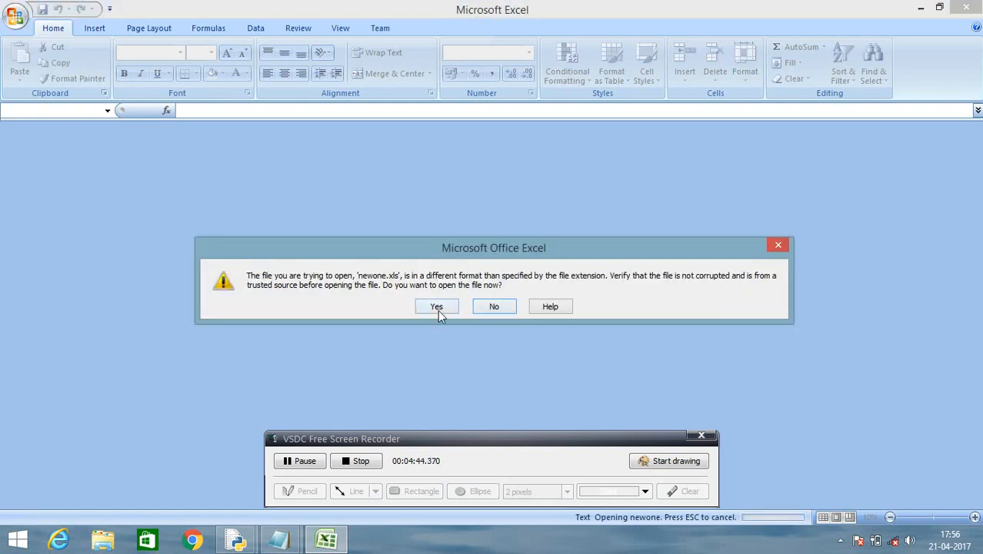
{"action": "left_click", "coordinate": [436, 306]}
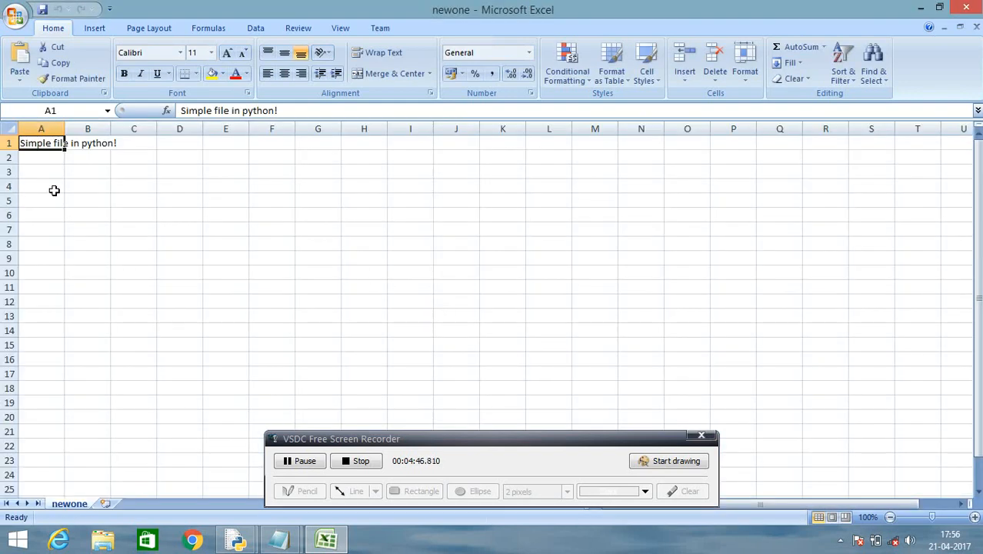
{"action": "mouse_move", "coordinate": [101, 160]}
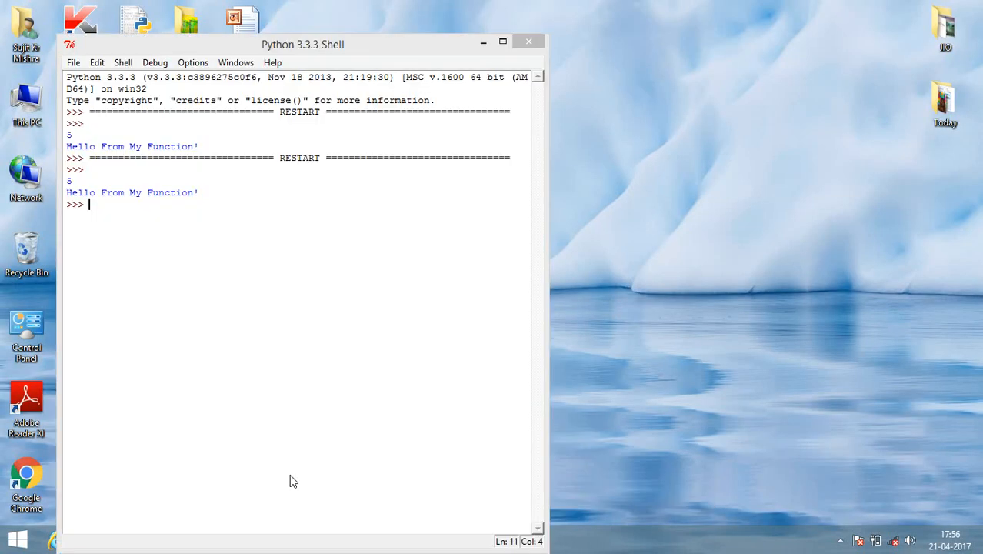
- Review the shell output (5 and 'Hello From My Function!') and return to Nice.py
{"action": "left_click", "coordinate": [483, 42]}
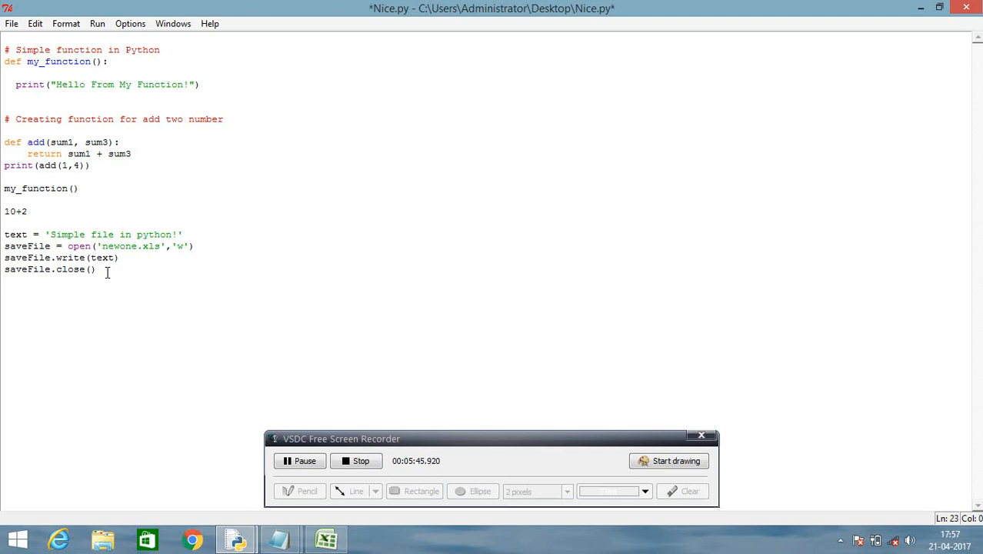
- Define append = '\n hello how are you \n Fine OK!' below saveFile.close()
{"action": "type", "text": "ap"}
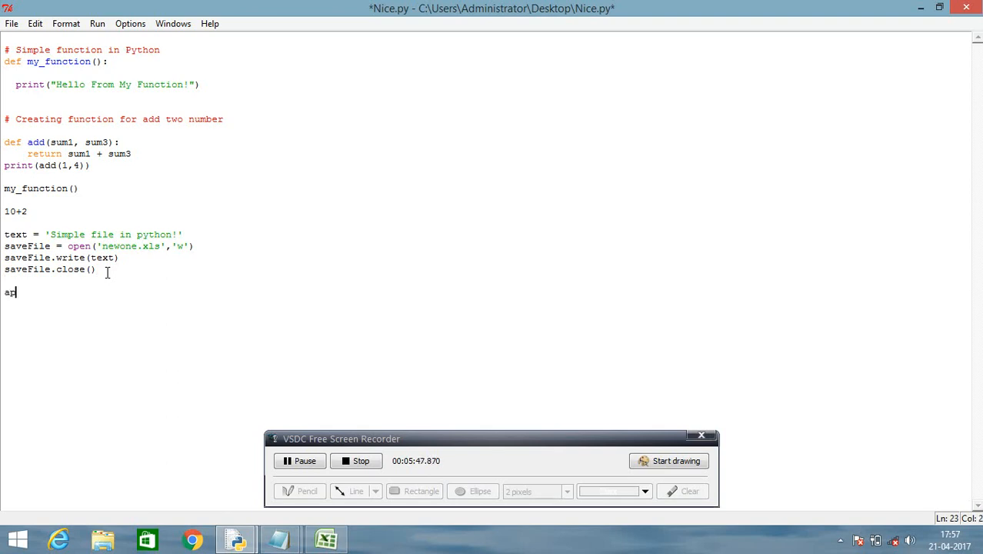
{"action": "type", "text": "pend"}
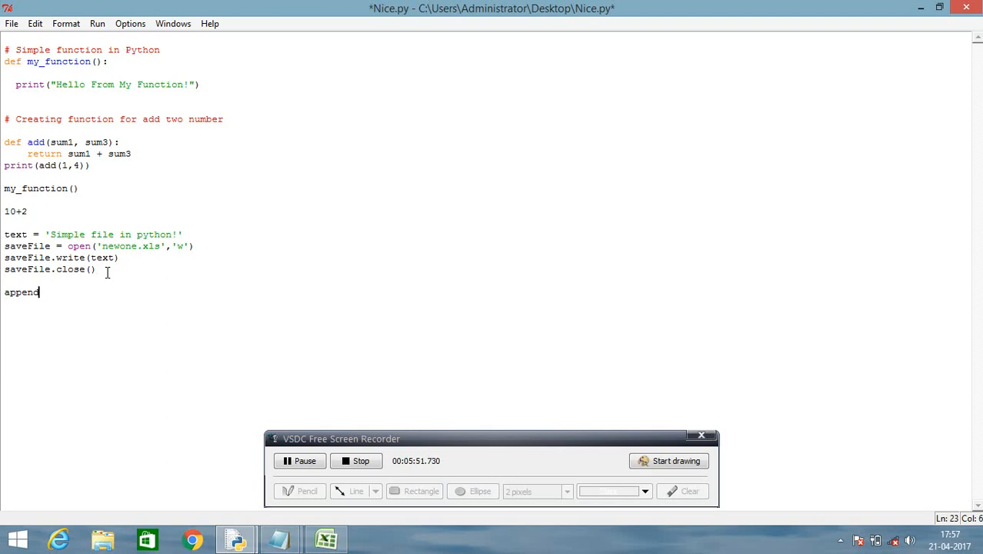
{"action": "type", "text": "="}
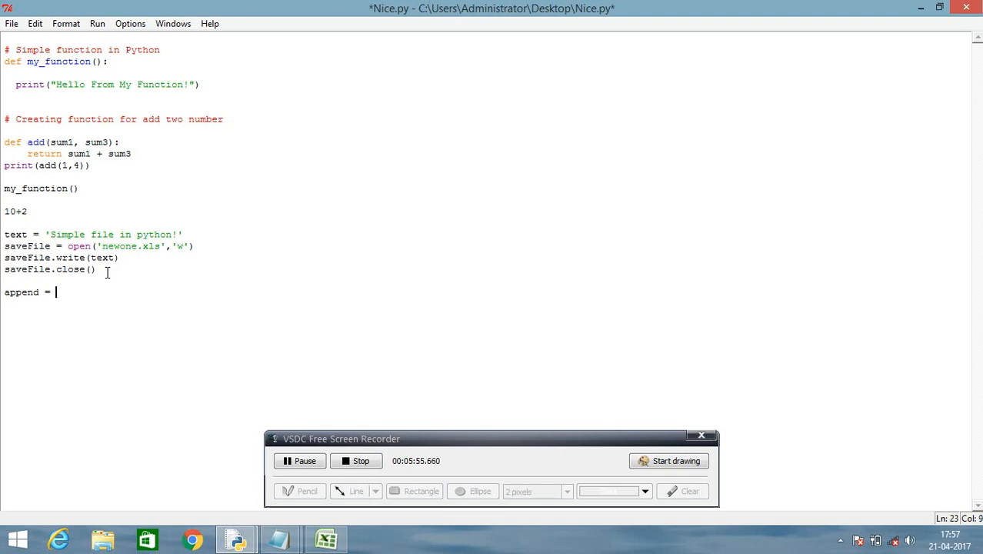
{"action": "type", "text": "'"}
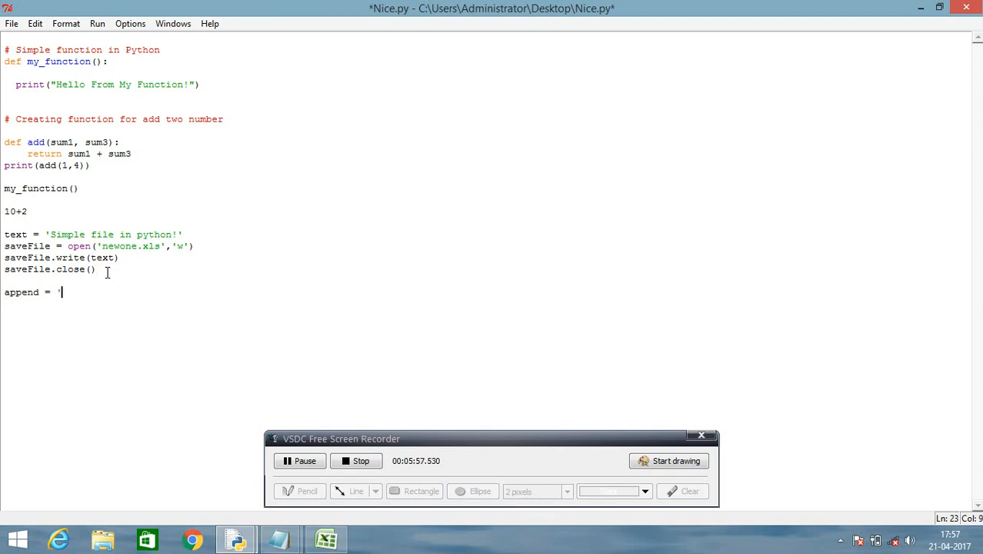
{"action": "type", "text": "\\r"}
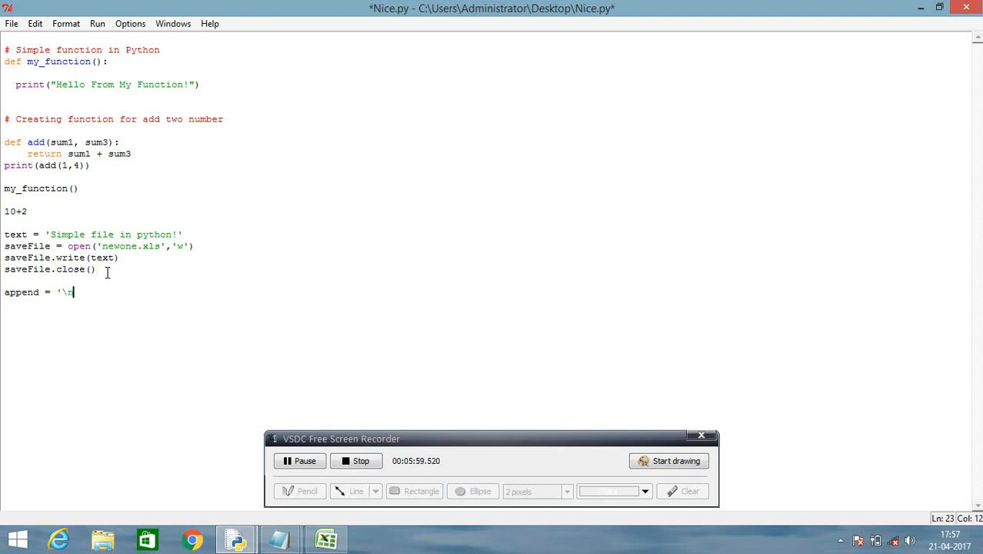
{"action": "type", "text": "n"}
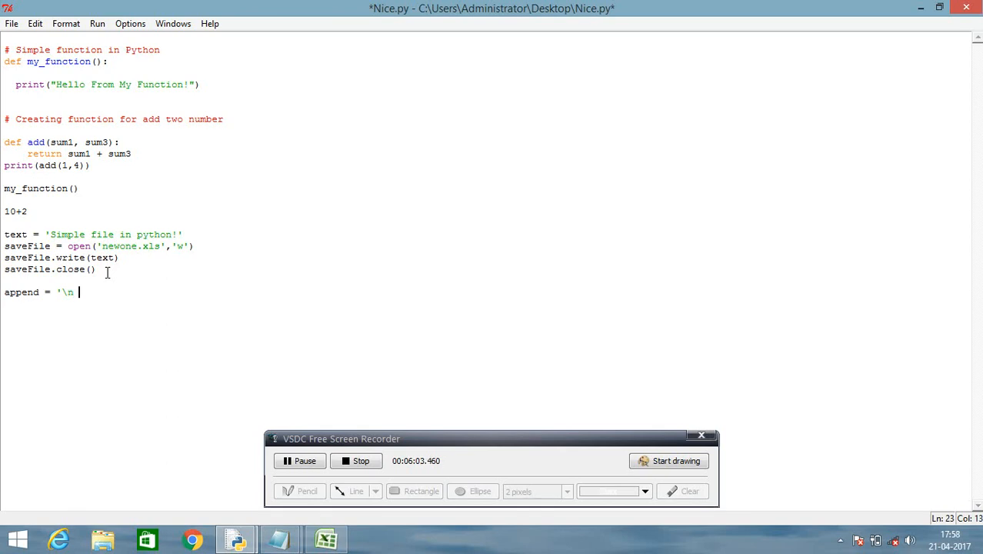
{"action": "type", "text": "hello"}
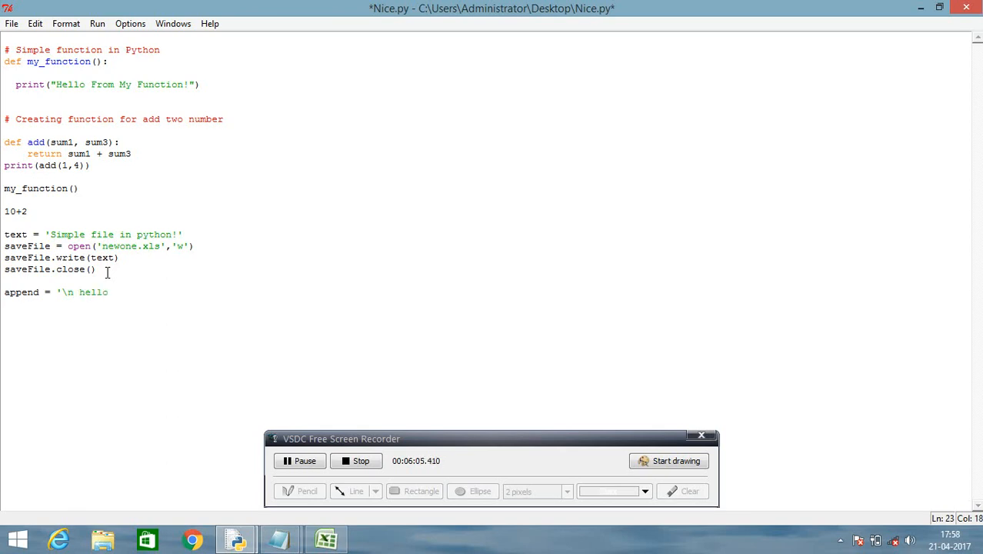
{"action": "type", "text": "how"}
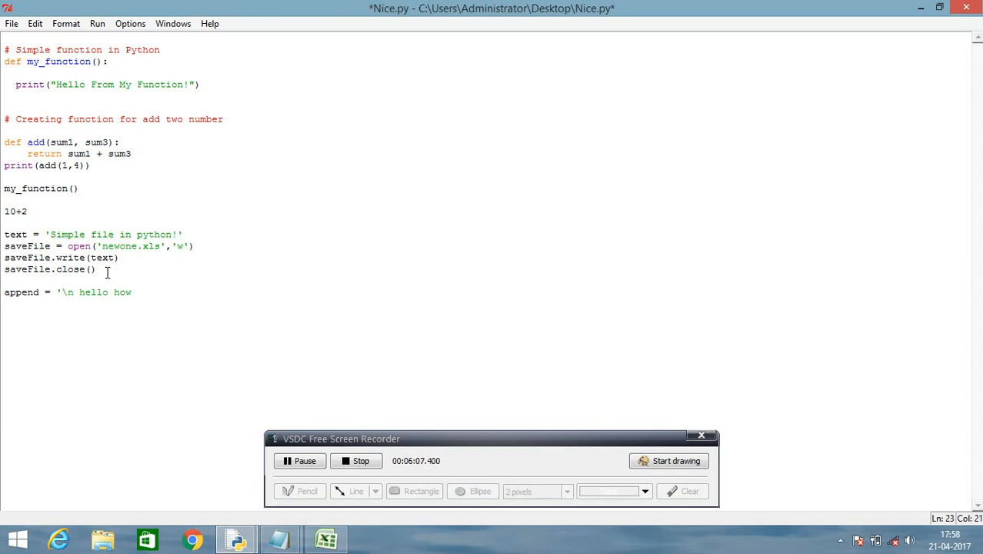
{"action": "type", "text": "are"}
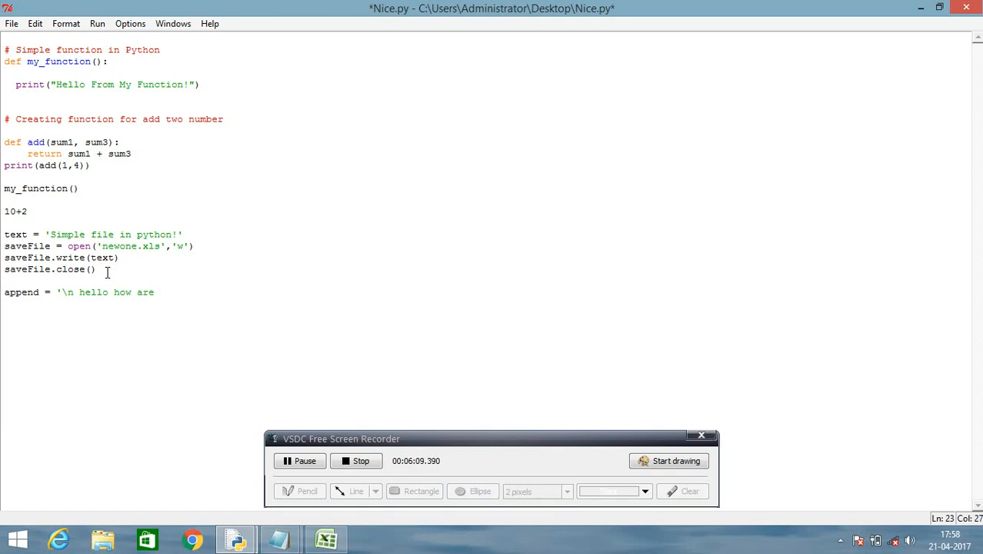
{"action": "type", "text": "you \\"}
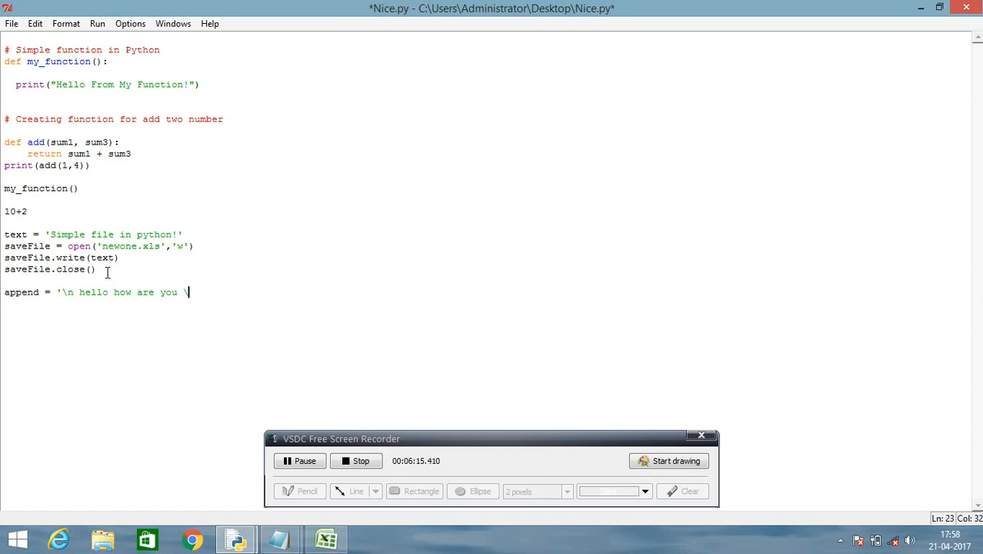
{"action": "type", "text": "r"}
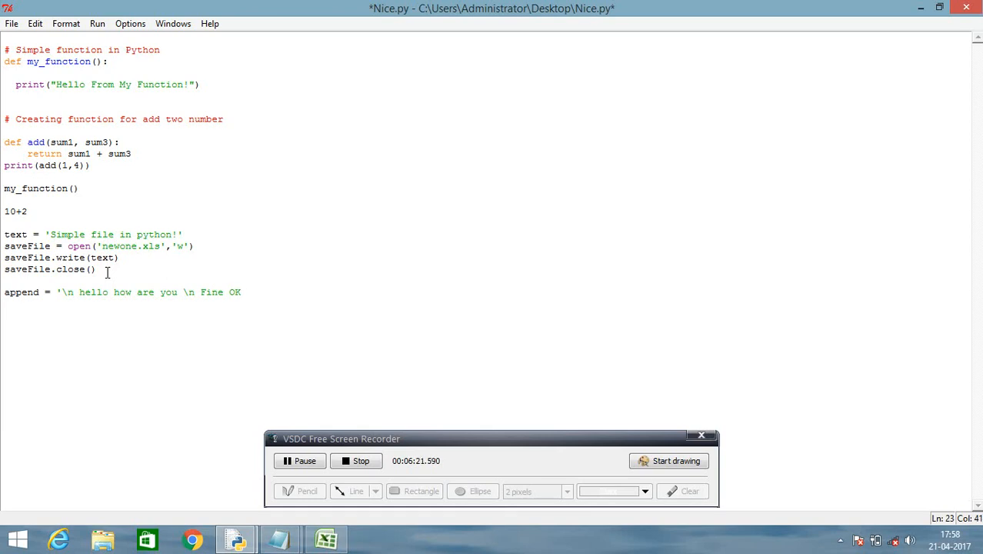
{"action": "type", "text": "!"}
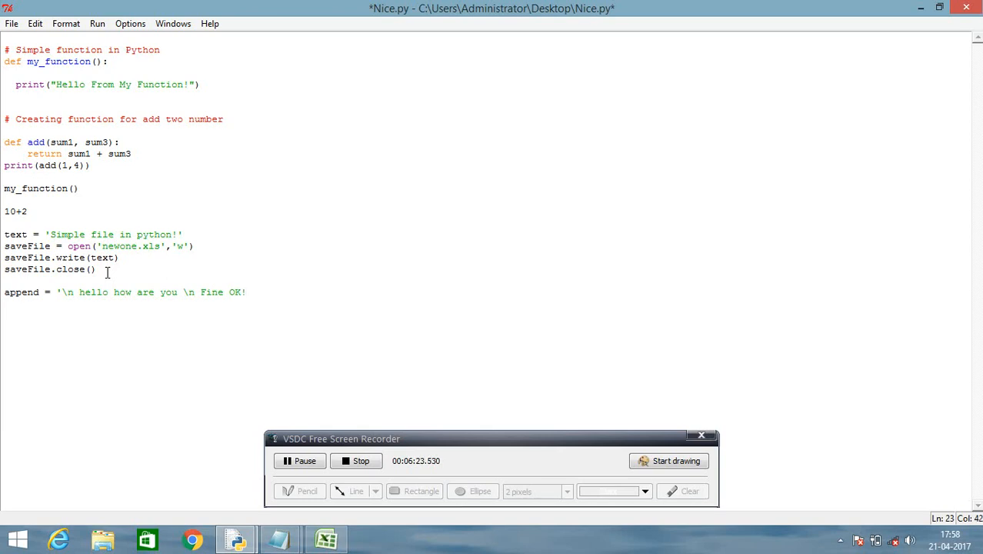
{"action": "type", "text": "'"}
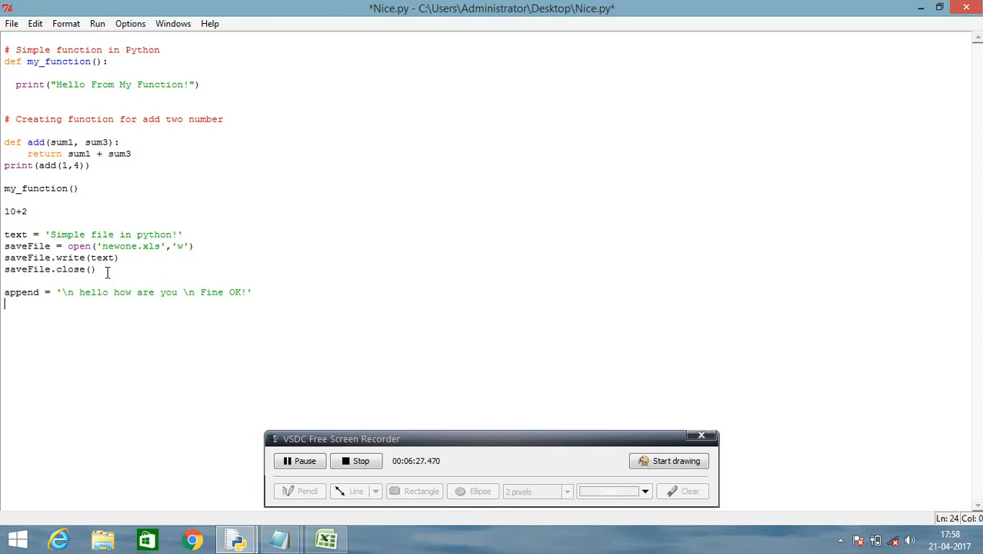
- Begin the next line with append for the appendFile statement
{"action": "type", "text": "appe"}
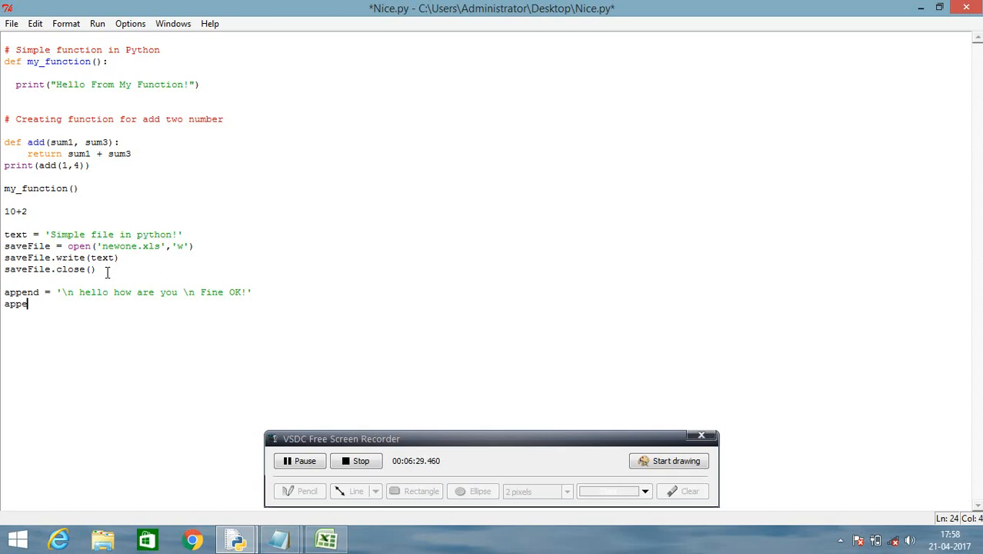
{"action": "type", "text": "nd"}
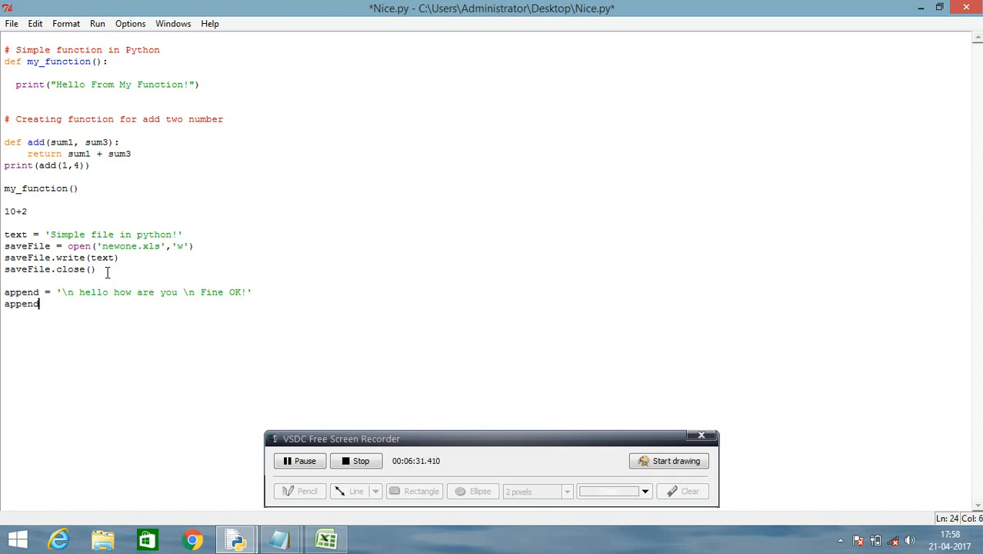
- Complete appendFile = open('newone.txt','a'), fixing the stray x in the file name
{"action": "type", "text": "File = open"}
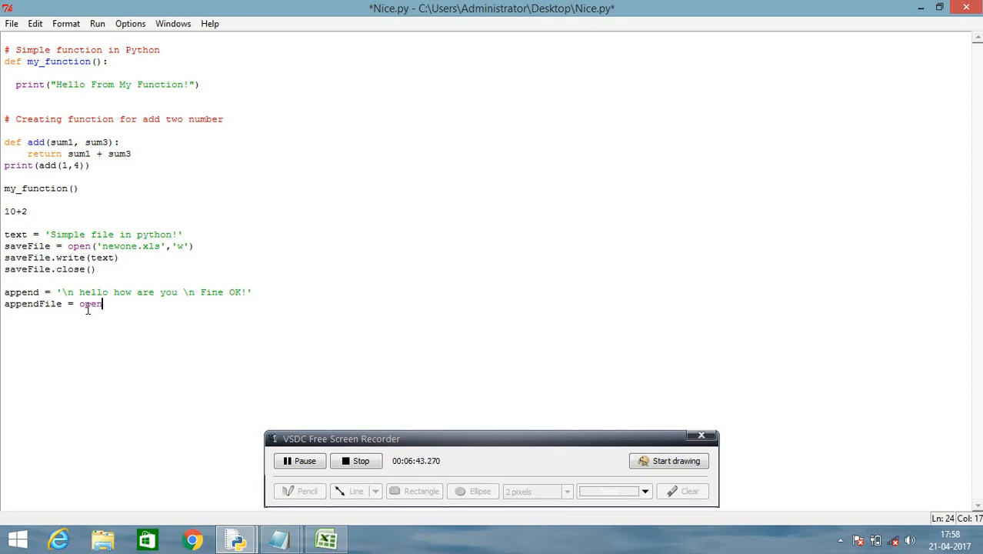
{"action": "type", "text": "("}
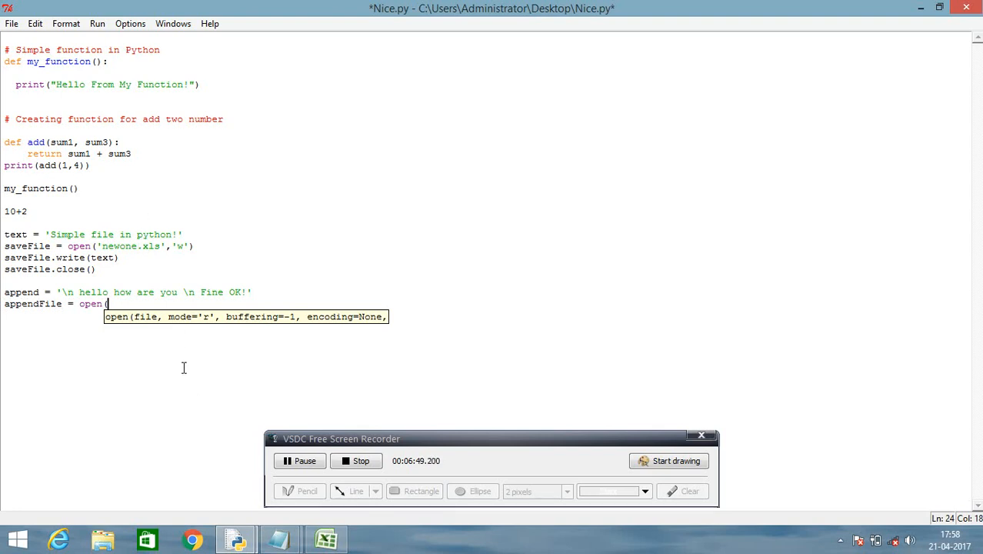
{"action": "type", "text": "'new"}
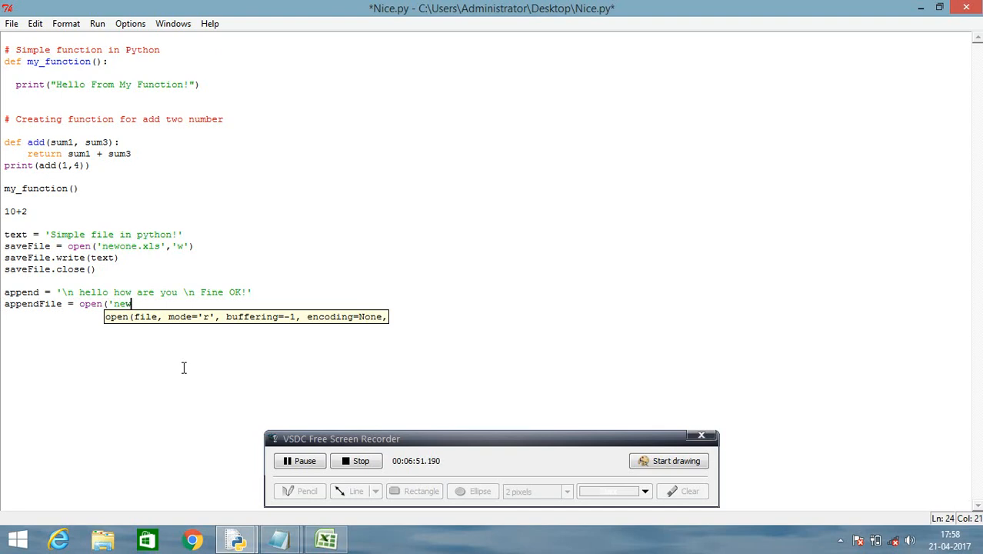
{"action": "type", "text": "one"}
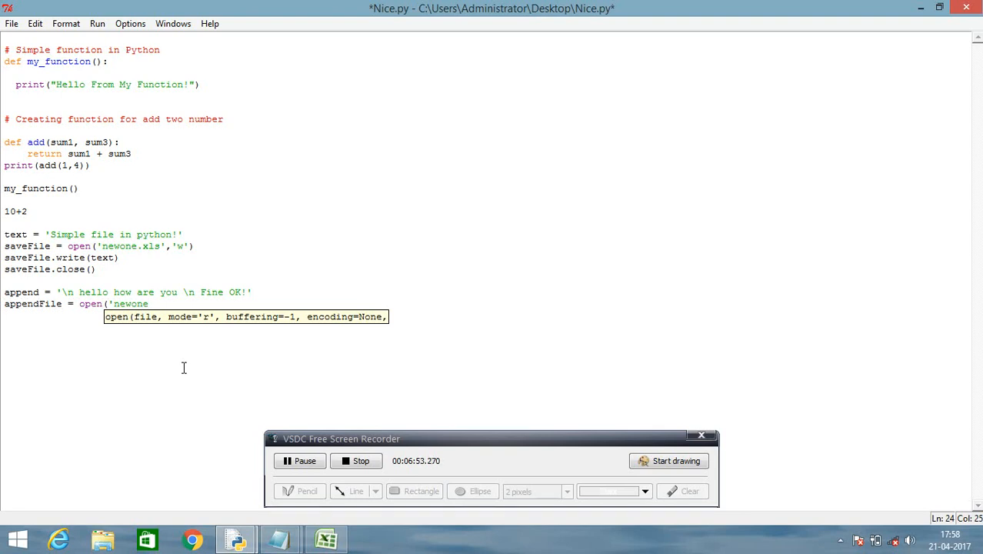
{"action": "type", "text": "."}
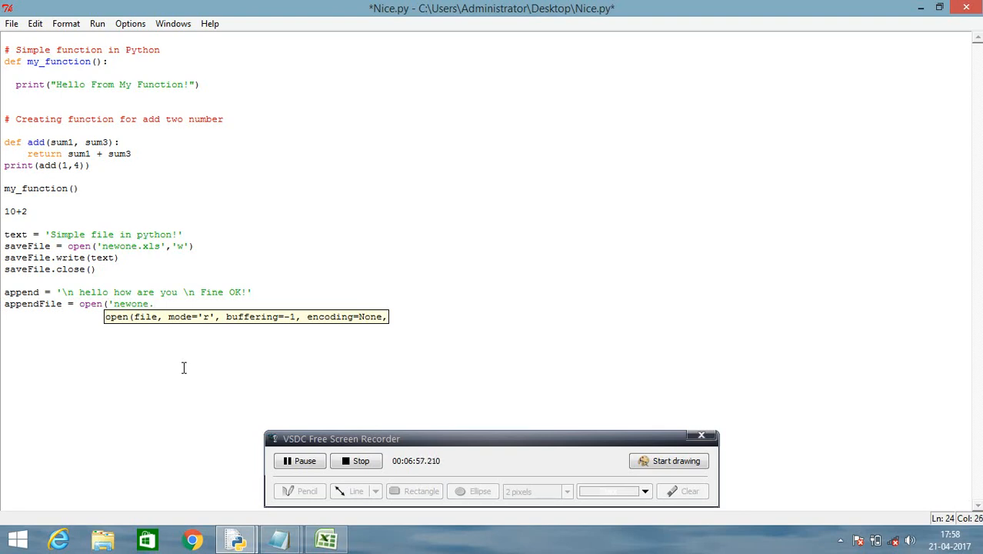
{"action": "type", "text": "x"}
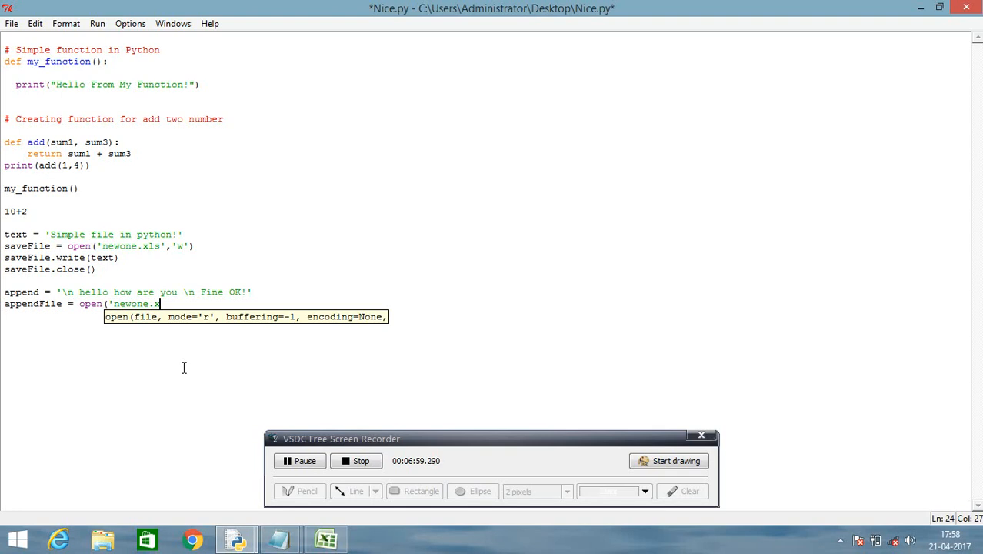
{"action": "key", "text": "Backspace"}
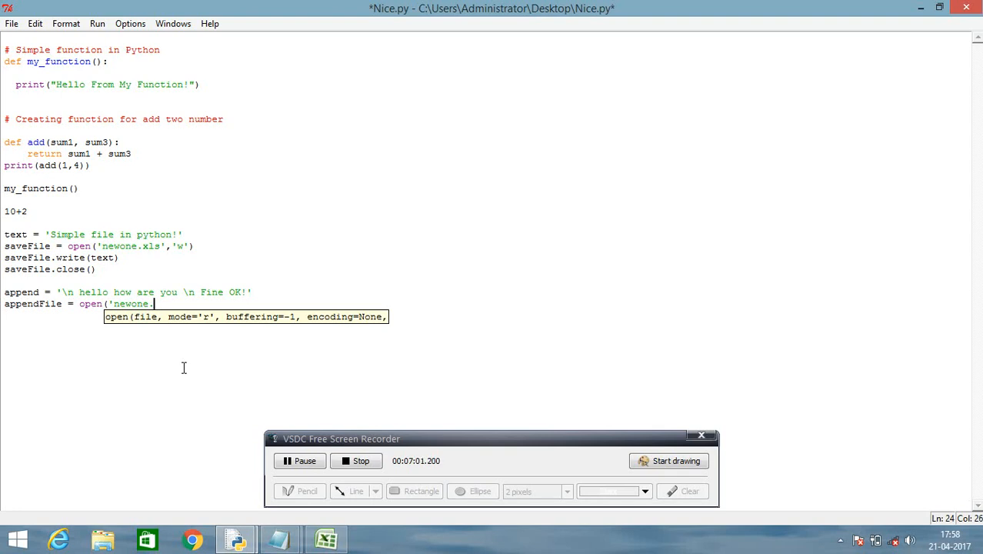
{"action": "type", "text": "txt"}
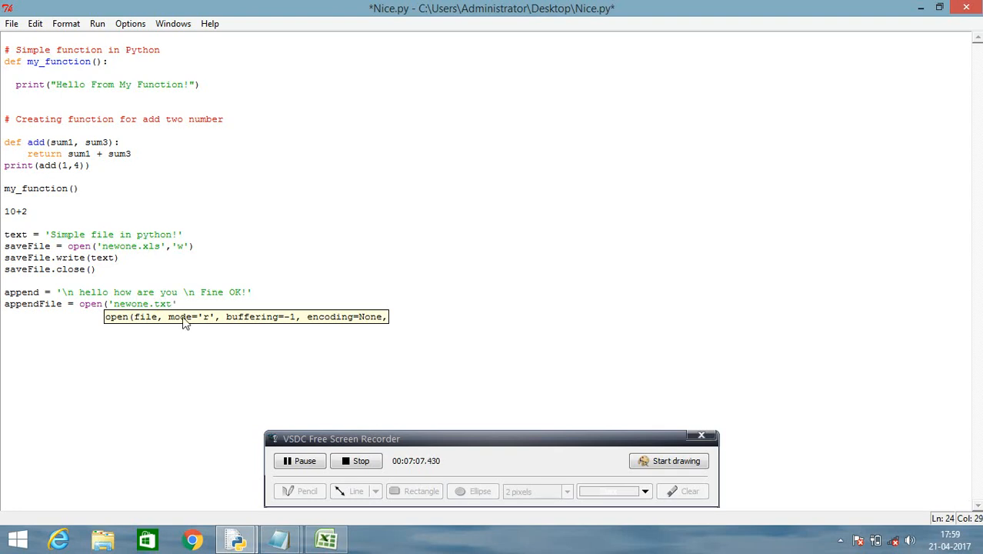
{"action": "type", "text": "'"}
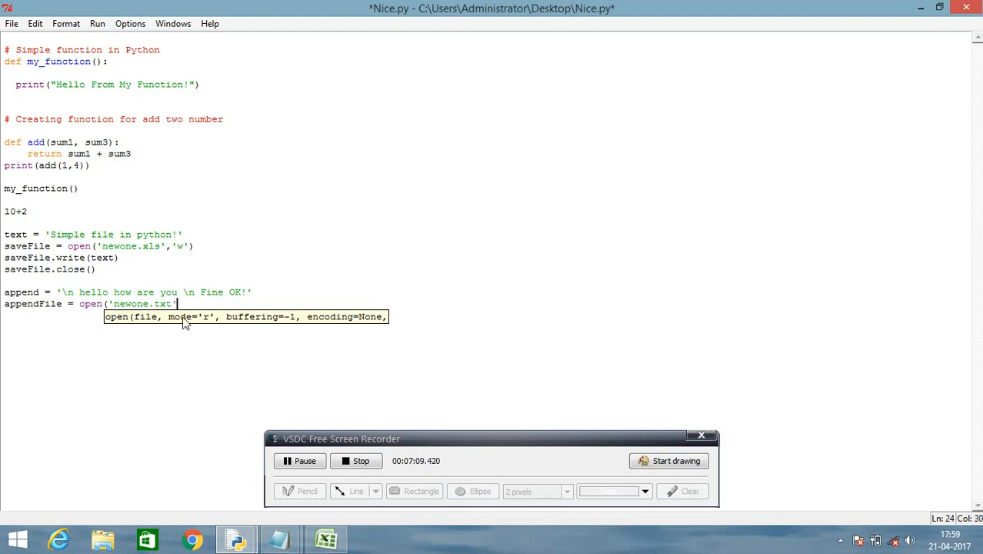
{"action": "type", "text": ","}
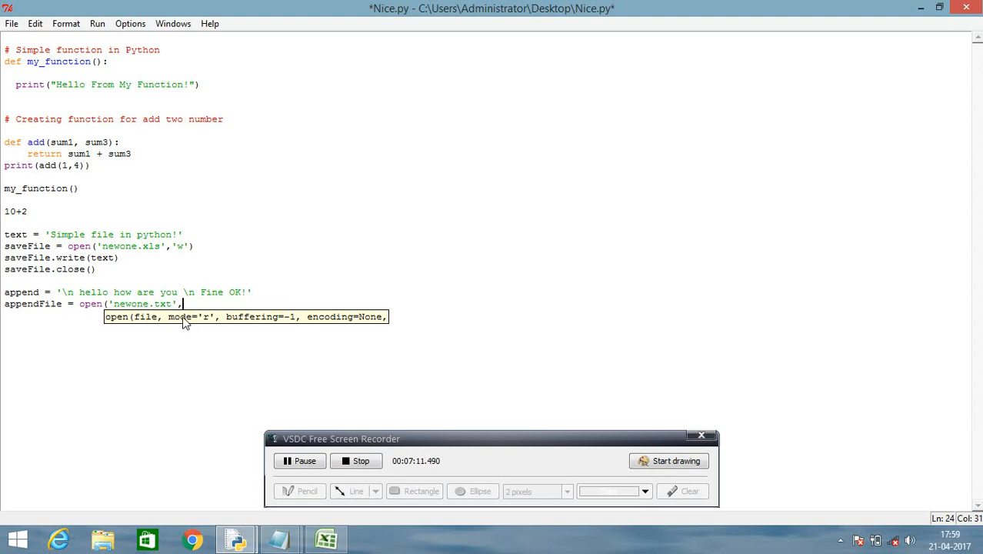
{"action": "type", "text": "a"}
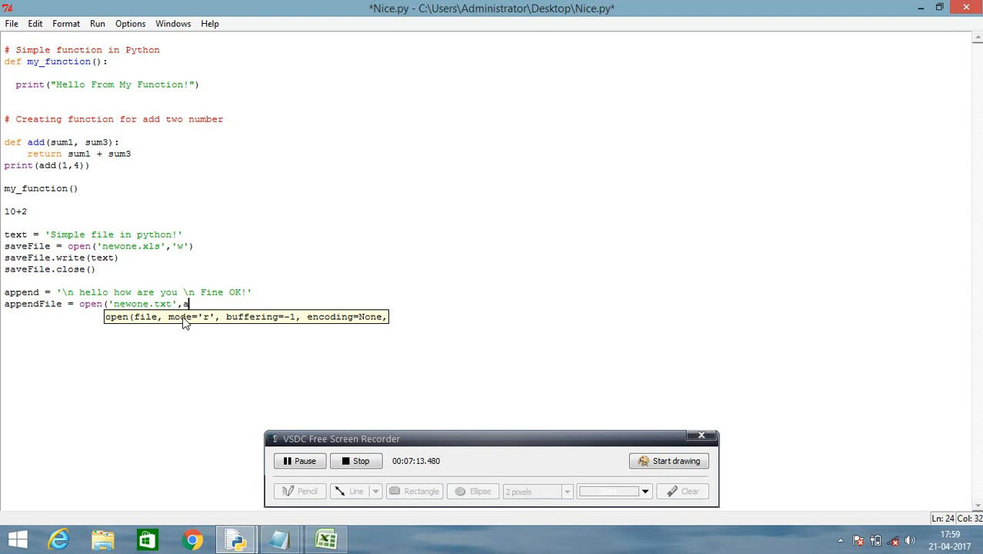
{"action": "type", "text": "'"}
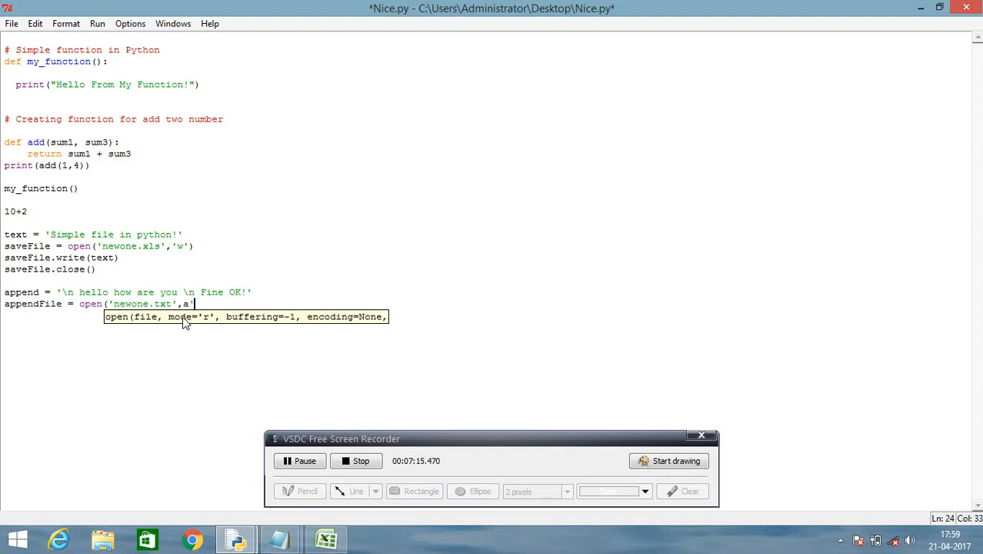
{"action": "type", "text": ")"}
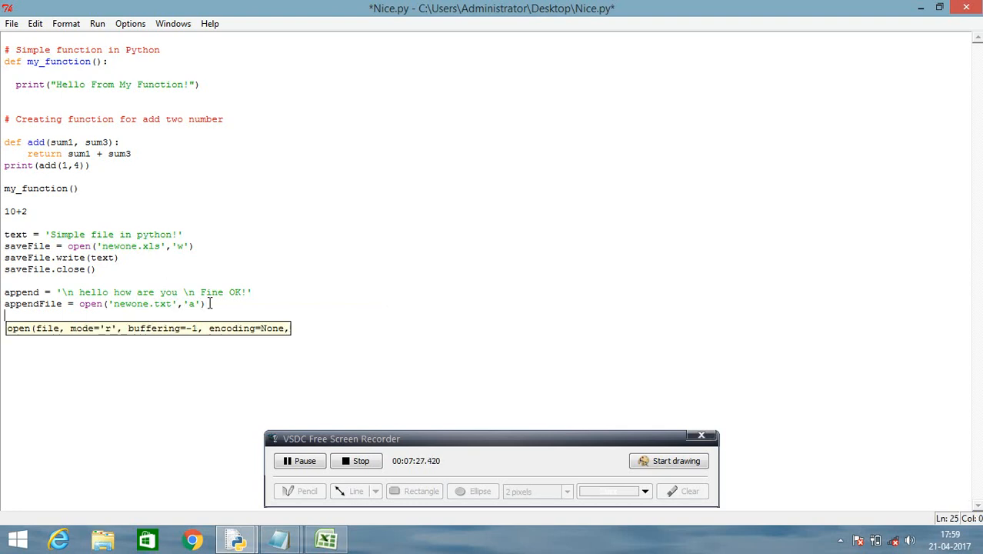
- Write appendFile.write(append) to add the append text to the file
{"action": "type", "text": "appendFile"}
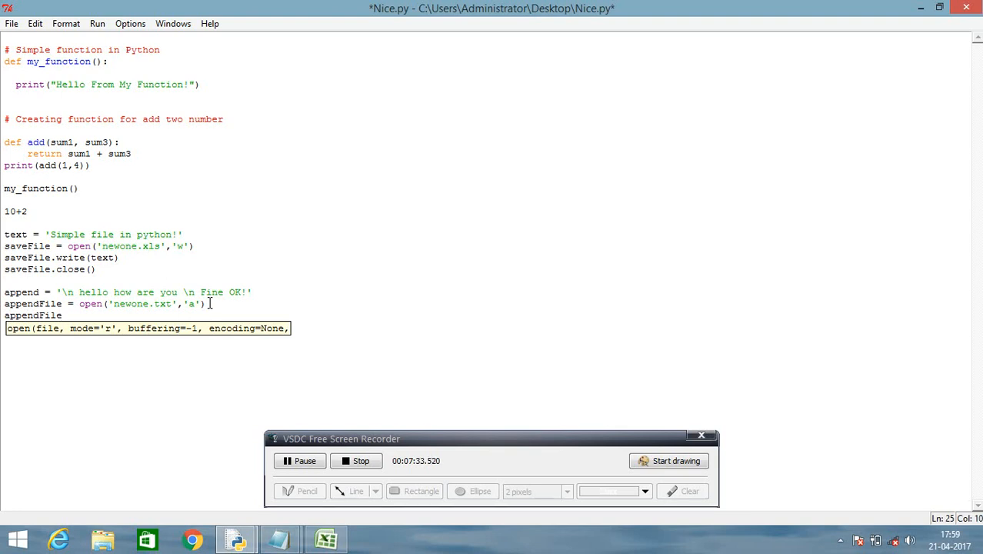
{"action": "type", "text": ".w"}
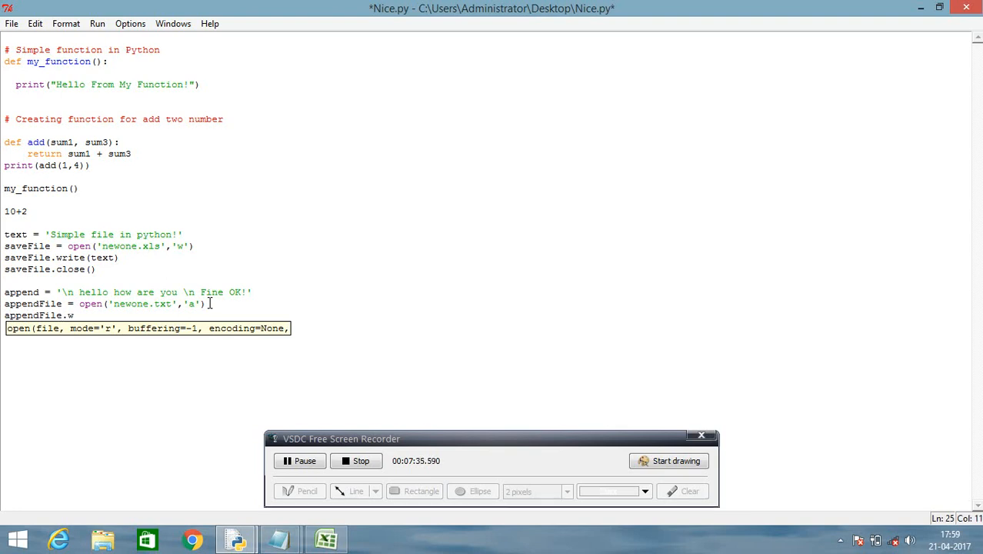
{"action": "type", "text": "rite"}
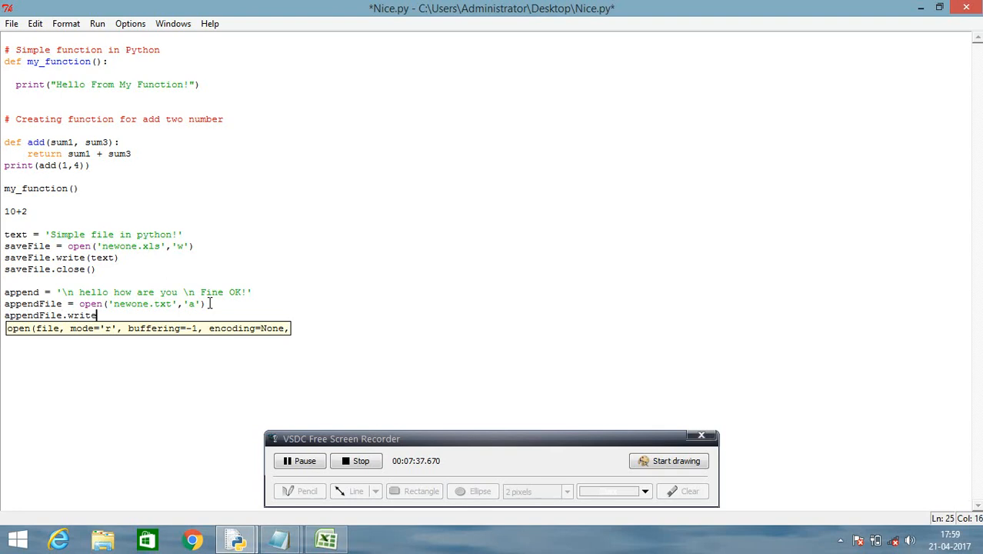
{"action": "type", "text": "("}
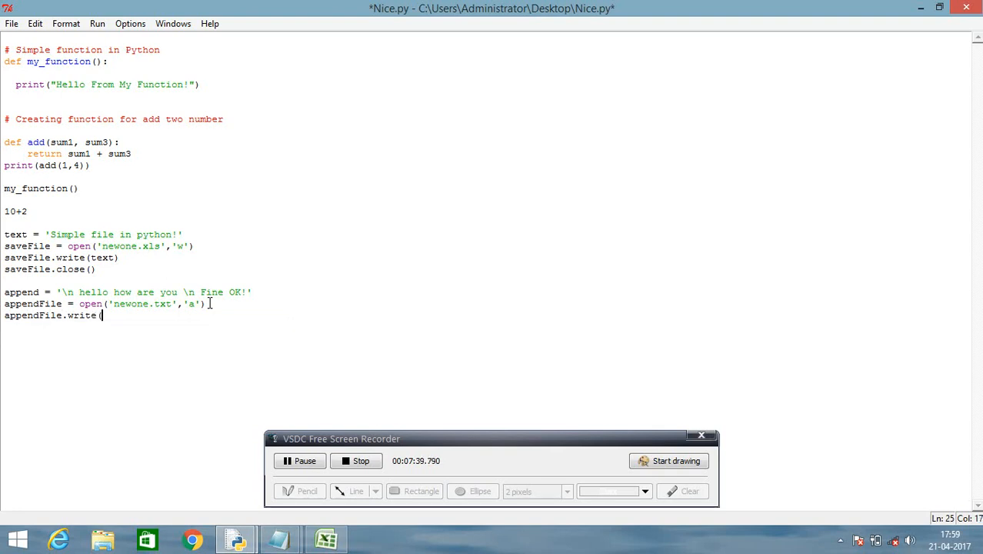
{"action": "type", "text": "append) #"}
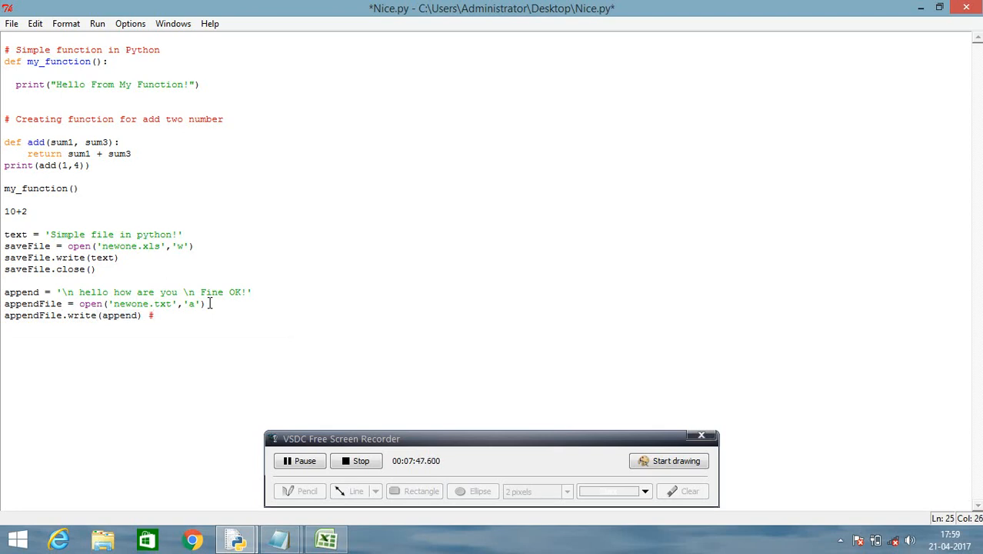
- Add the comment '# a used for append text data etc.', correcting the etc typo
{"action": "type", "text": "a"}
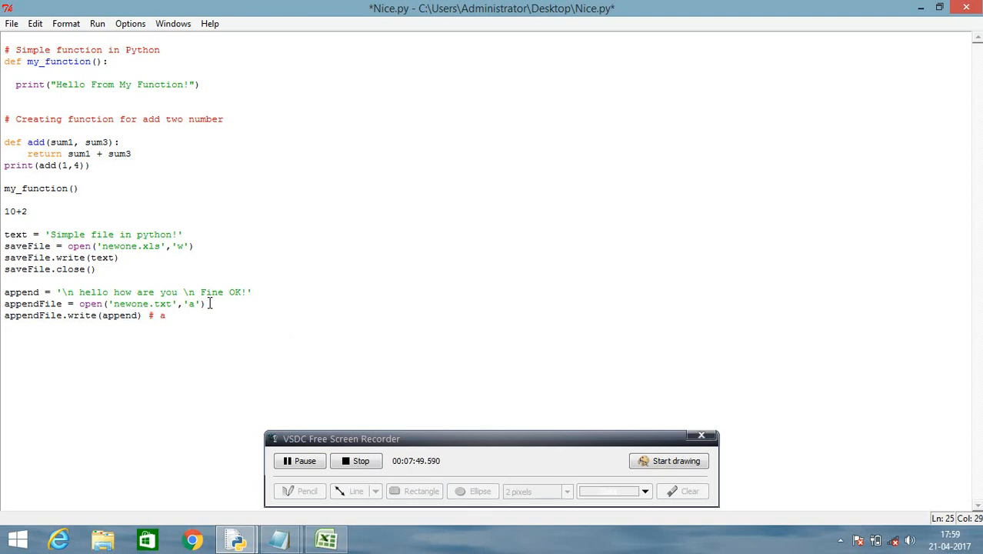
{"action": "type", "text": "used f"}
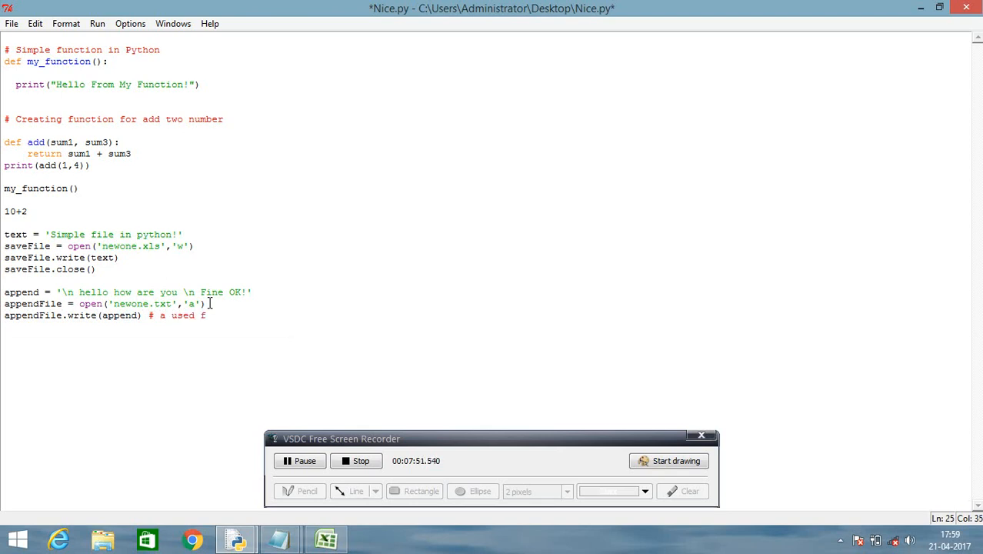
{"action": "type", "text": "or a"}
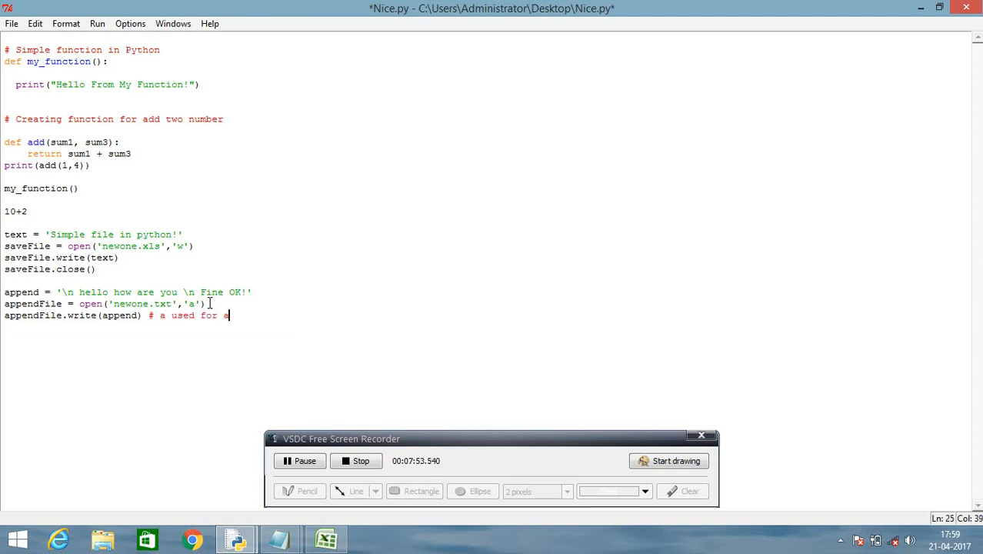
{"action": "type", "text": "peedn"}
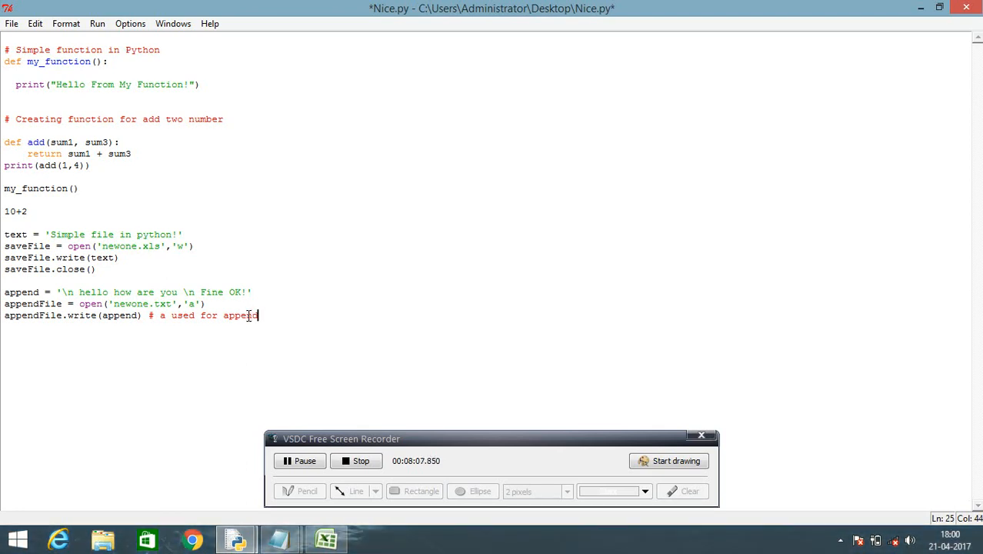
{"action": "type", "text": "tex"}
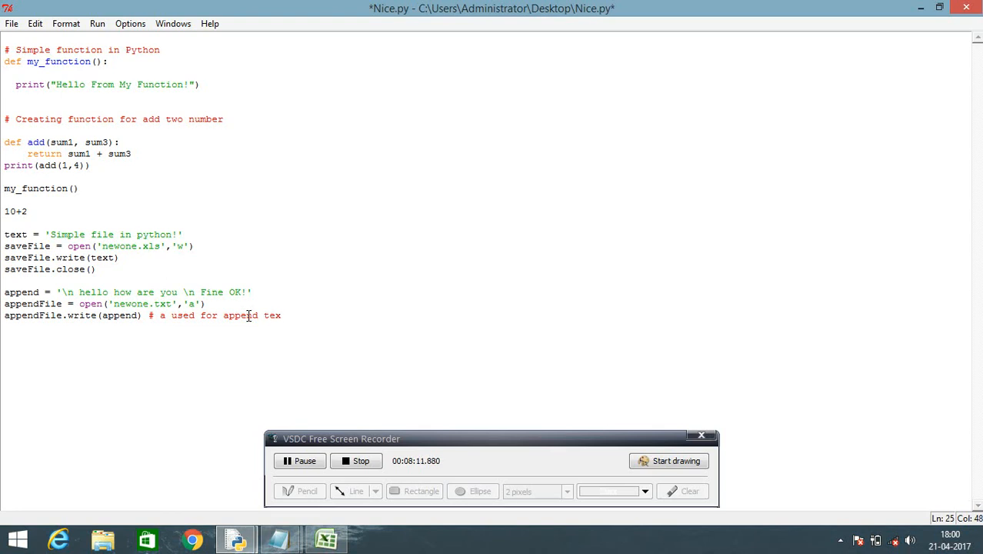
{"action": "type", "text": "da"}
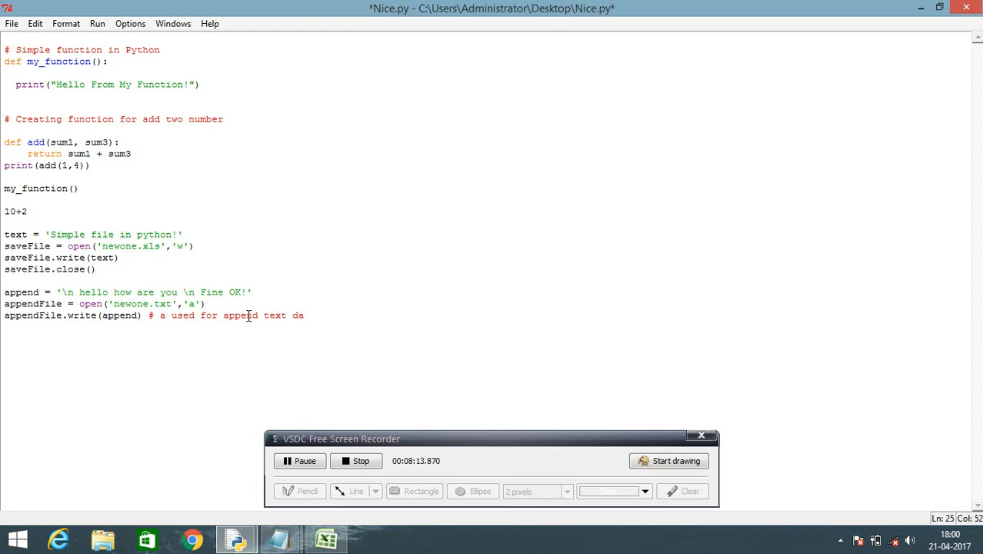
{"action": "type", "text": "ta"}
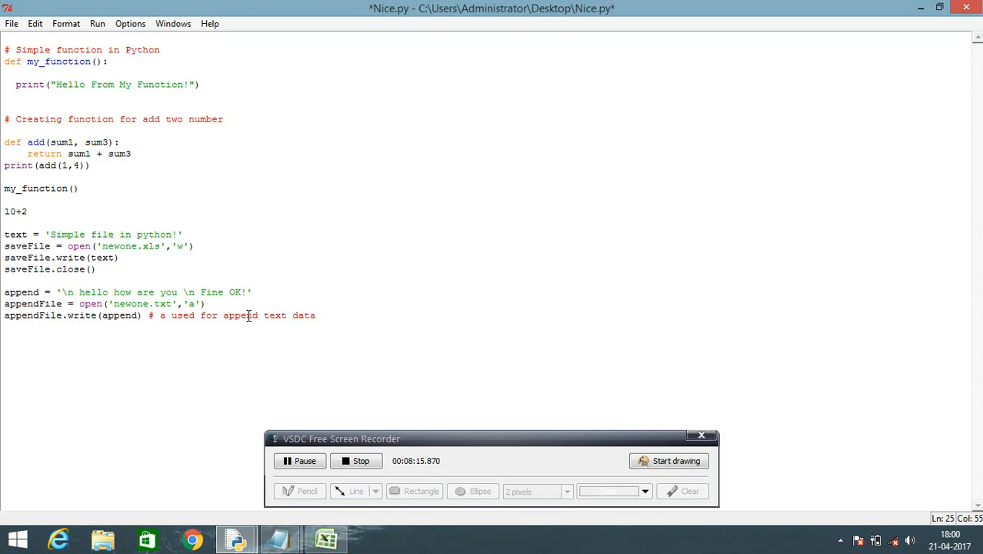
{"action": "type", "text": "ect"}
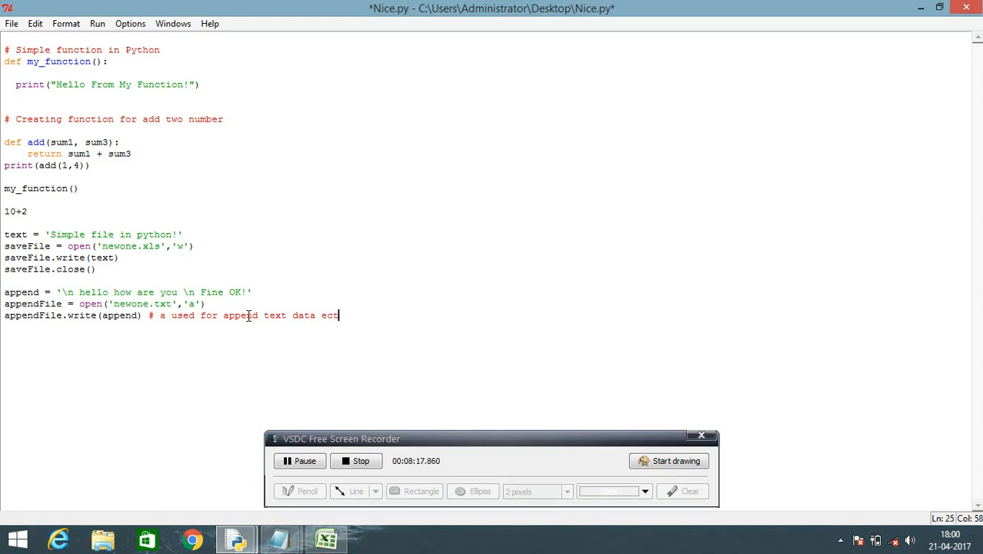
{"action": "key", "text": "backspace"}
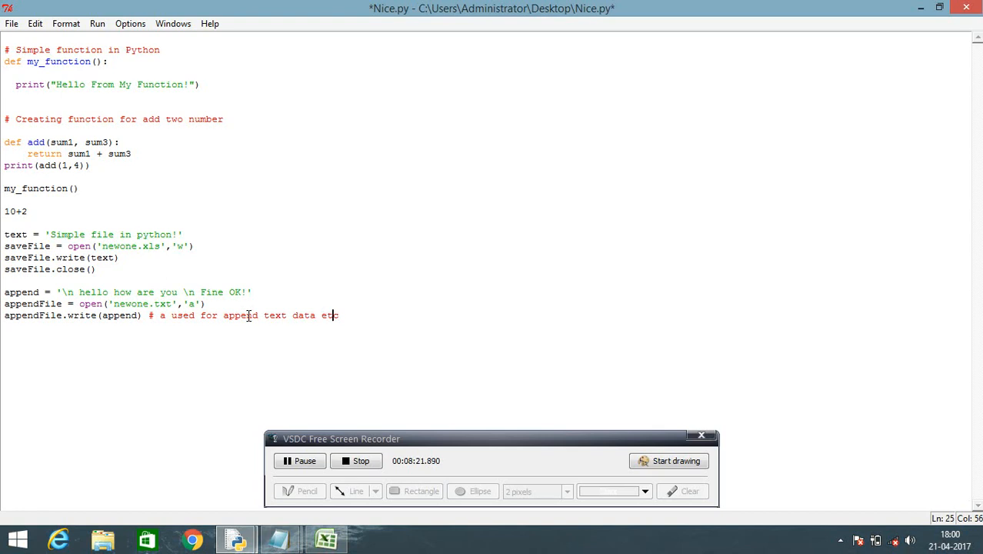
{"action": "type", "text": "."}
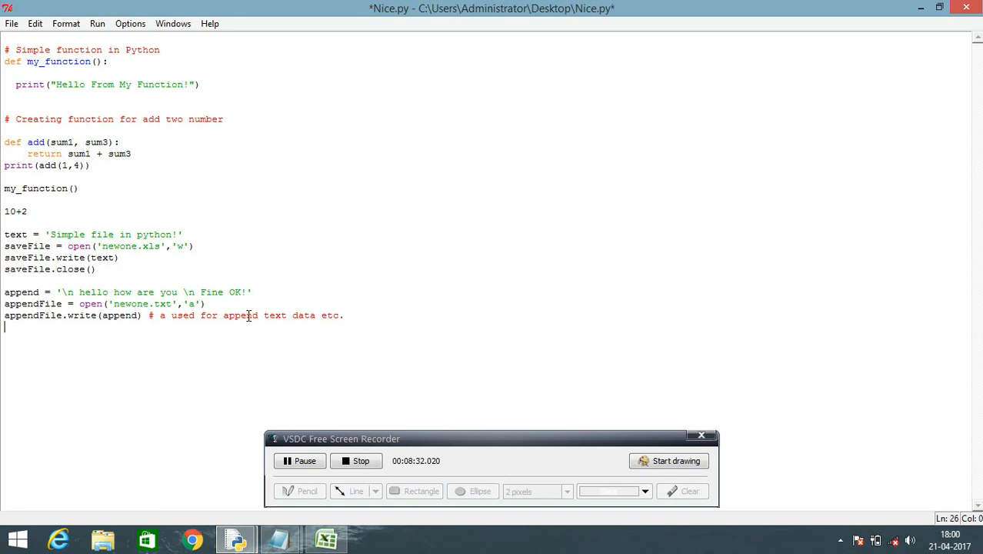
- End the script with appendFile.close() for the appended file
{"action": "type", "text": "a"}
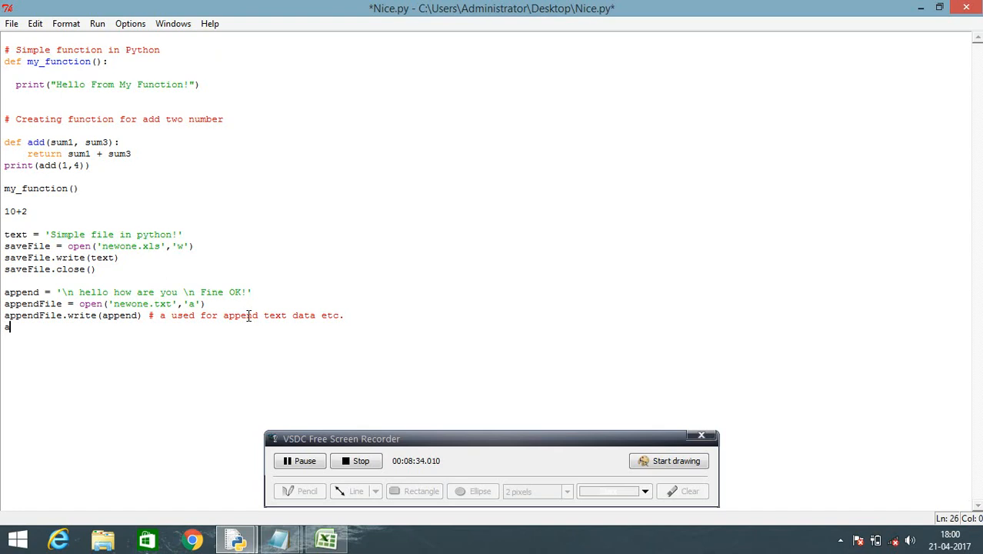
{"action": "type", "text": "ppen"}
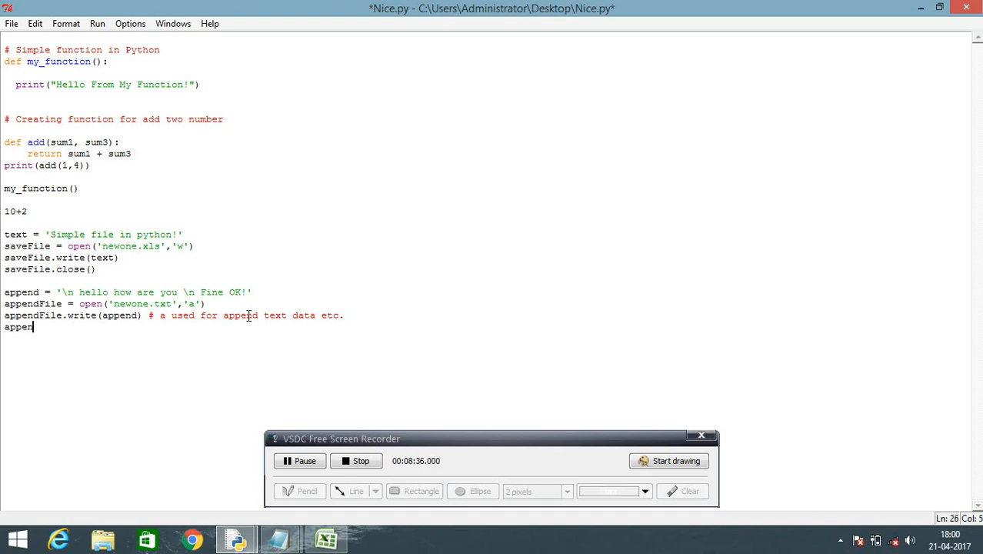
{"action": "type", "text": "d"}
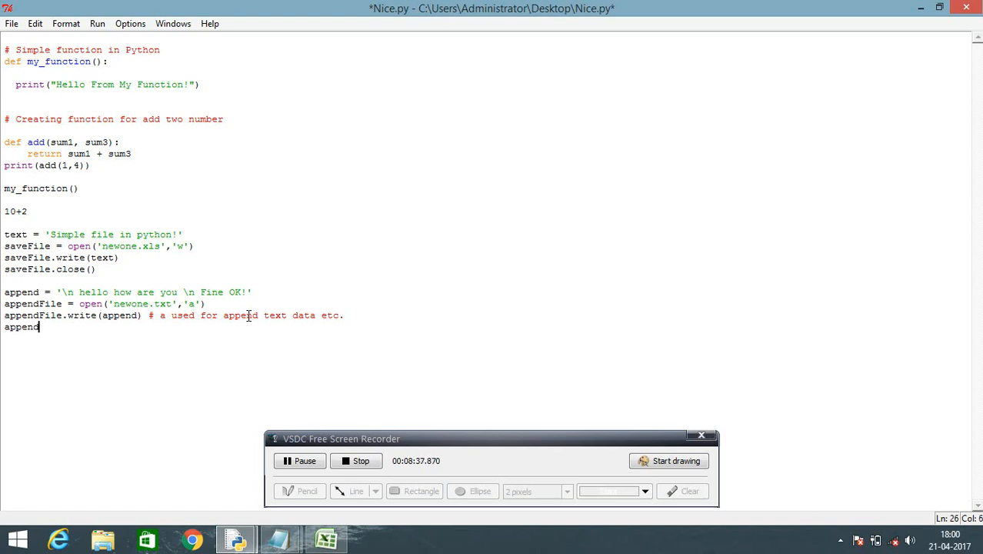
{"action": "type", "text": "f"}
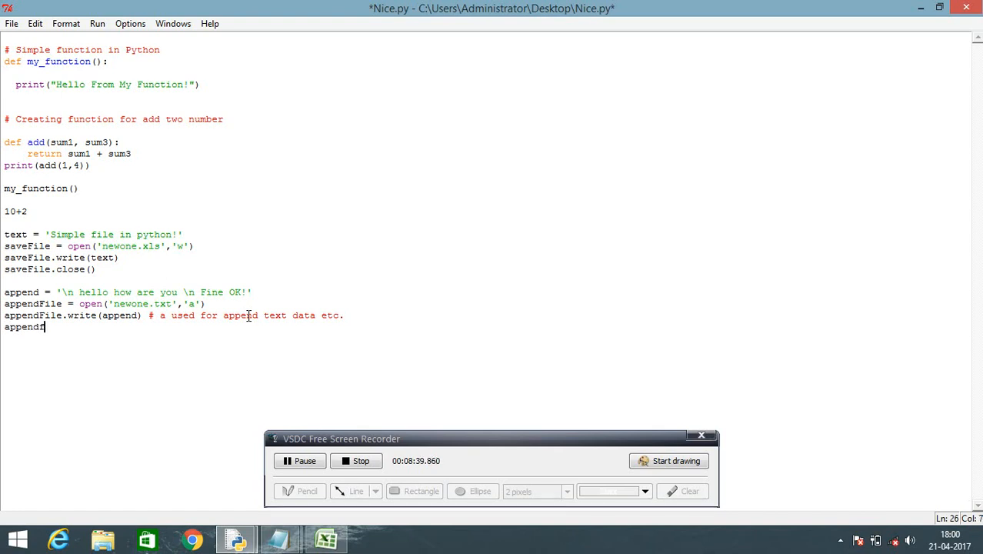
{"action": "type", "text": "Fil"}
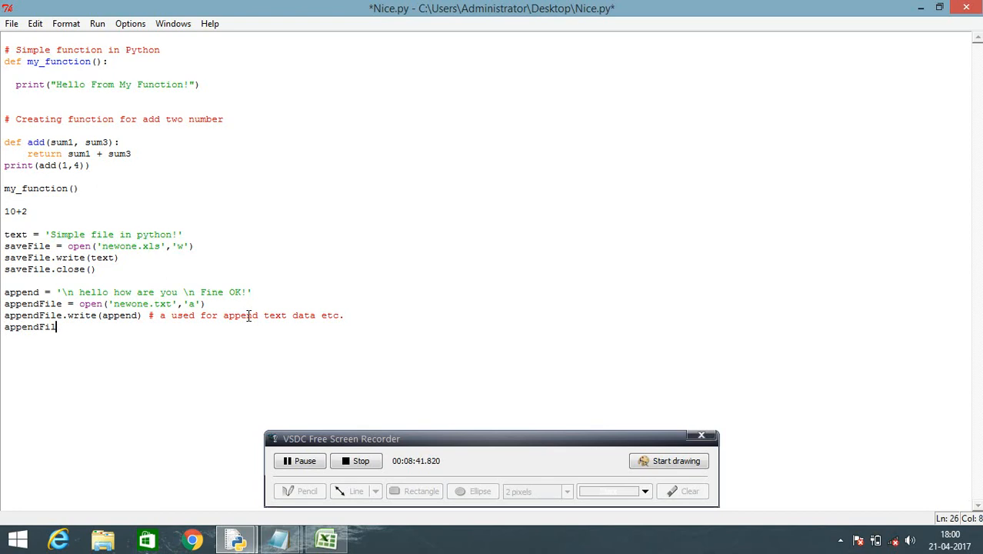
{"action": "type", "text": "e"}
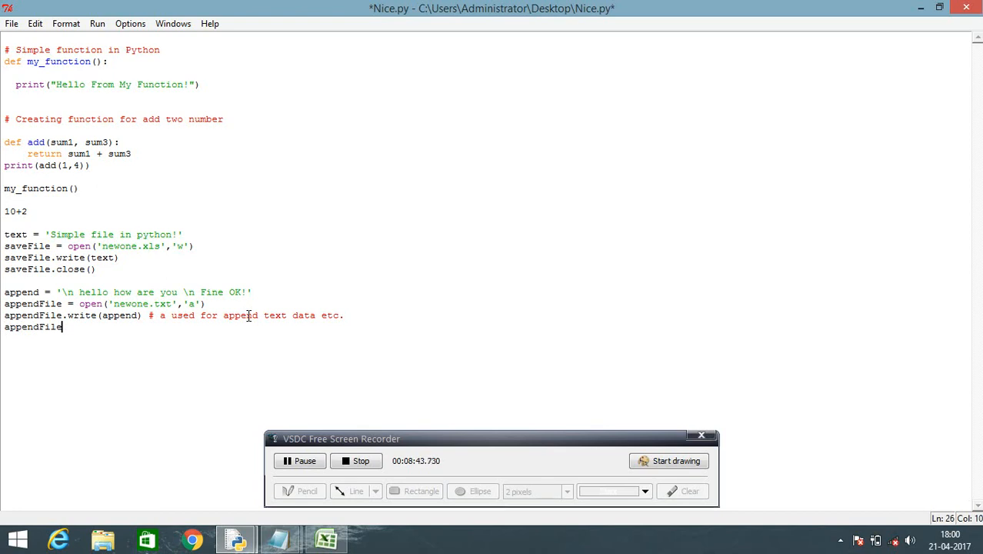
{"action": "type", "text": ".close"}
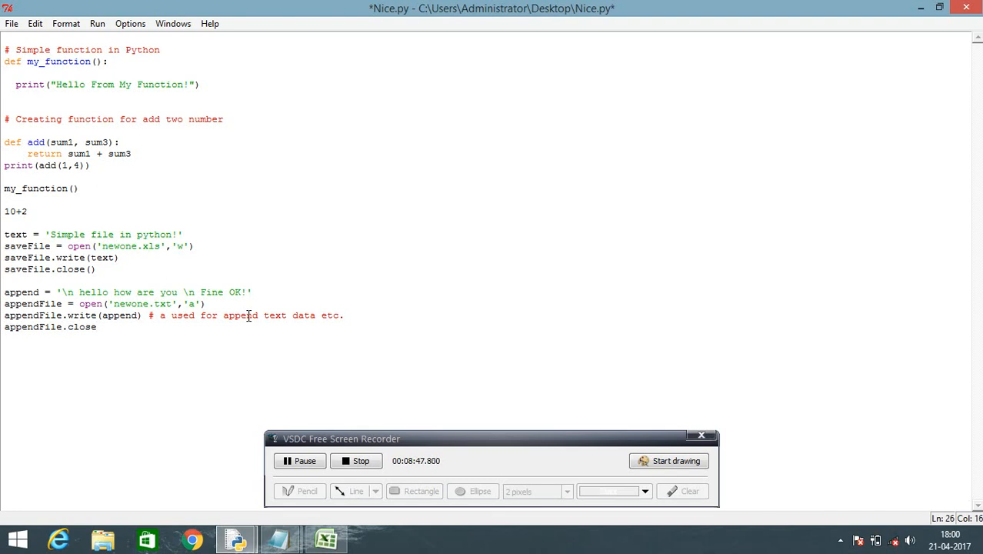
{"action": "type", "text": "()"}
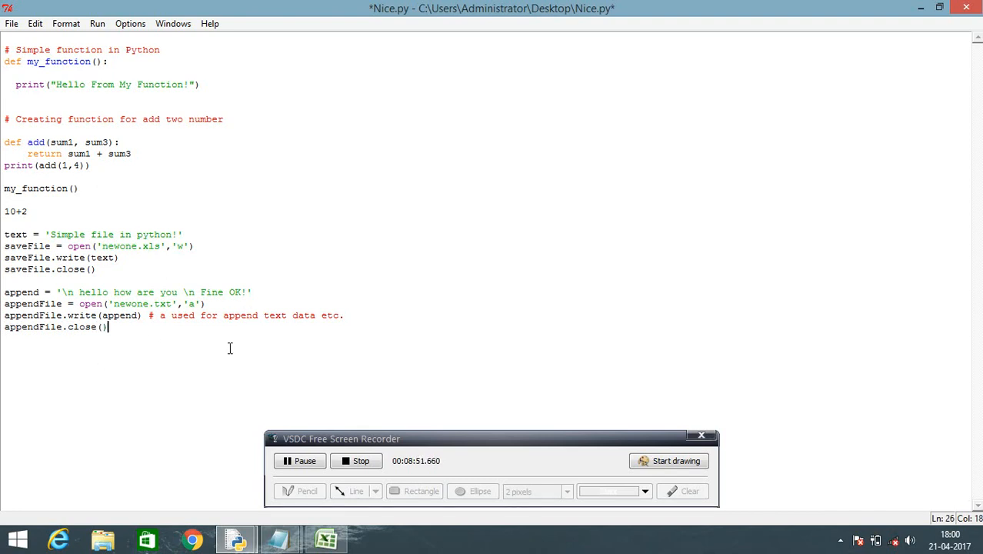
{"action": "left_click", "coordinate": [12, 23]}
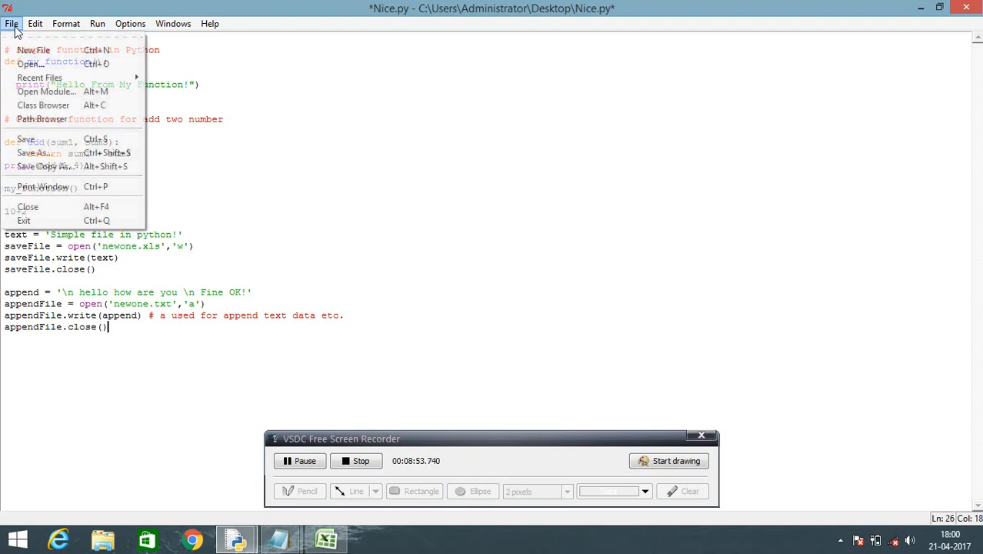
- Save and run Nice.py, hitting the newone.xls permission error, then return to the script
{"action": "left_click", "coordinate": [27, 139]}
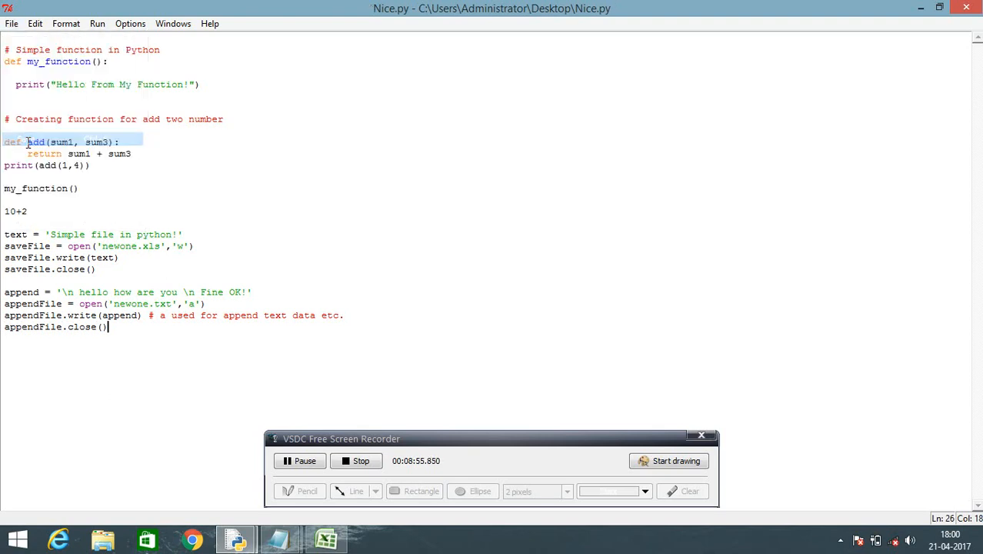
{"action": "left_click", "coordinate": [97, 23]}
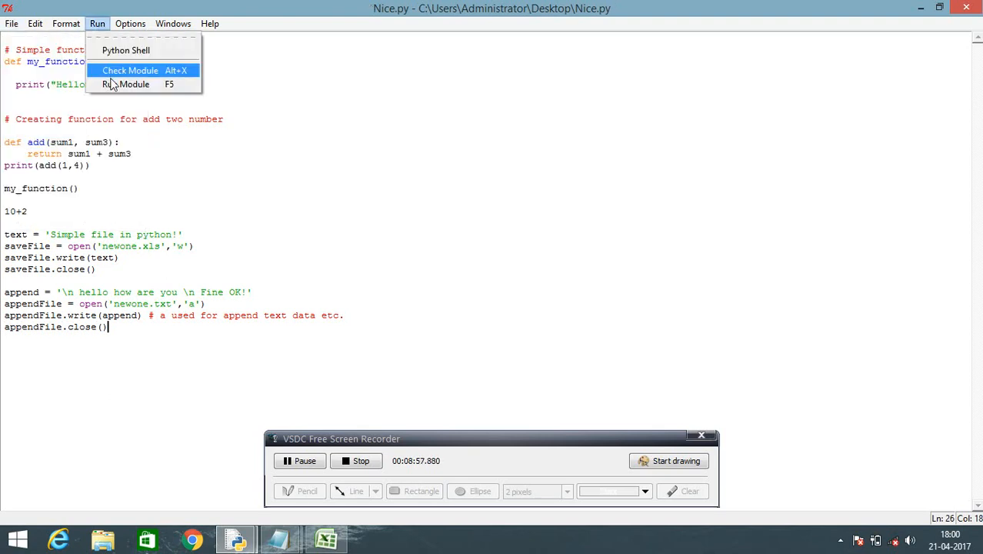
{"action": "left_click", "coordinate": [126, 84]}
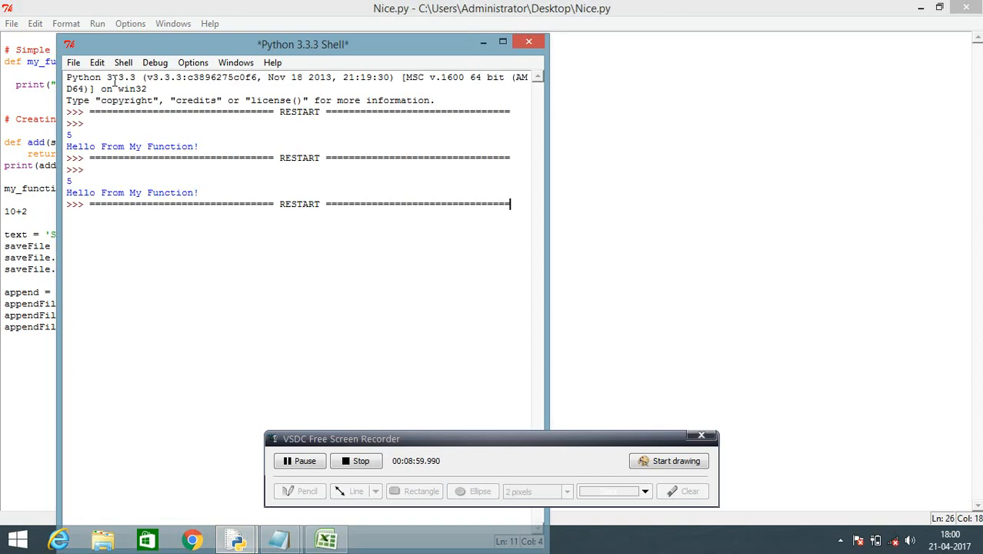
{"action": "key", "text": "F5"}
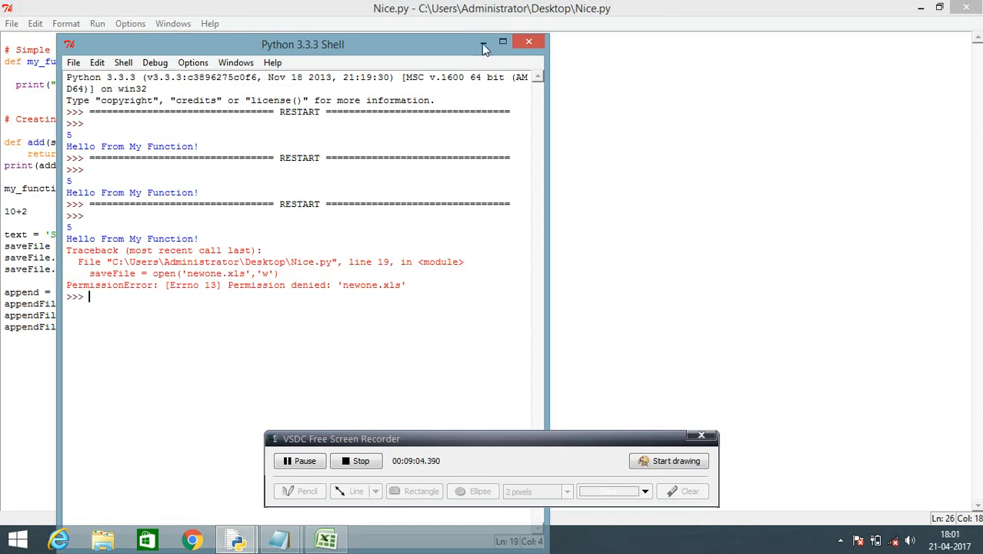
{"action": "left_click", "coordinate": [528, 42]}
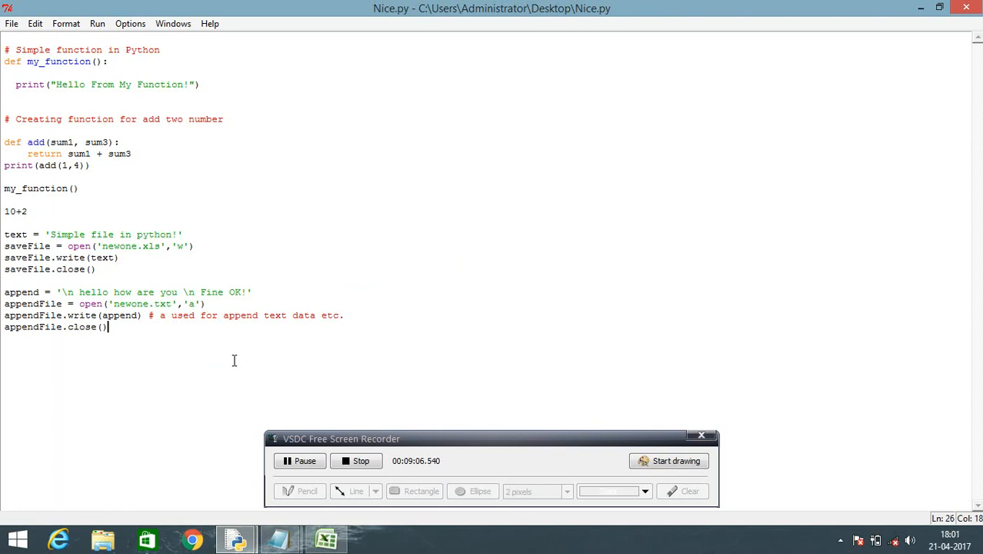
{"action": "mouse_move", "coordinate": [182, 326]}
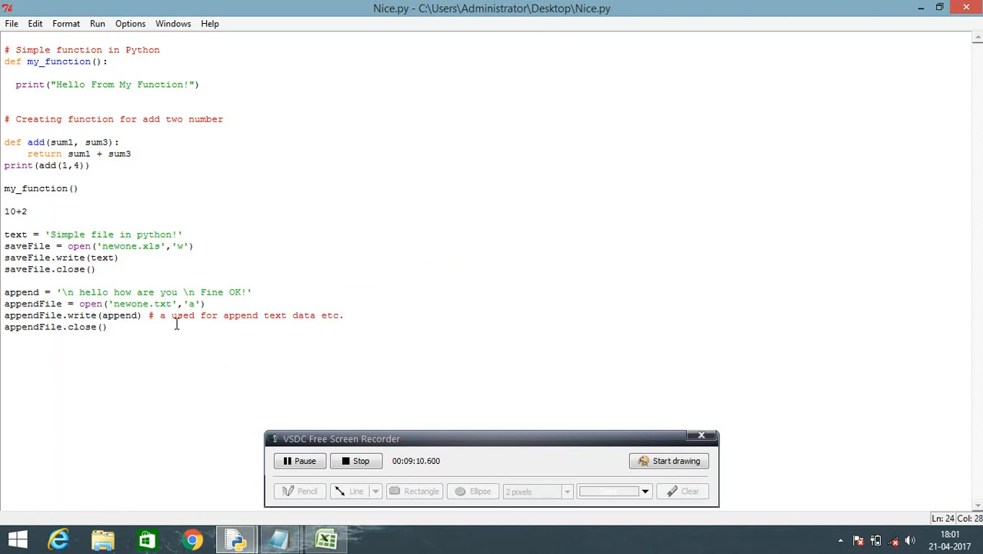
{"action": "mouse_move", "coordinate": [333, 505]}
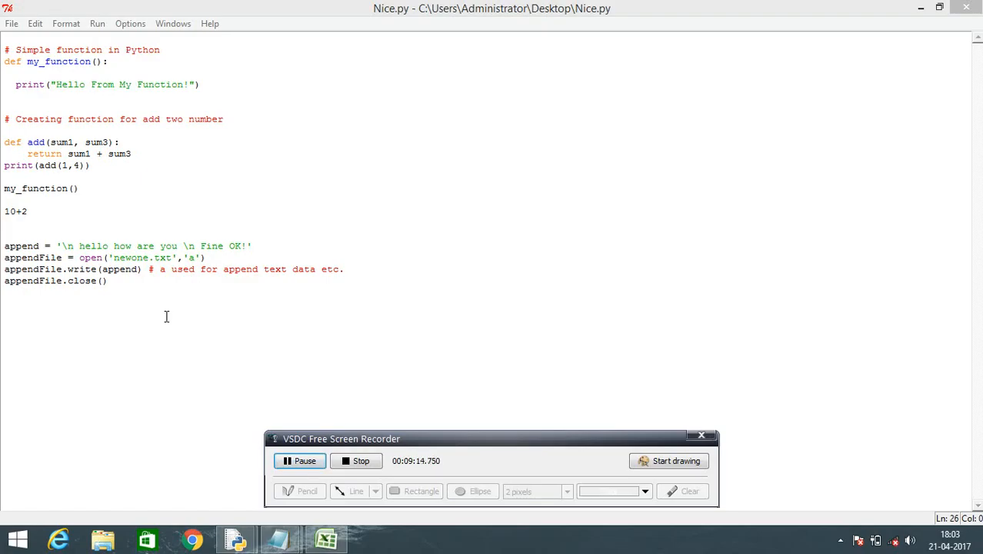
- With the saveFile lines removed, save and run again successfully, then bring up newone.txt
{"action": "left_click", "coordinate": [12, 23]}
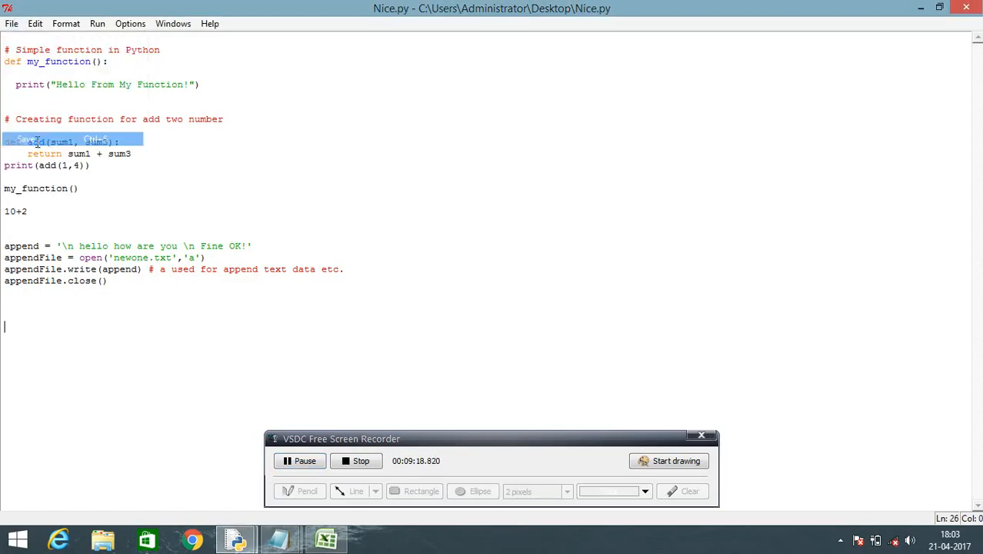
{"action": "left_click", "coordinate": [97, 23]}
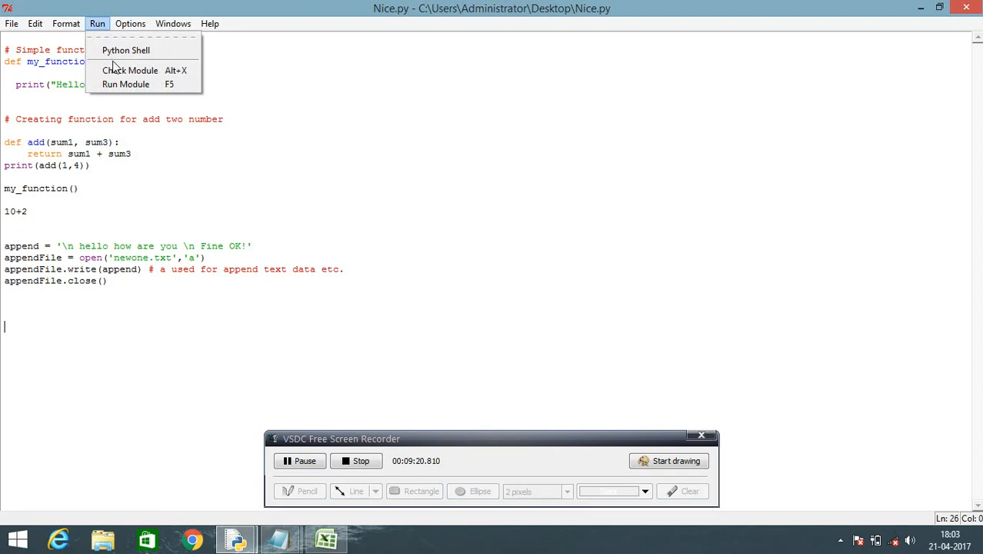
{"action": "left_click", "coordinate": [125, 50]}
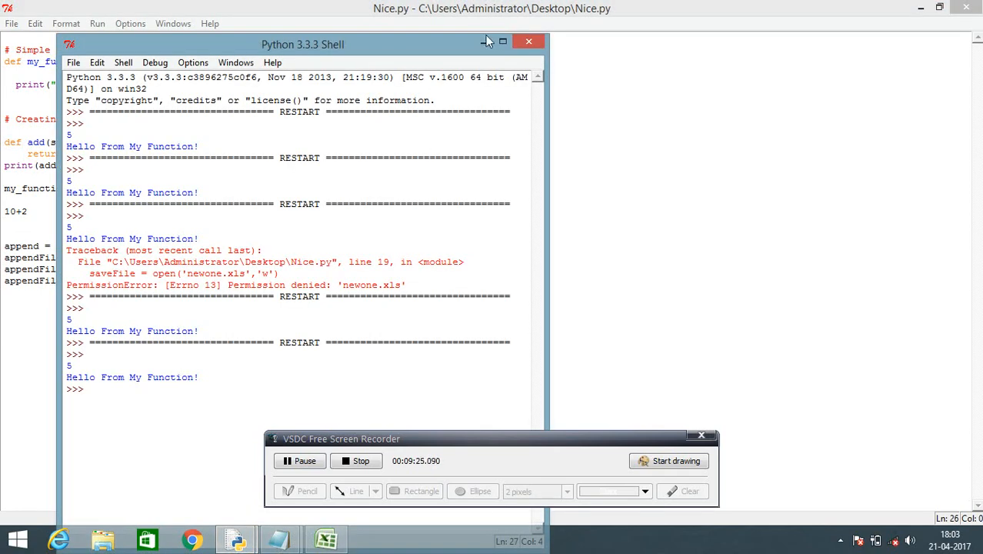
{"action": "left_click", "coordinate": [528, 42]}
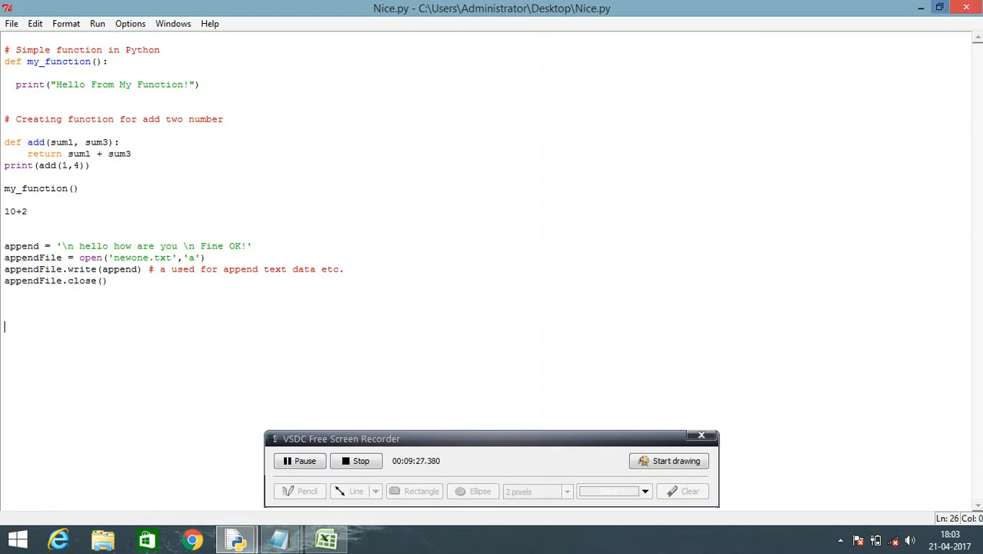
{"action": "left_click", "coordinate": [921, 8]}
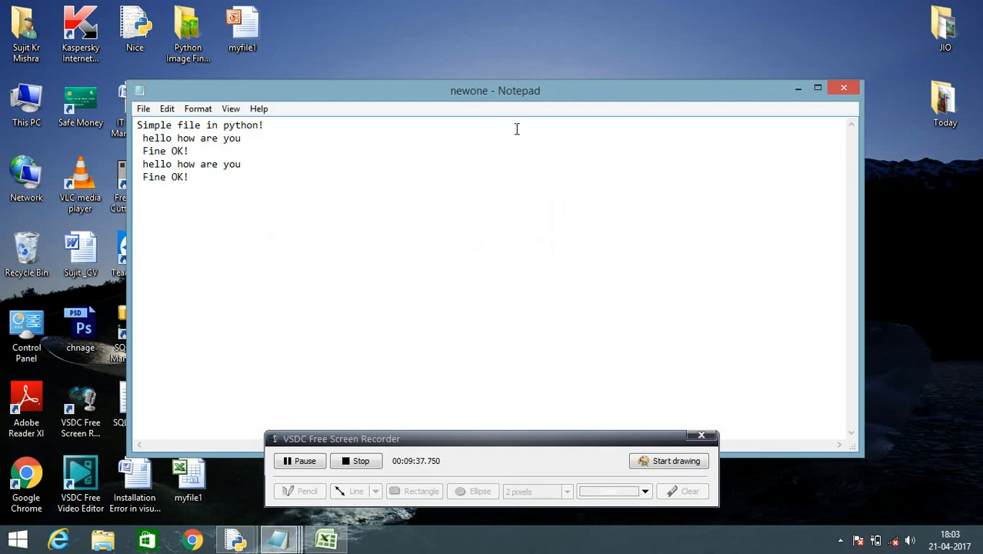
- View newone.txt in Notepad showing the appended greeting lines, then return to IDLE
{"action": "left_click", "coordinate": [844, 87]}
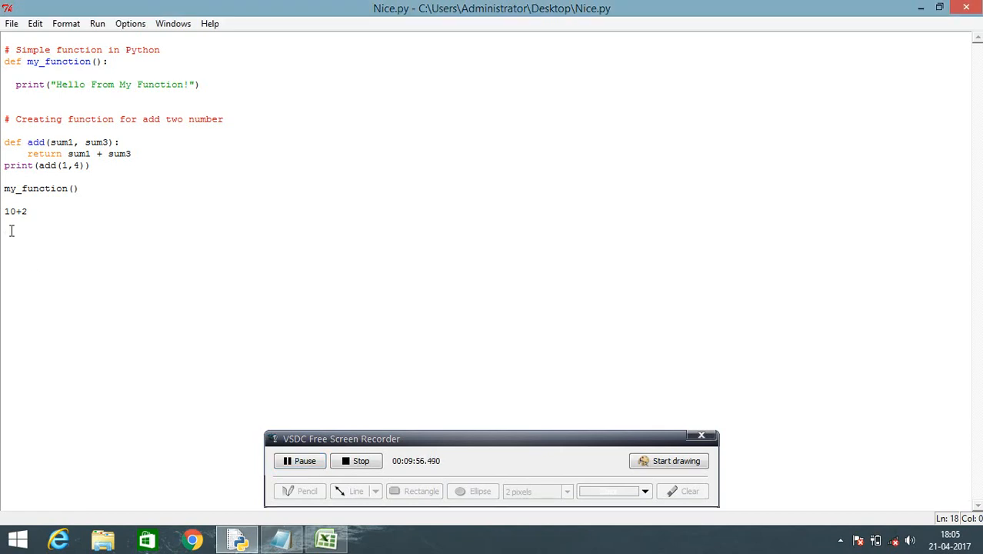
- Add ReadNow = open('newone.txt','r').read() to read the file back
{"action": "type", "text": "Read"}
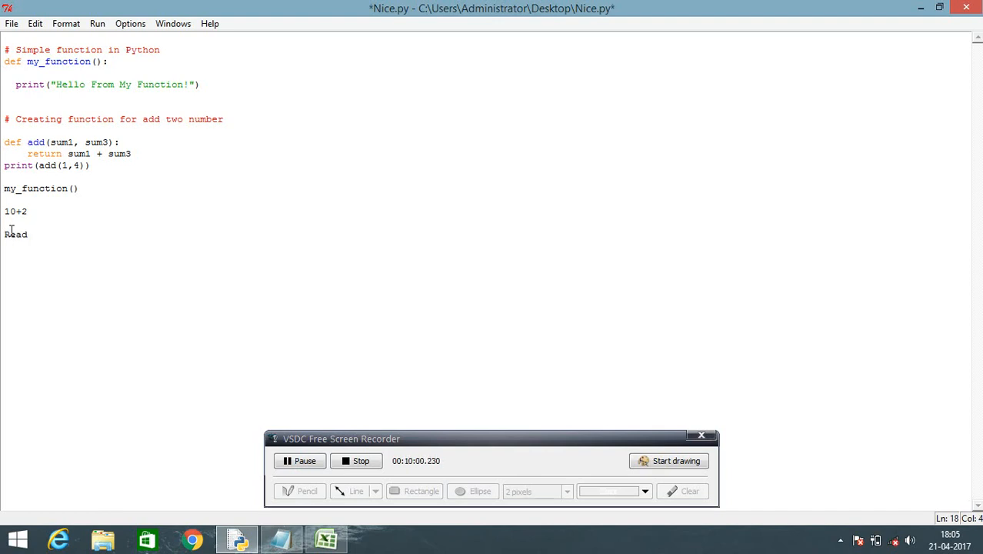
{"action": "type", "text": "Now"}
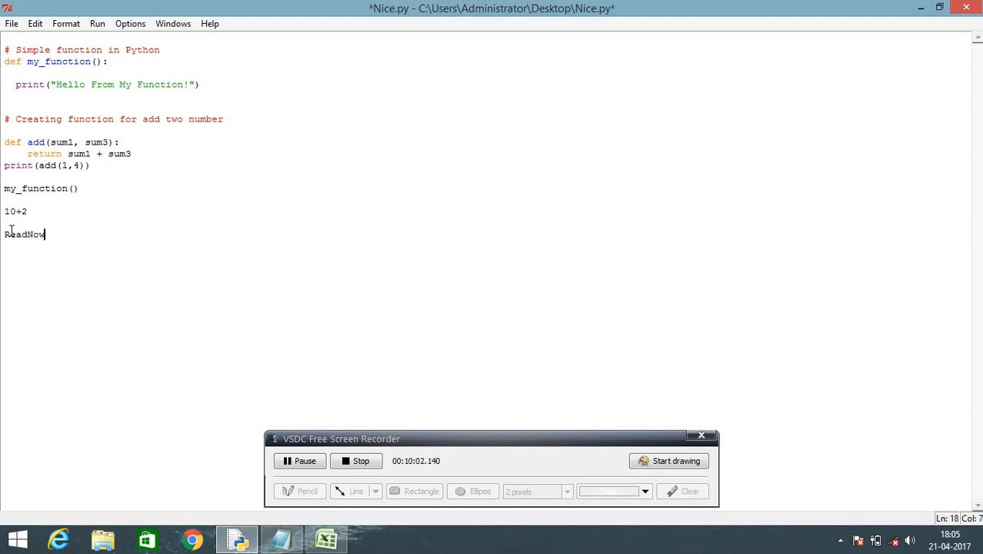
{"action": "type", "text": "="}
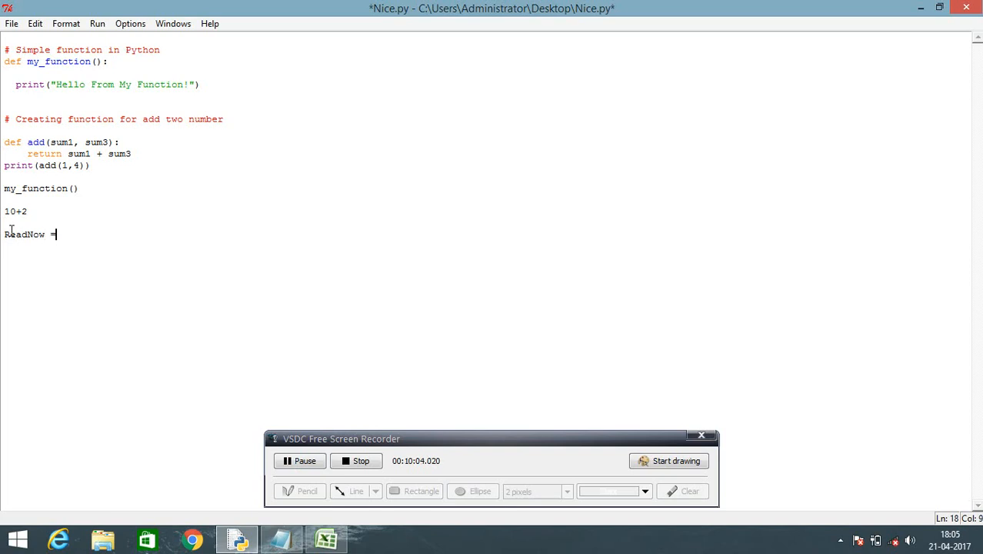
{"action": "type", "text": "opne"}
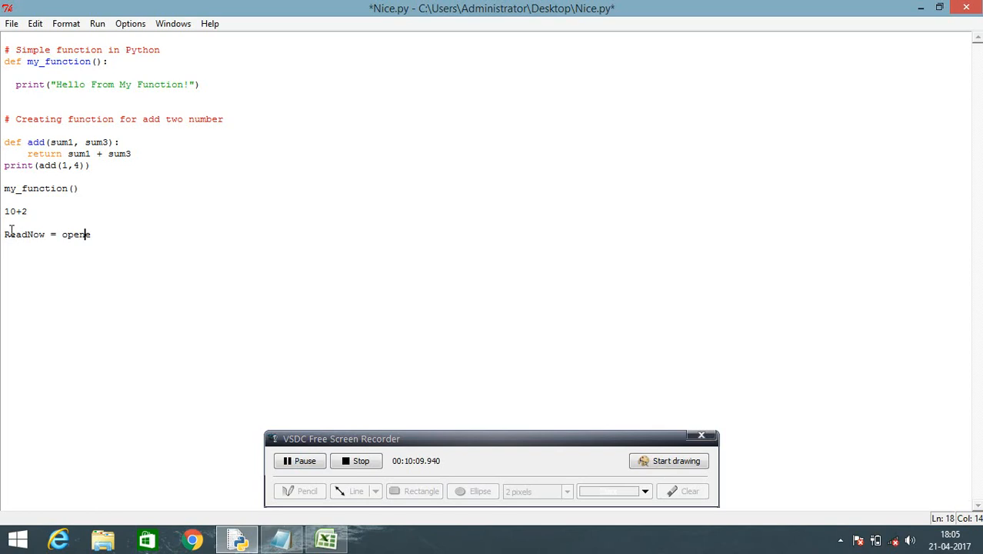
{"action": "type", "text": "("}
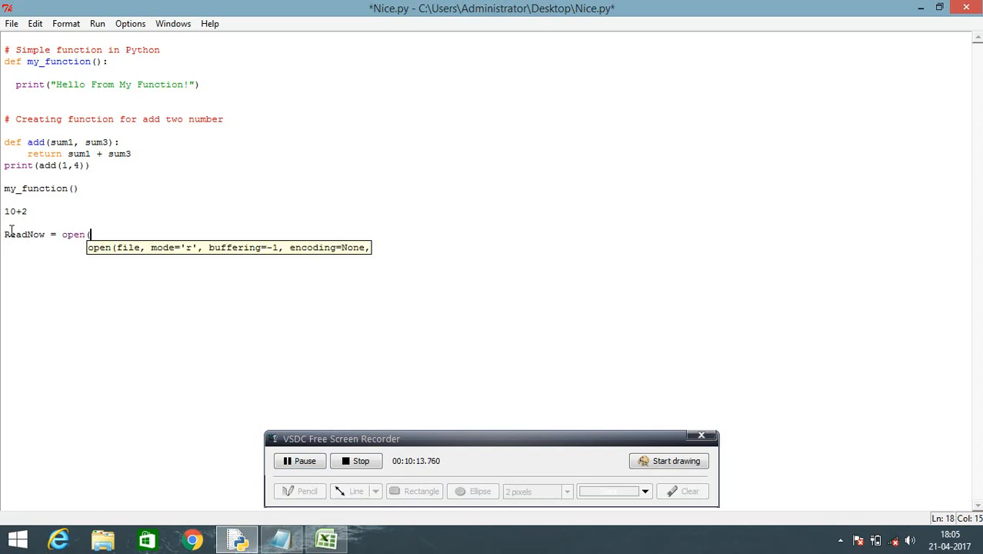
{"action": "type", "text": "'"}
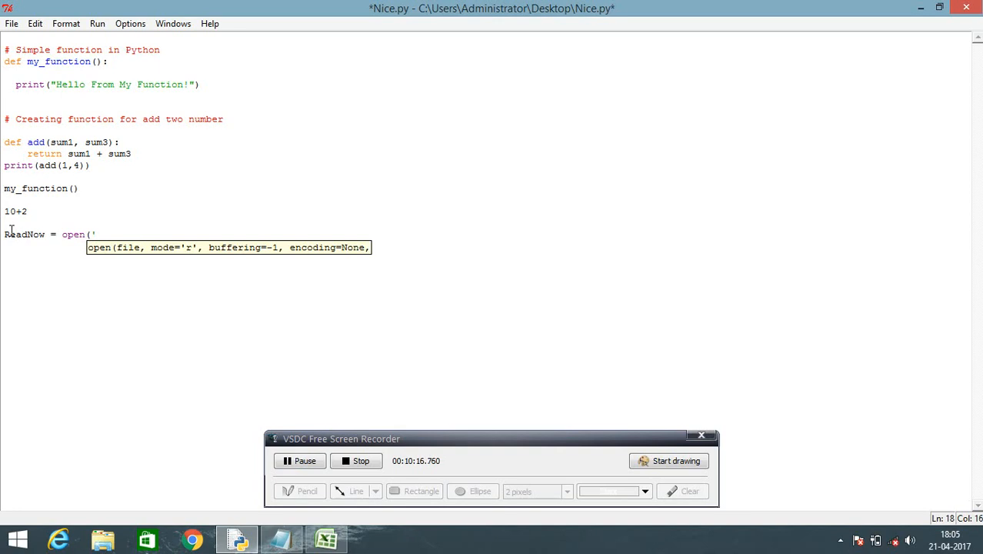
{"action": "type", "text": "new"}
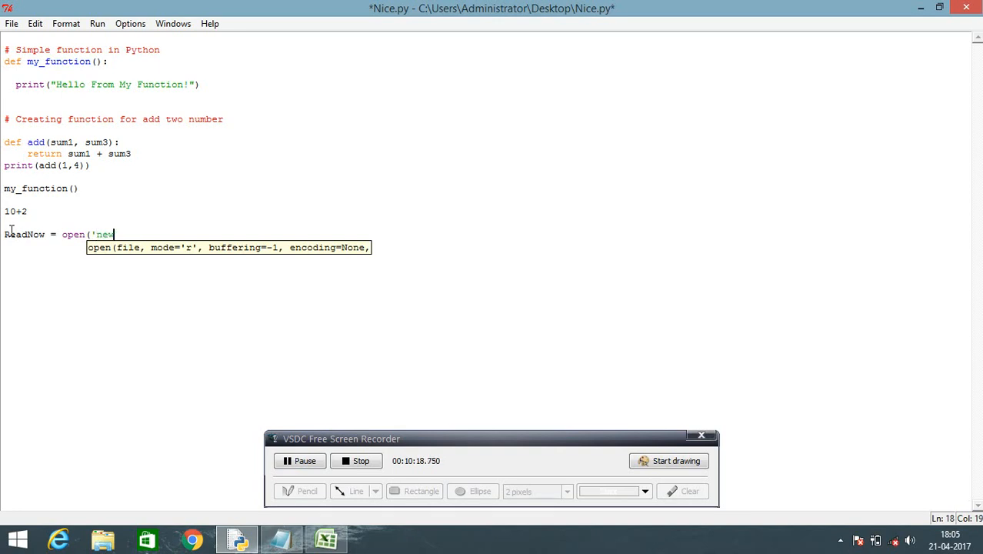
{"action": "type", "text": "one"}
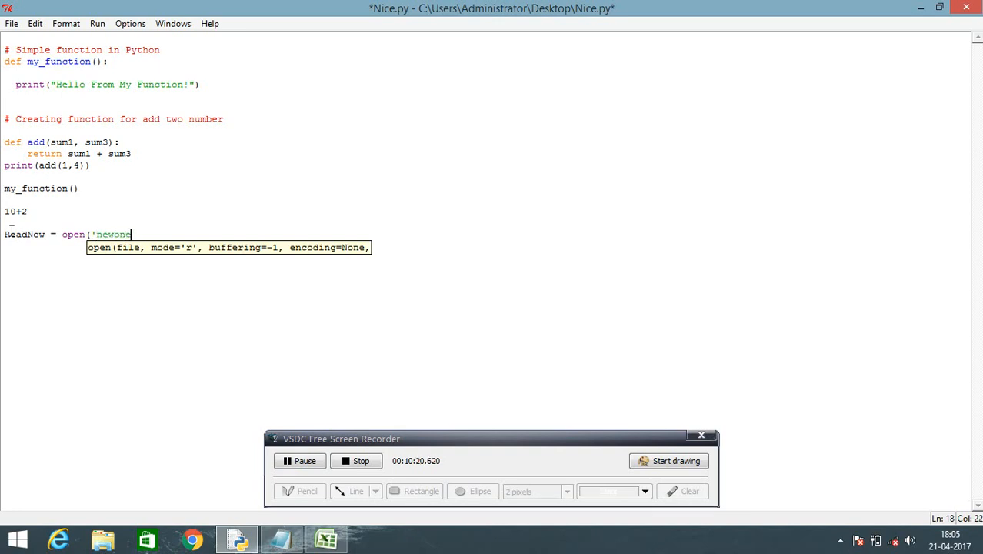
{"action": "mouse_move", "coordinate": [29, 405]}
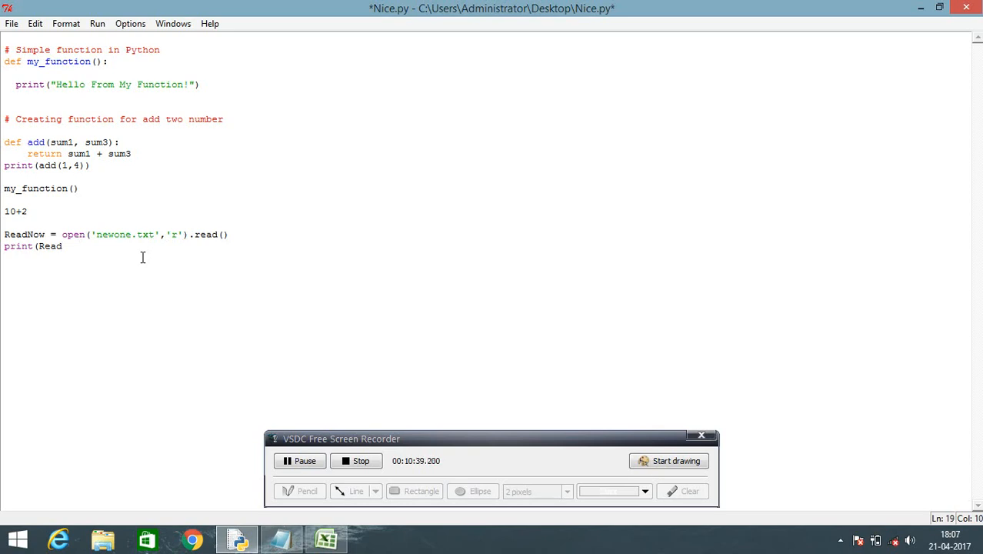
- Finish print(ReadNow) and save Nice.py
{"action": "type", "text": "Now"}
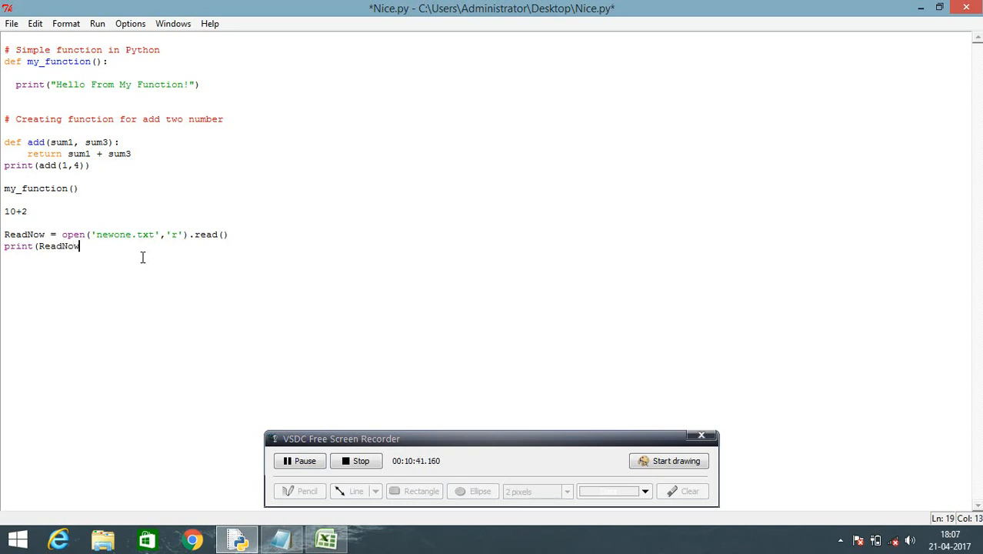
{"action": "type", "text": ")"}
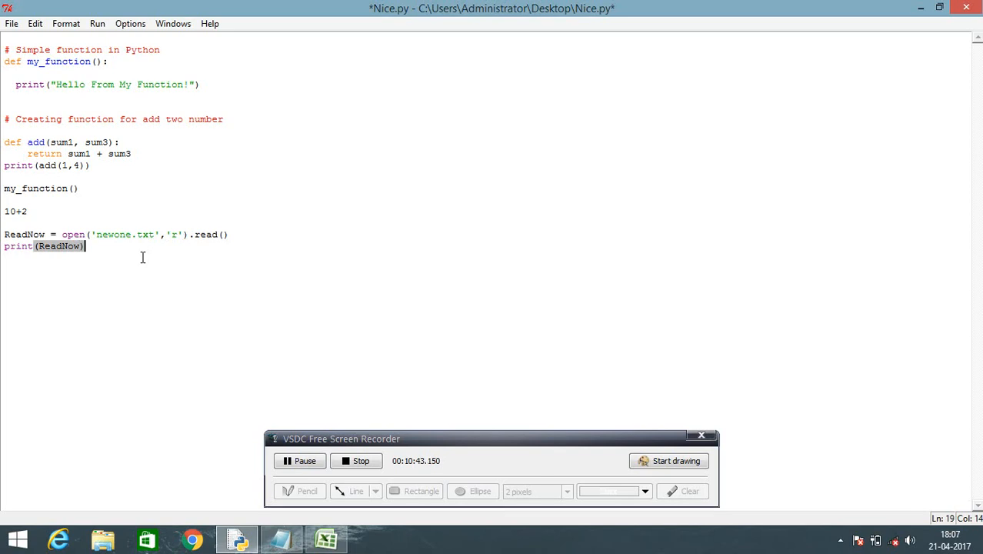
{"action": "key", "text": "Return"}
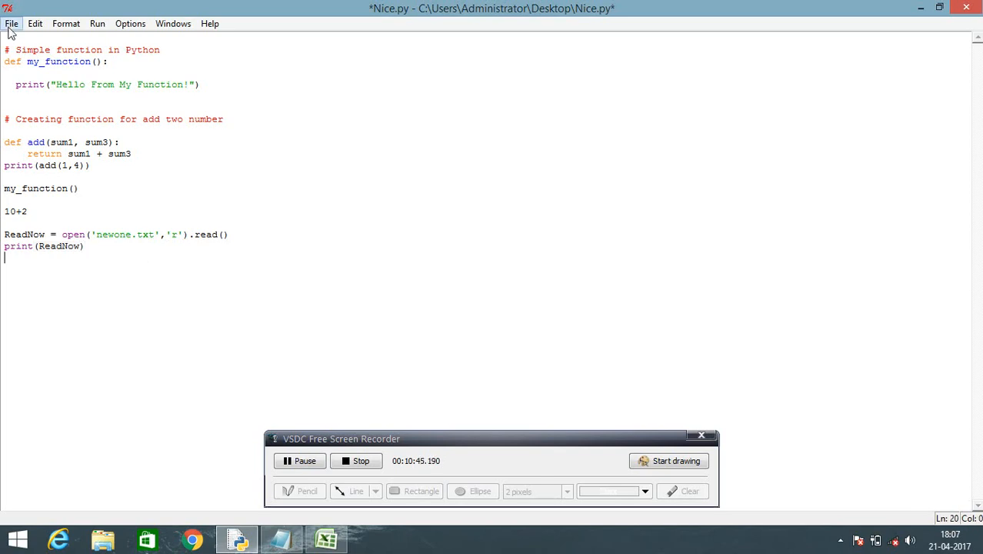
{"action": "left_click", "coordinate": [11, 23]}
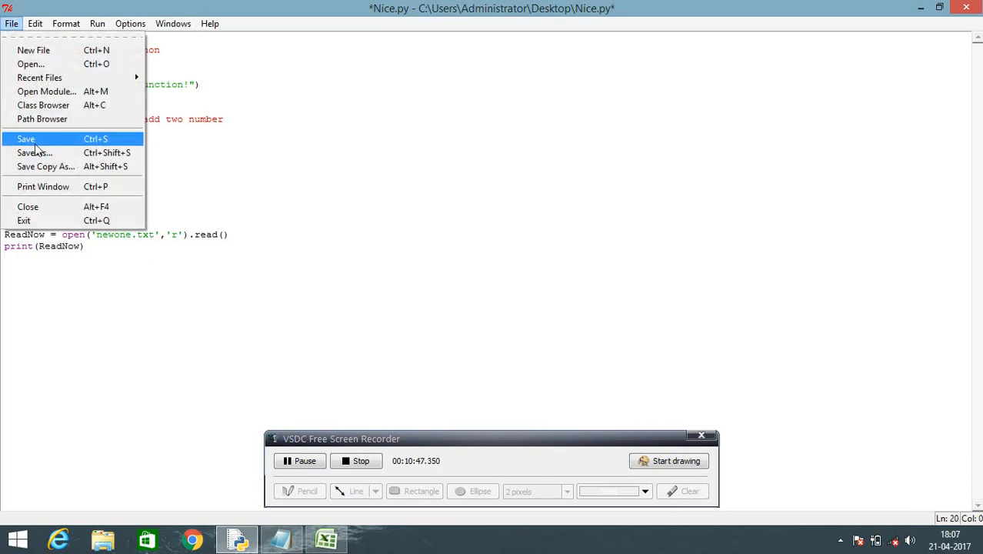
{"action": "left_click", "coordinate": [25, 139]}
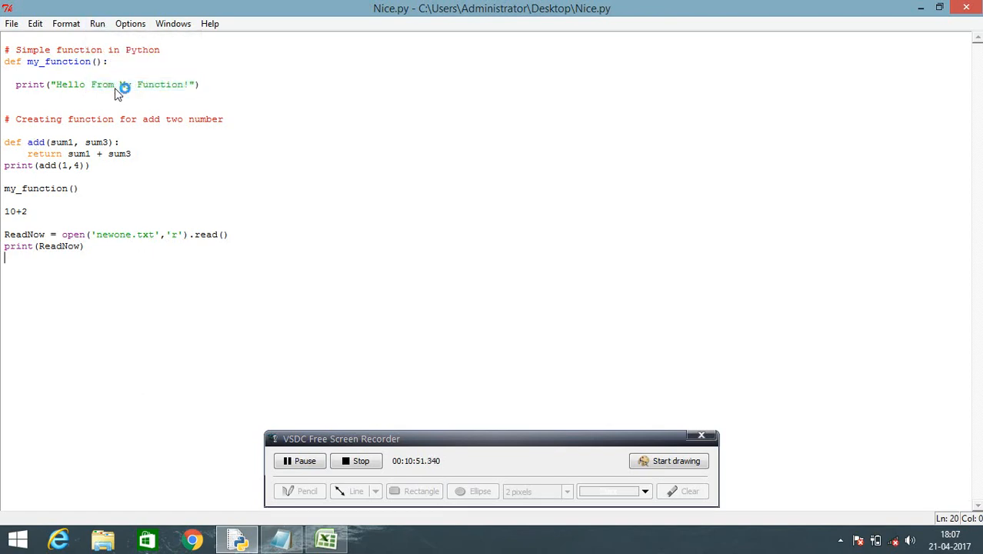
- Run Nice.py so the shell prints the contents read from newone.txt
{"action": "left_click", "coordinate": [97, 23]}
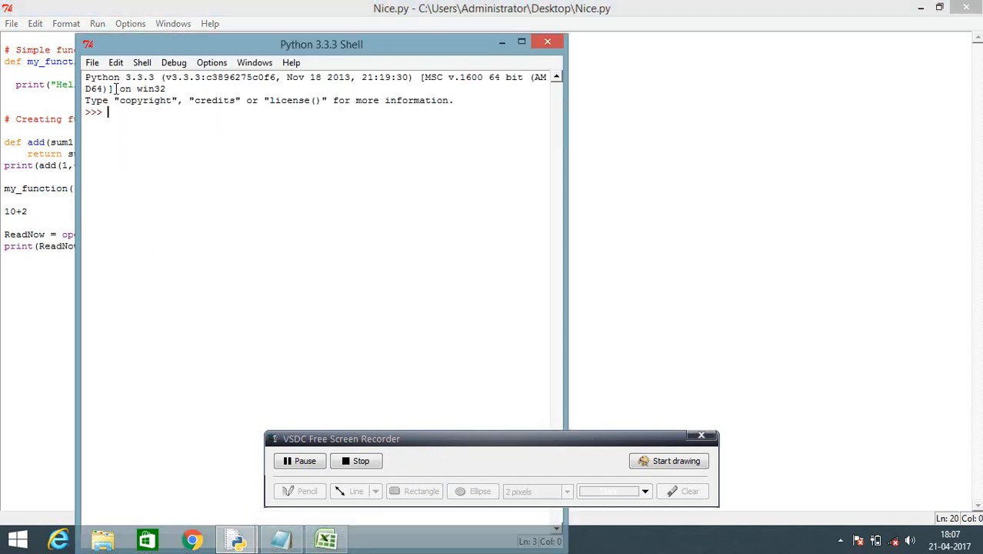
{"action": "key", "text": "F5"}
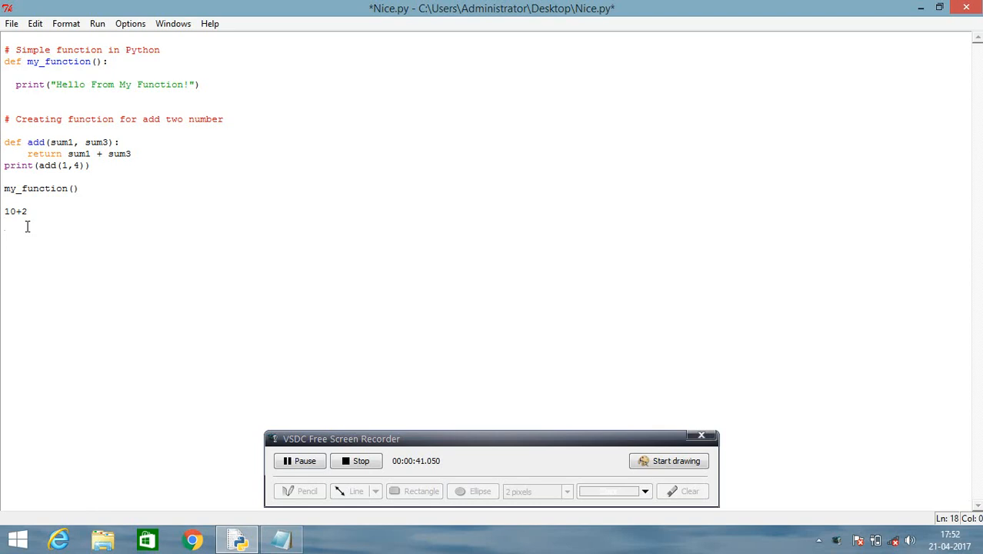
- Write the line text = 'Simple file in python!' in Nice.py
{"action": "type", "text": "text"}
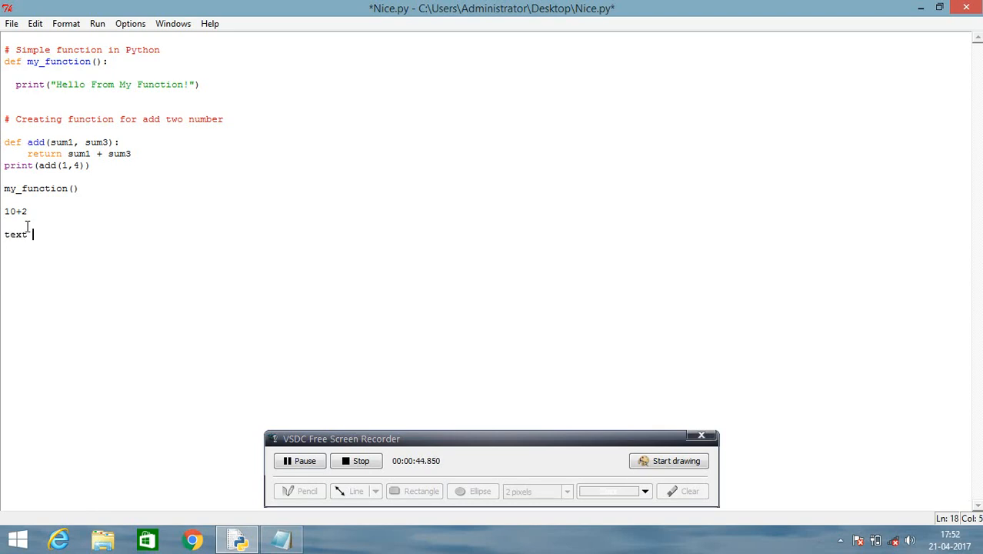
{"action": "type", "text": "= '"}
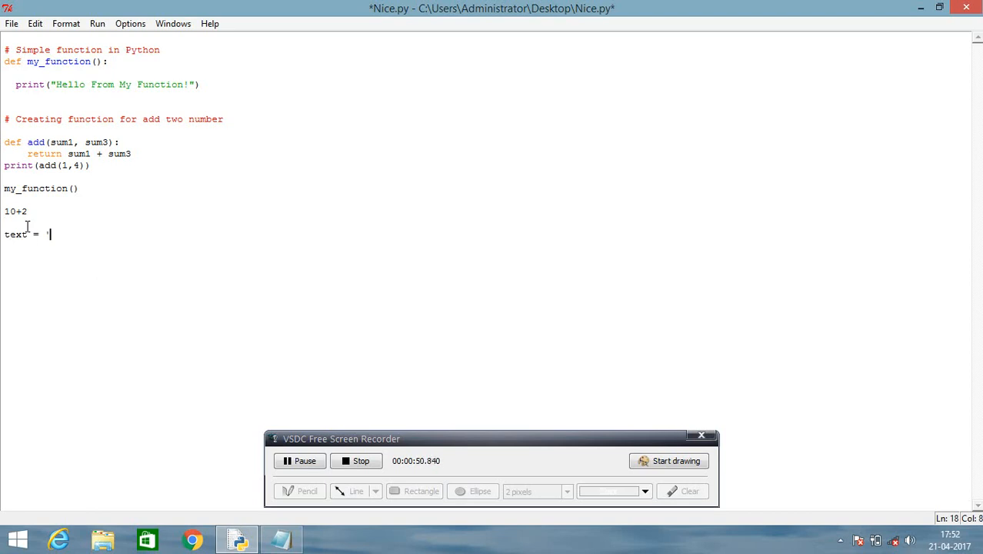
{"action": "type", "text": "Simp"}
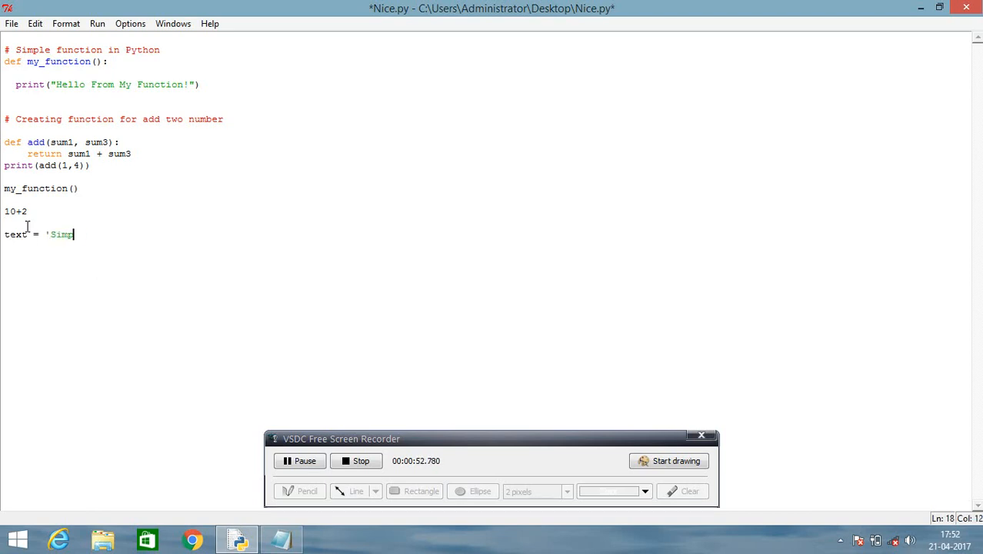
{"action": "type", "text": "le file"}
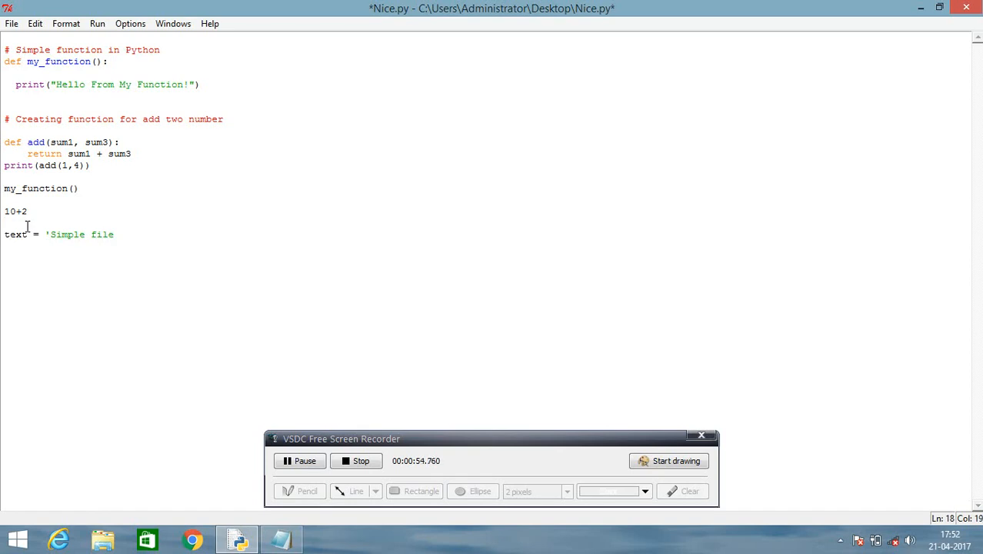
{"action": "type", "text": "in"}
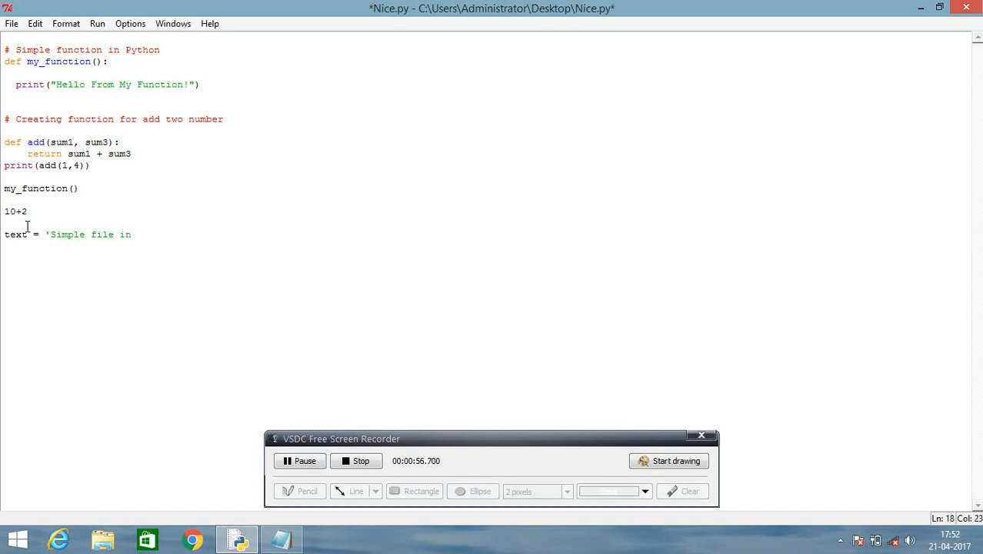
{"action": "type", "text": "python"}
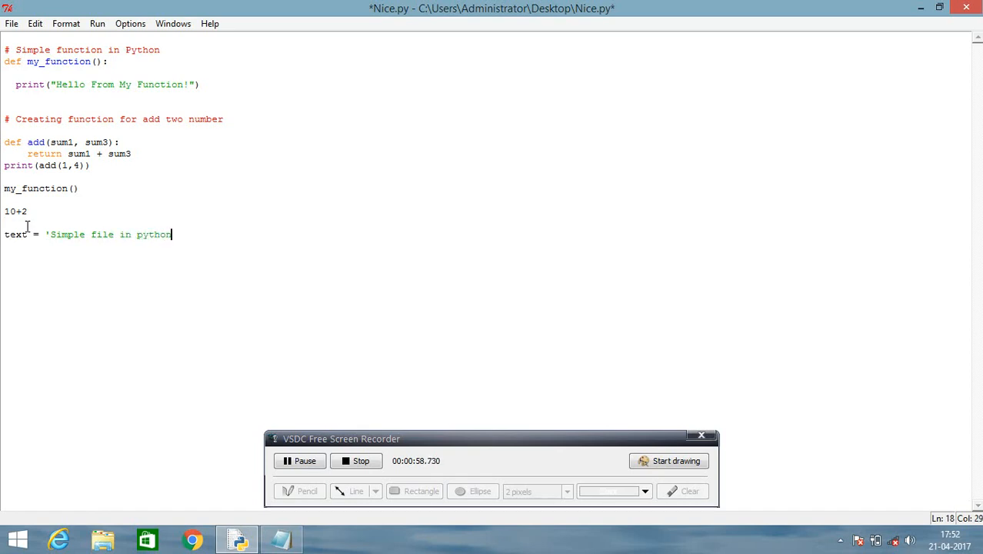
{"action": "type", "text": "'"}
{"action": "type", "text": "save"}
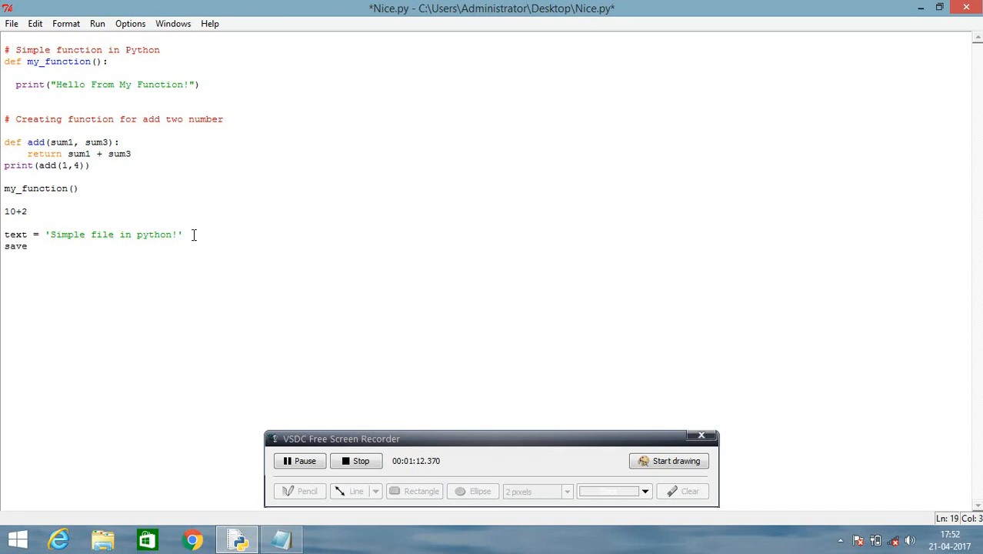
- Write saveFile = open( on the new line, correcting the mistyped 'open'
{"action": "type", "text": "File"}
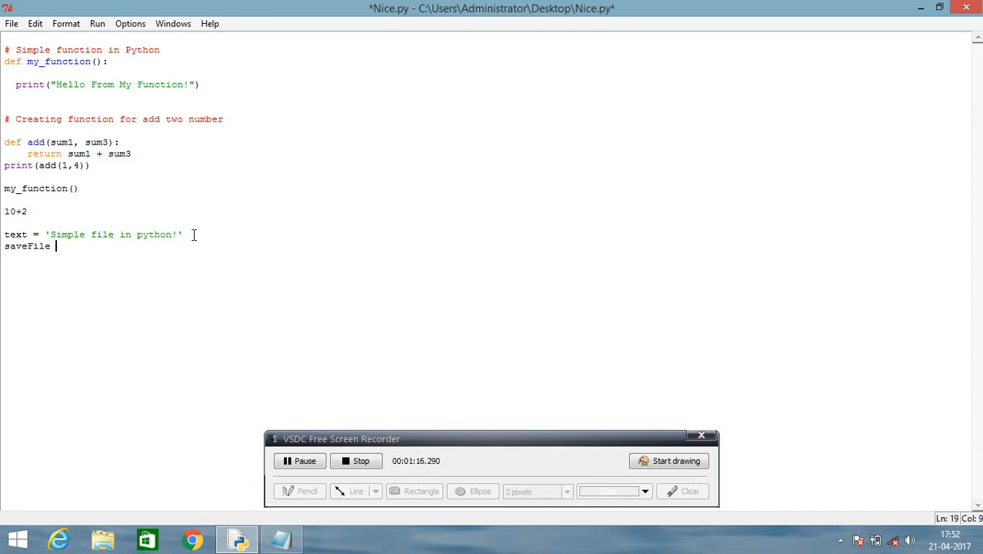
{"action": "type", "text": "="}
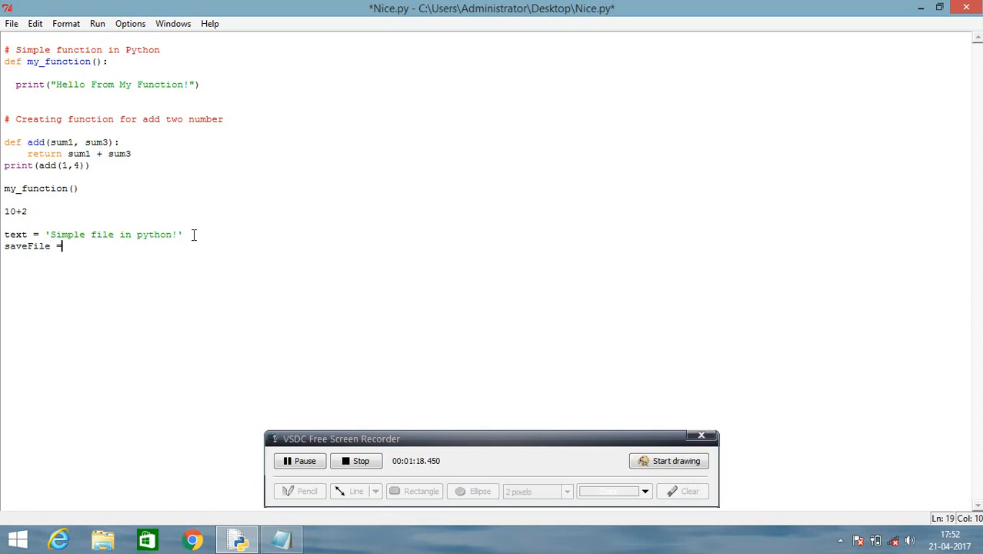
{"action": "type", "text": "o"}
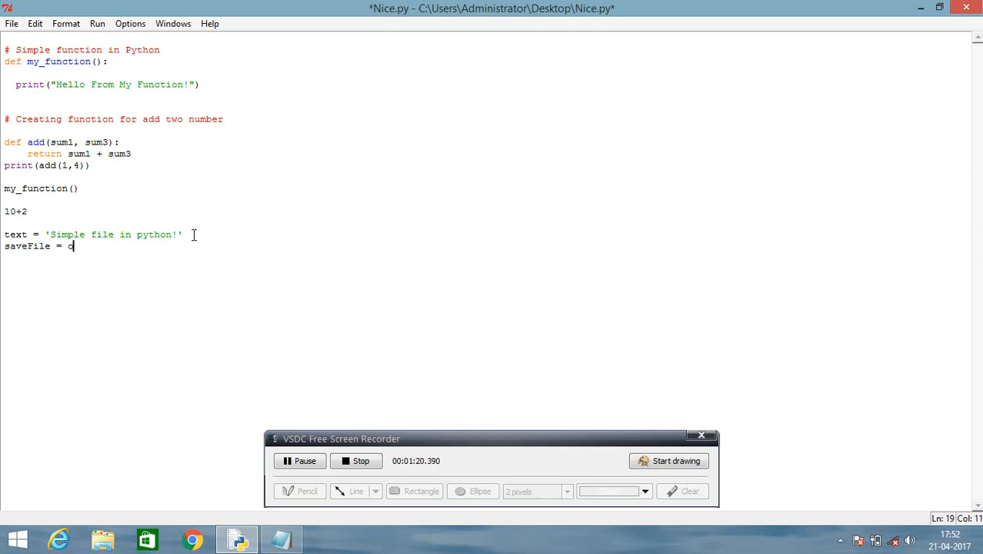
{"action": "type", "text": "pne"}
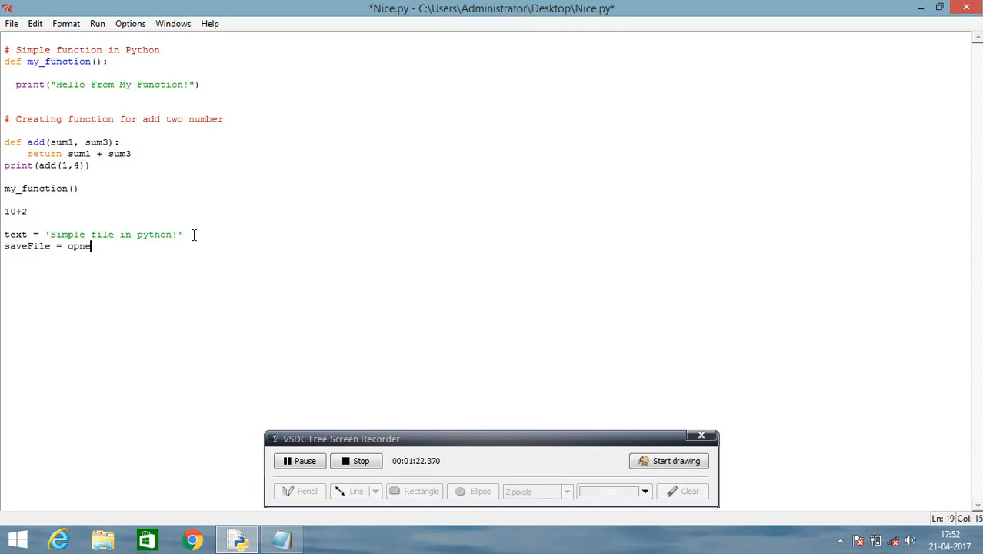
{"action": "type", "text": "e"}
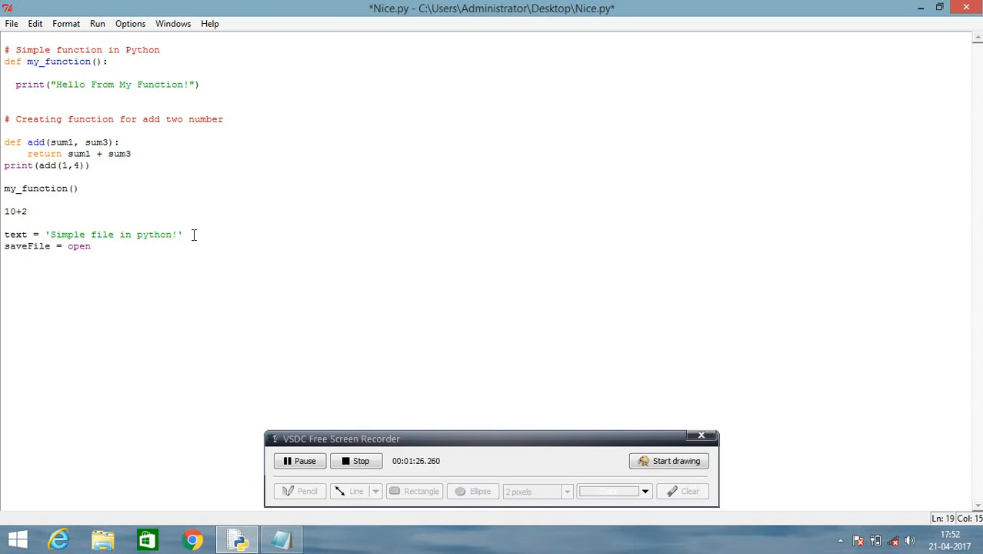
{"action": "type", "text": "("}
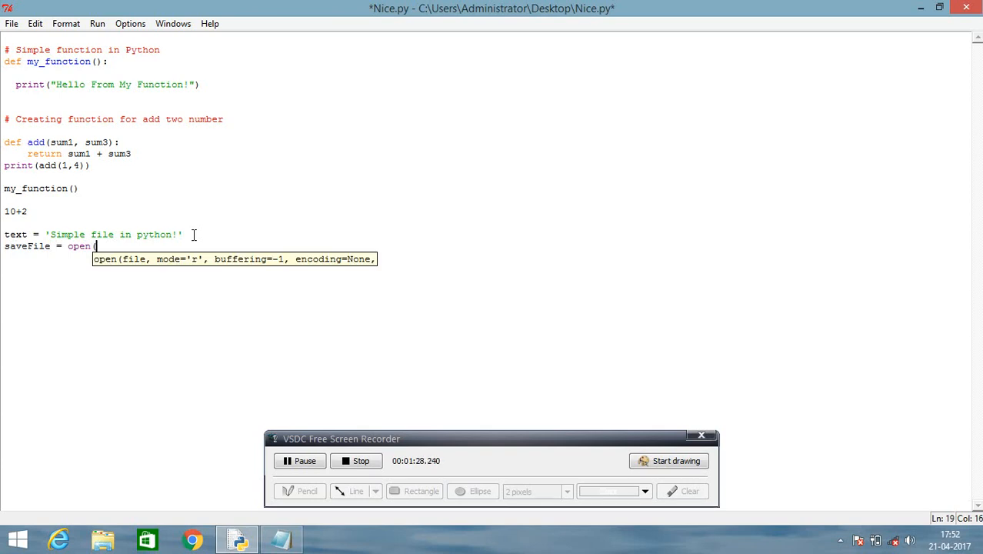
{"action": "type", "text": "("}
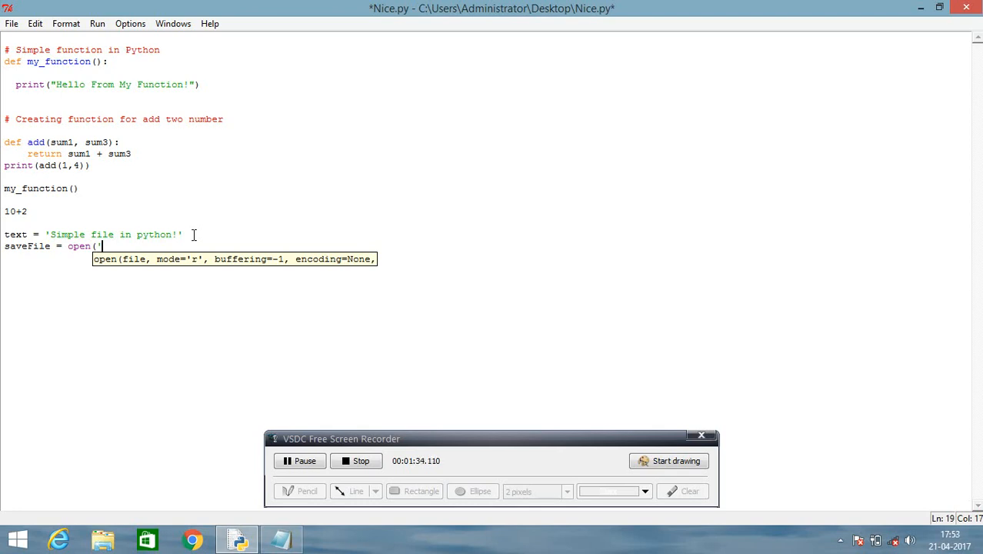
{"action": "mouse_move", "coordinate": [377, 59]}
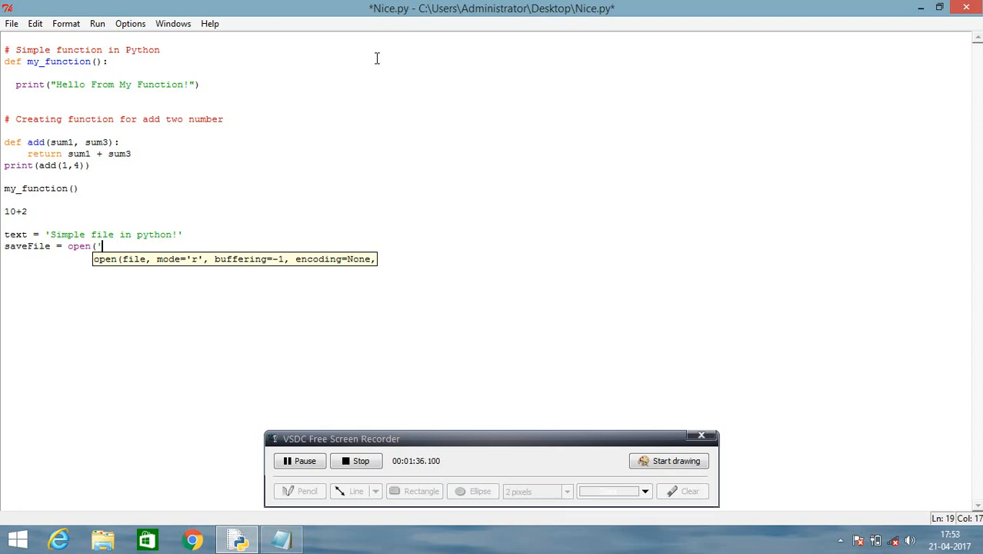
{"action": "mouse_move", "coordinate": [425, 44]}
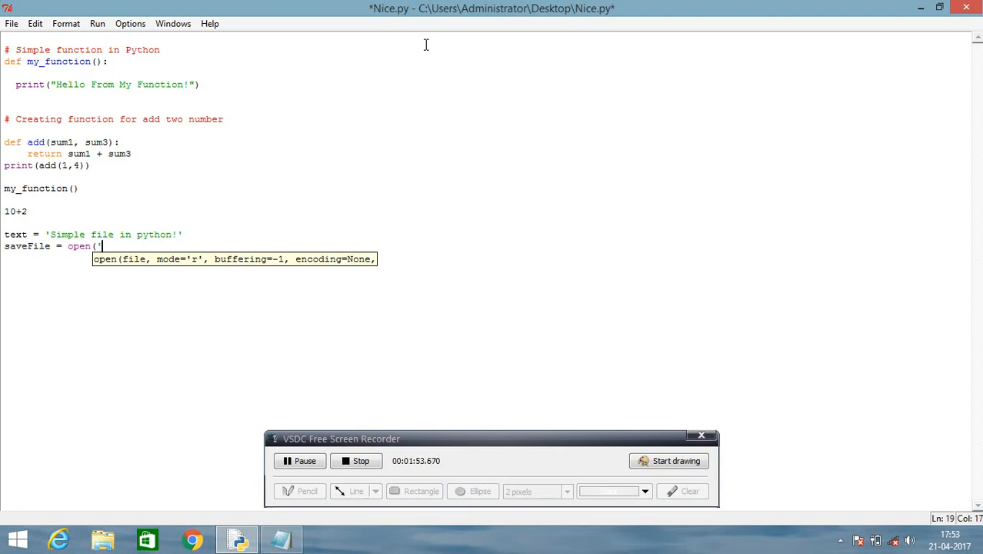
- Complete the call as open('newone.txt','w') so newone.txt opens in write mode
{"action": "type", "text": "new"}
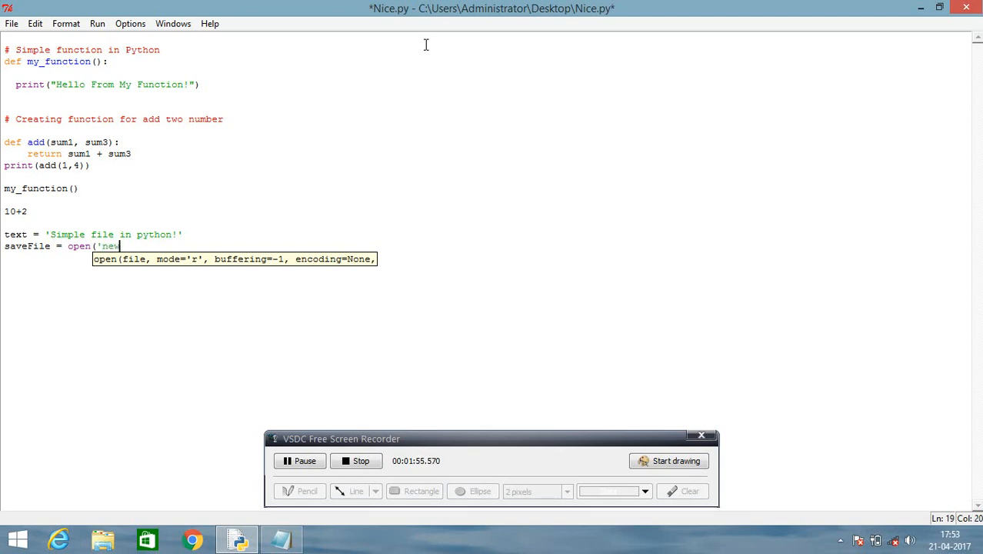
{"action": "type", "text": "one"}
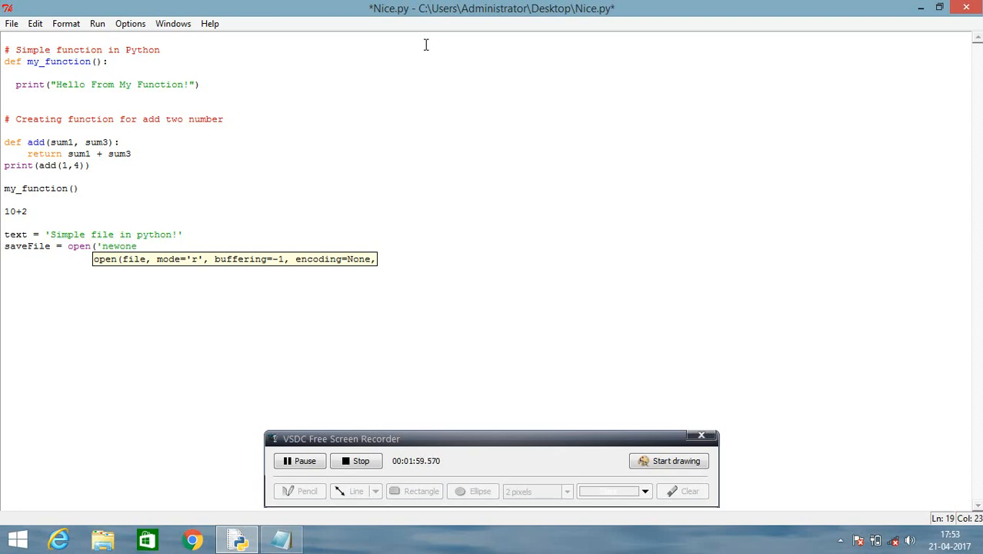
{"action": "type", "text": "."}
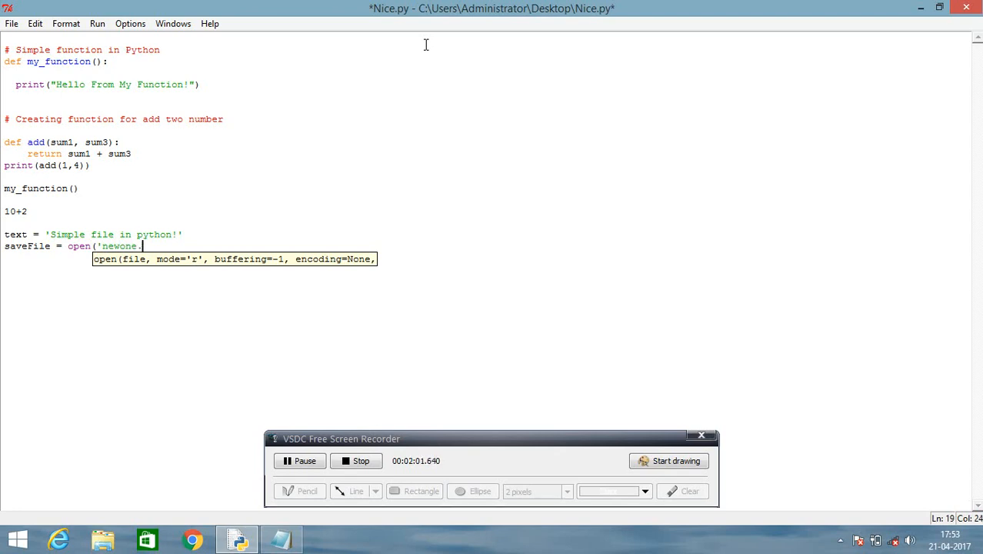
{"action": "type", "text": ".tx"}
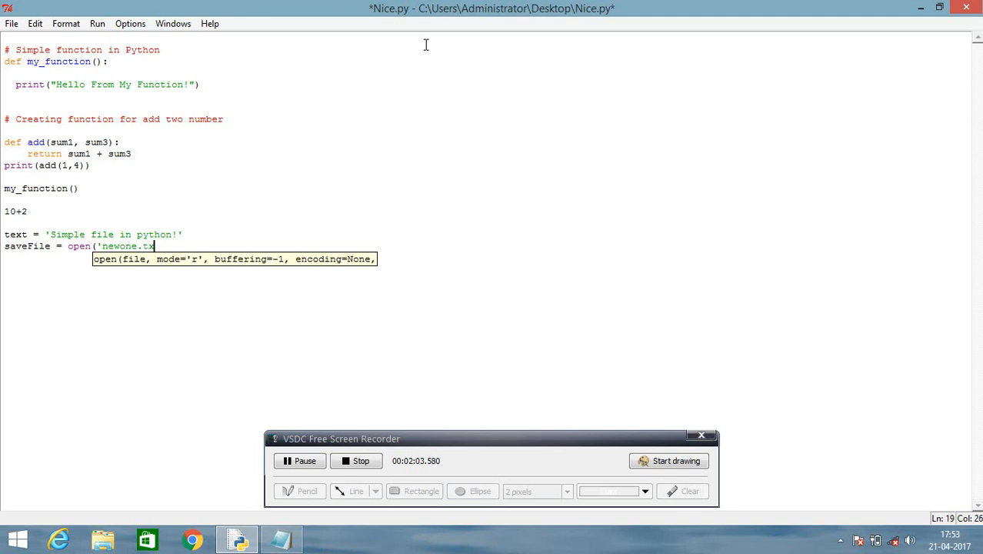
{"action": "type", "text": "t"}
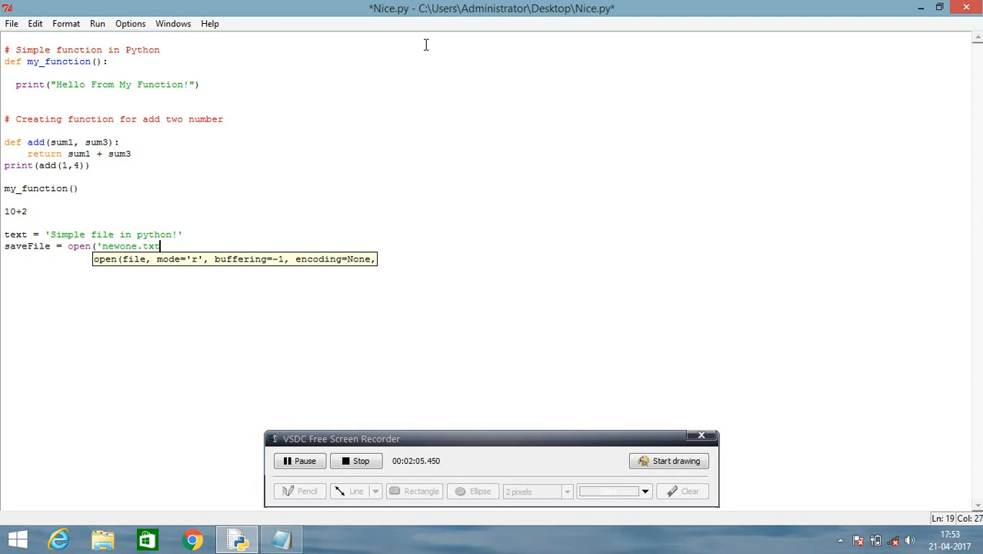
{"action": "type", "text": "'"}
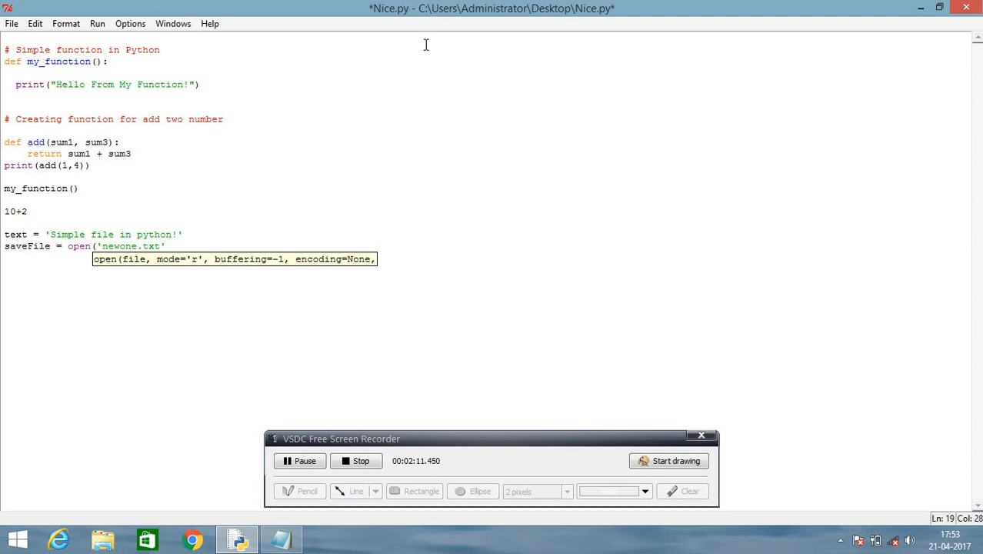
{"action": "type", "text": ",w"}
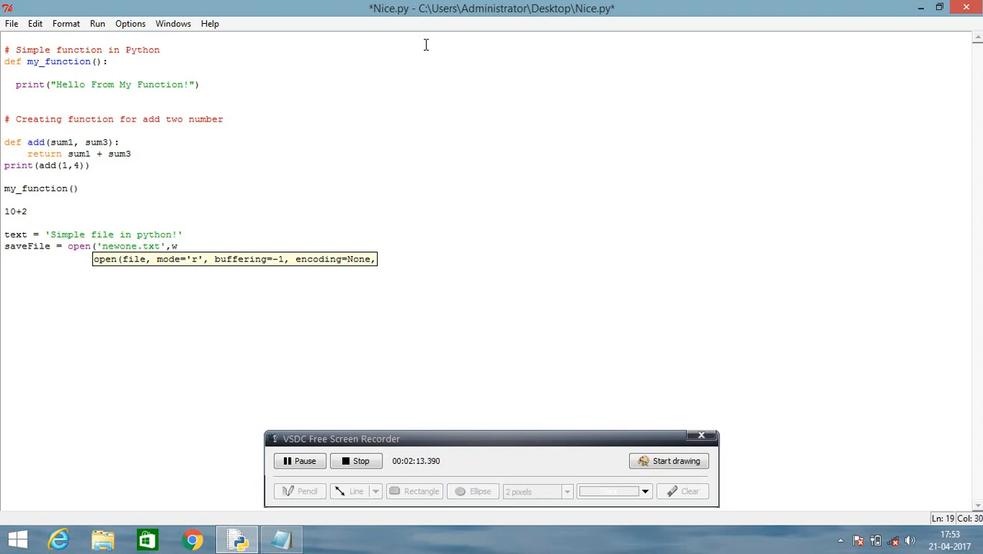
{"action": "type", "text": "'w'"}
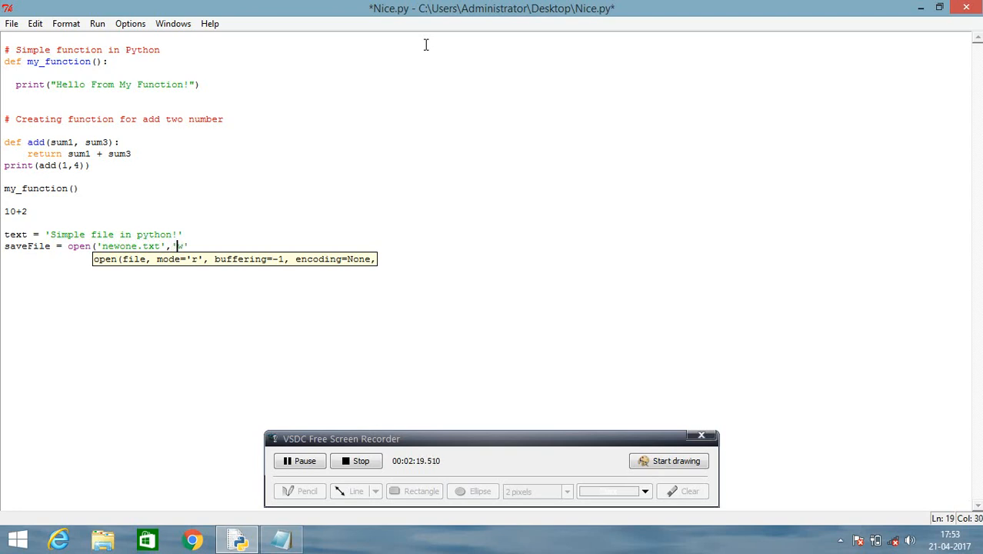
{"action": "type", "text": "w"}
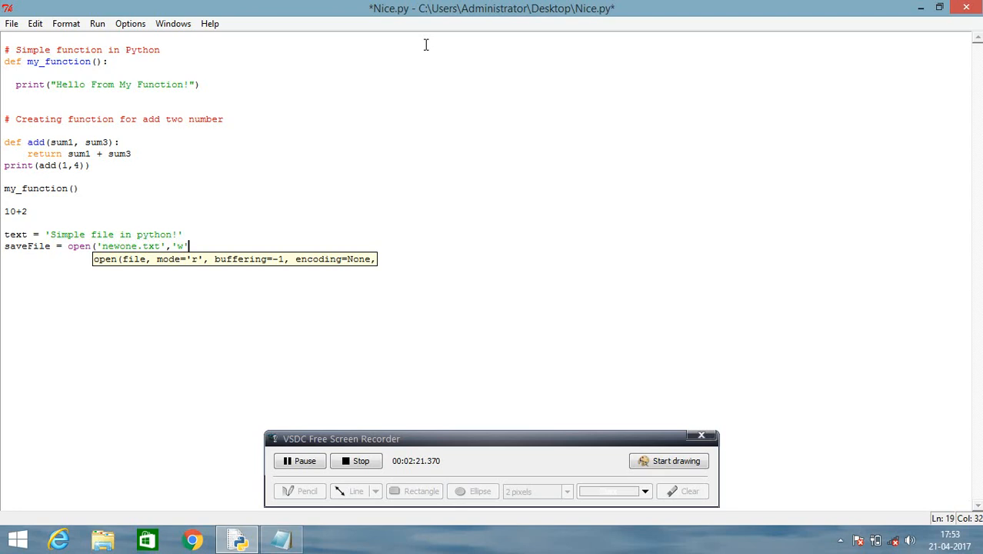
{"action": "type", "text": ")"}
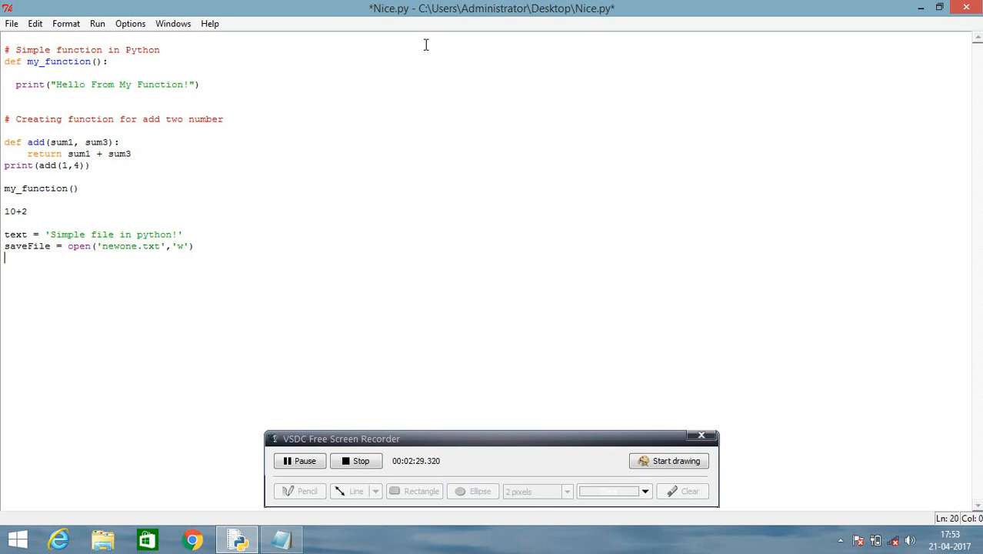
- Write the line saveFile.write(text) to put the string into the file
{"action": "type", "text": "save"}
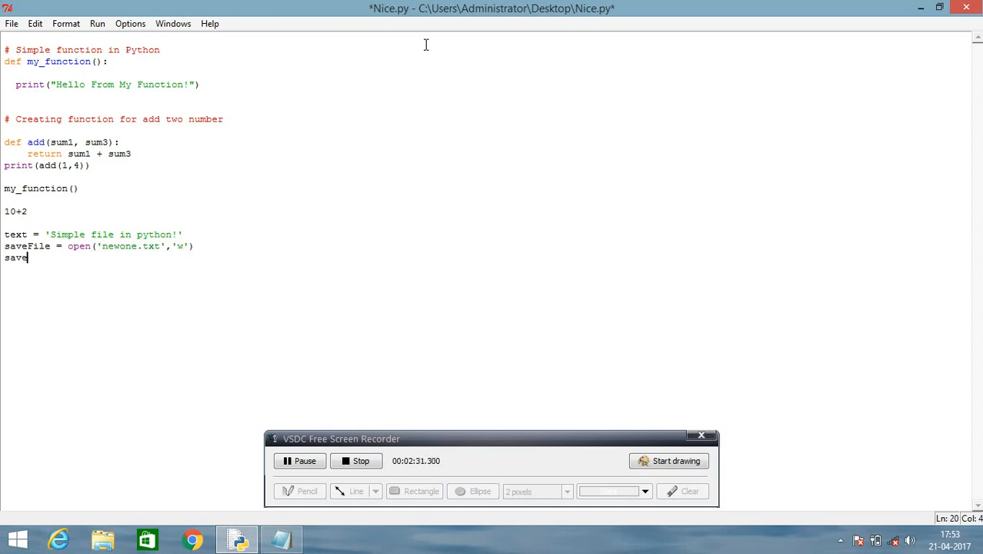
{"action": "type", "text": "File"}
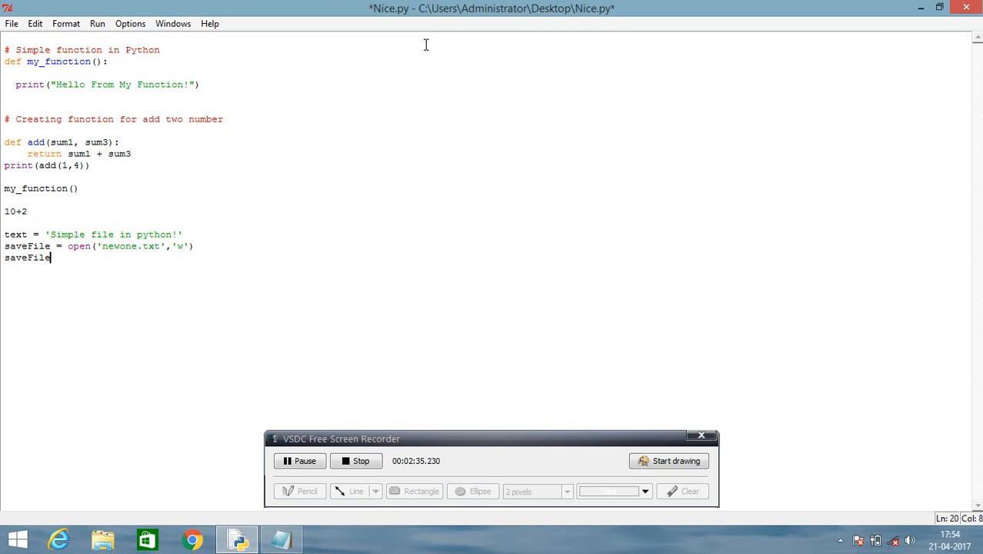
{"action": "type", "text": "."}
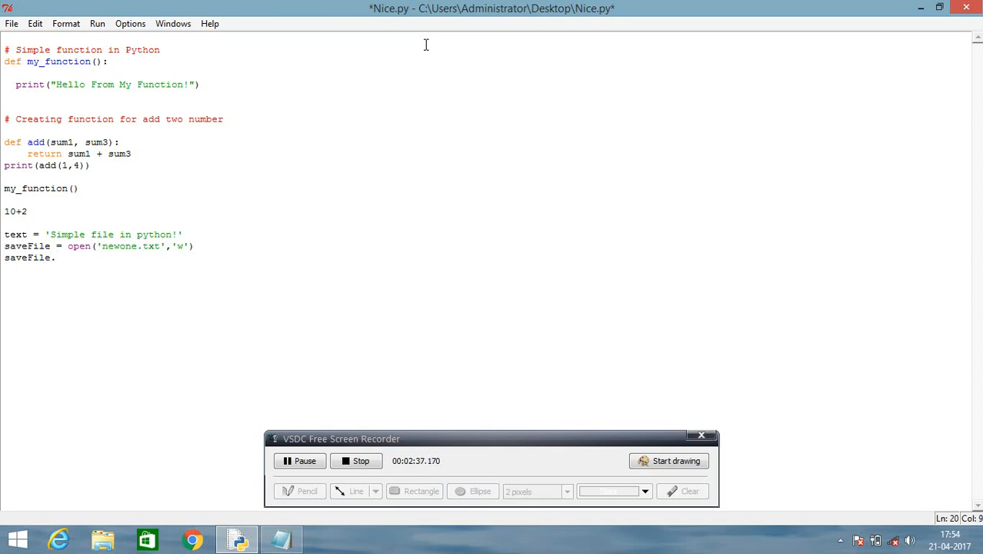
{"action": "type", "text": "w"}
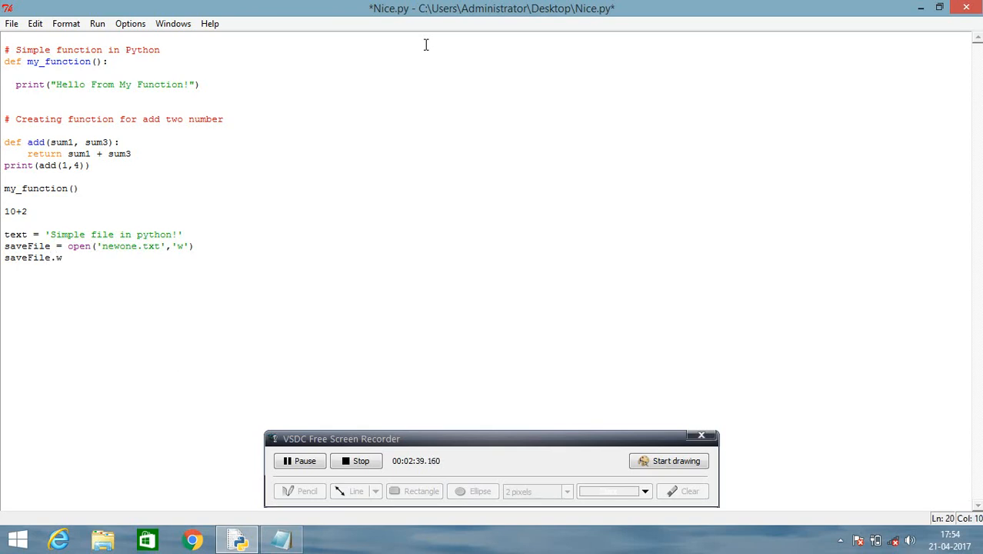
{"action": "type", "text": "rite"}
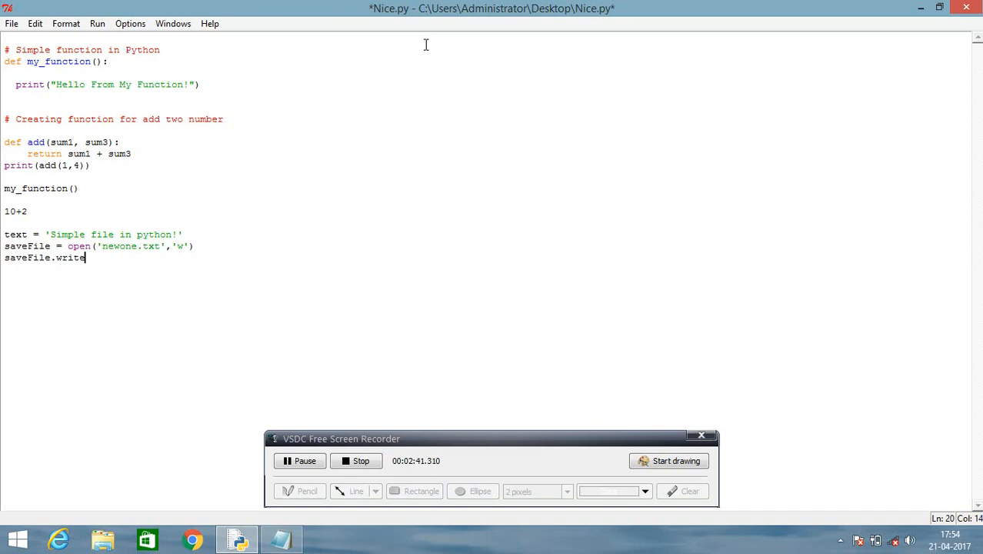
{"action": "type", "text": "("}
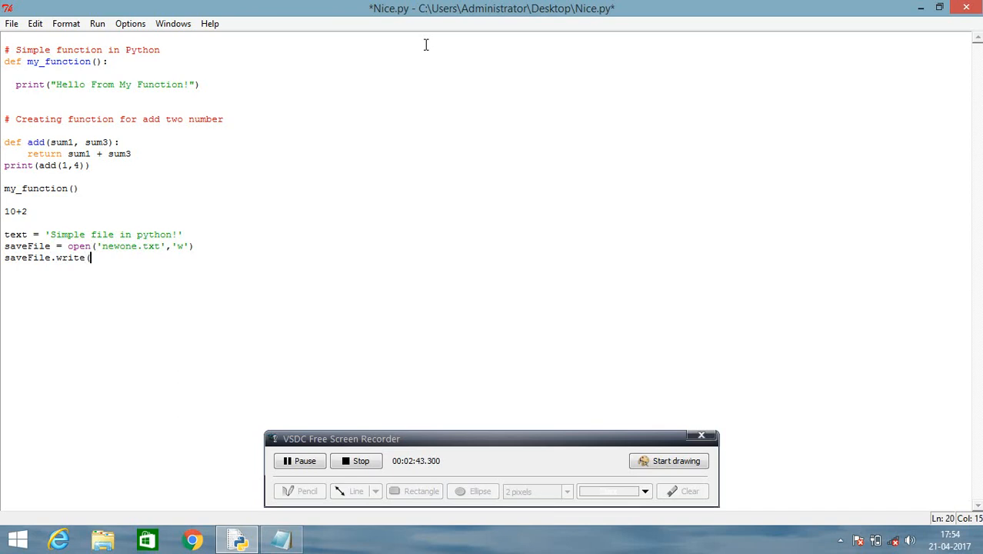
{"action": "type", "text": "text"}
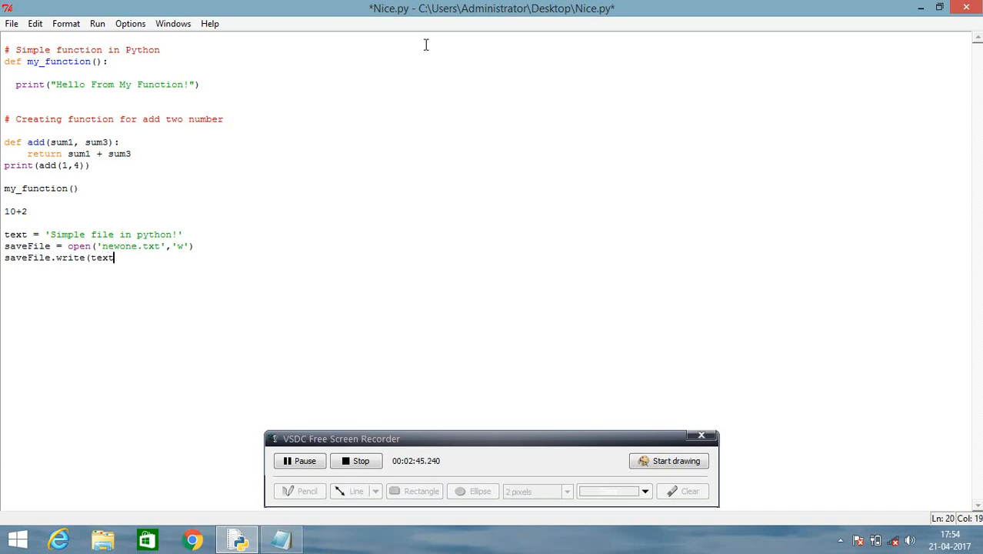
{"action": "type", "text": ")"}
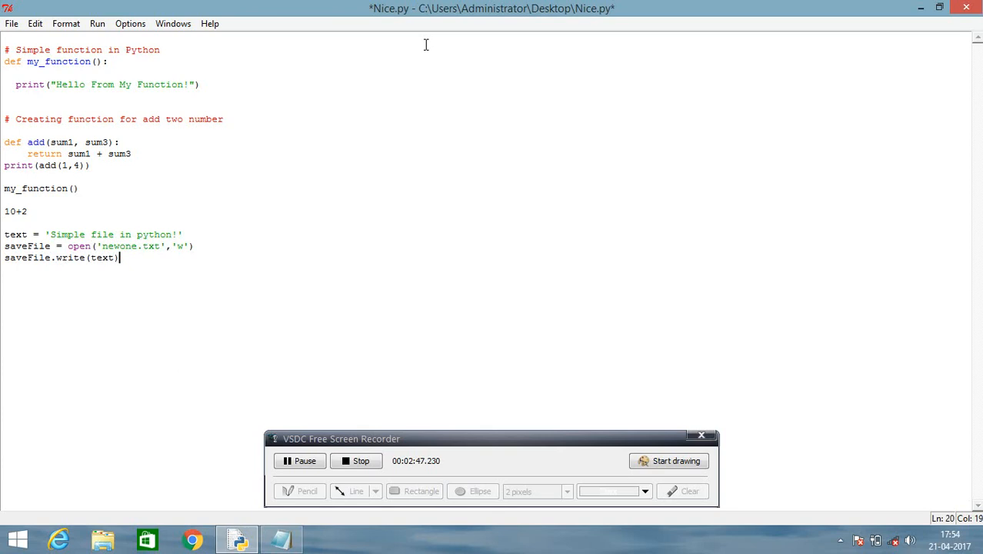
{"action": "double_click", "coordinate": [102, 257]}
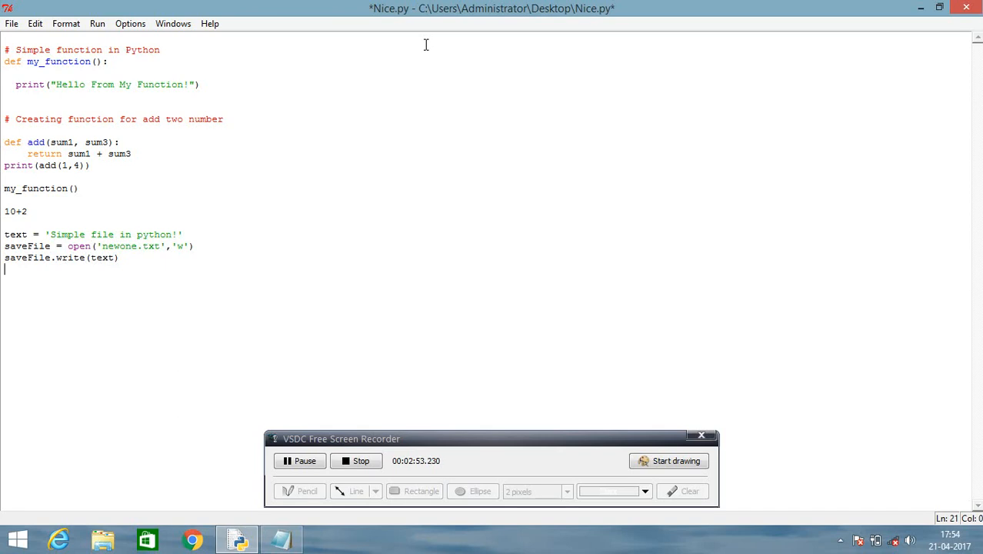
- Write the final line saveFile.close(), fixing the mistyped 'close'
{"action": "type", "text": "s"}
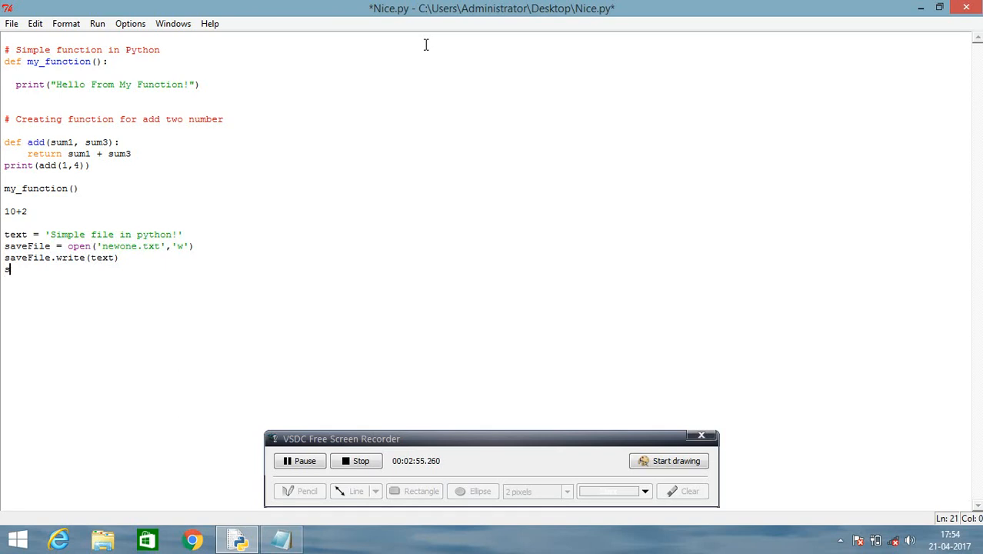
{"action": "type", "text": "save"}
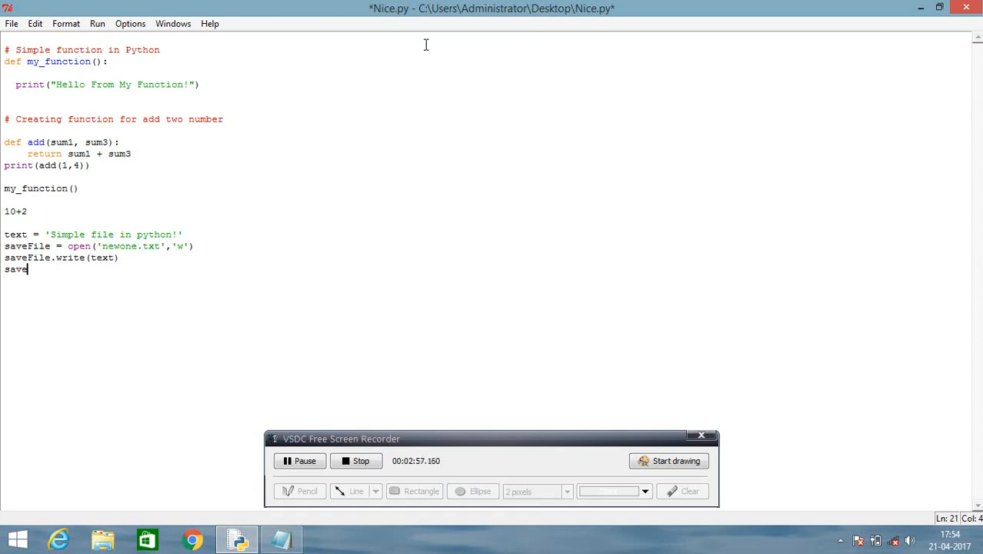
{"action": "type", "text": "File"}
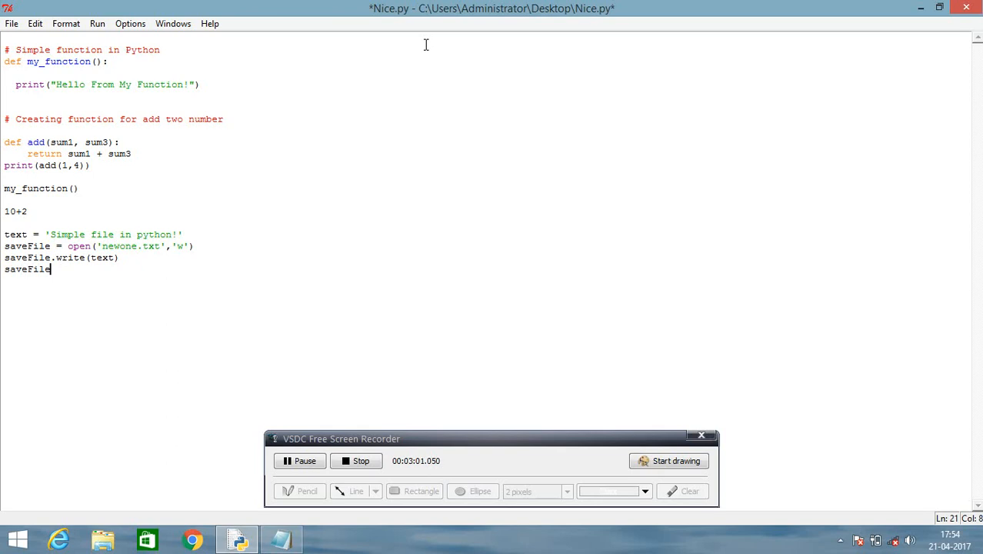
{"action": "type", "text": "close"}
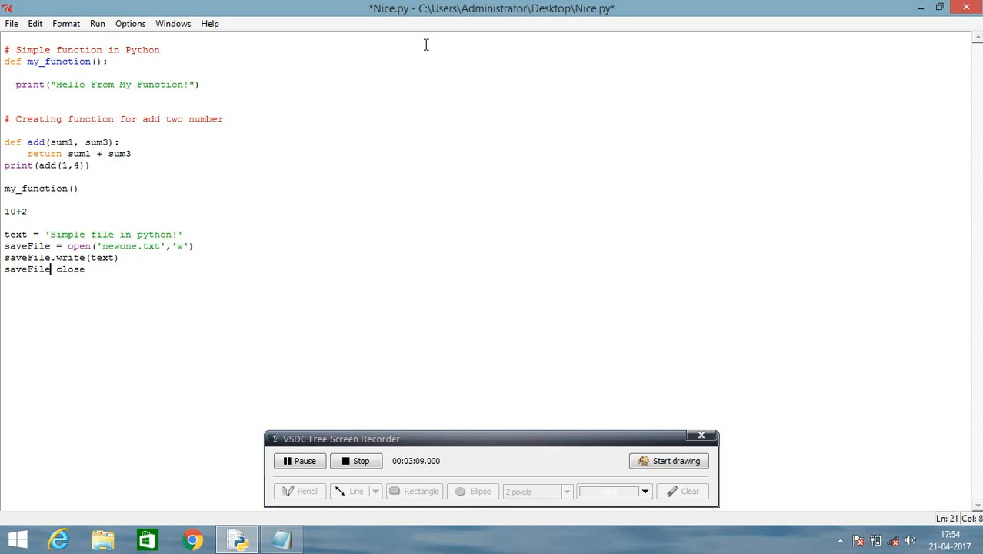
{"action": "type", "text": ".clos"}
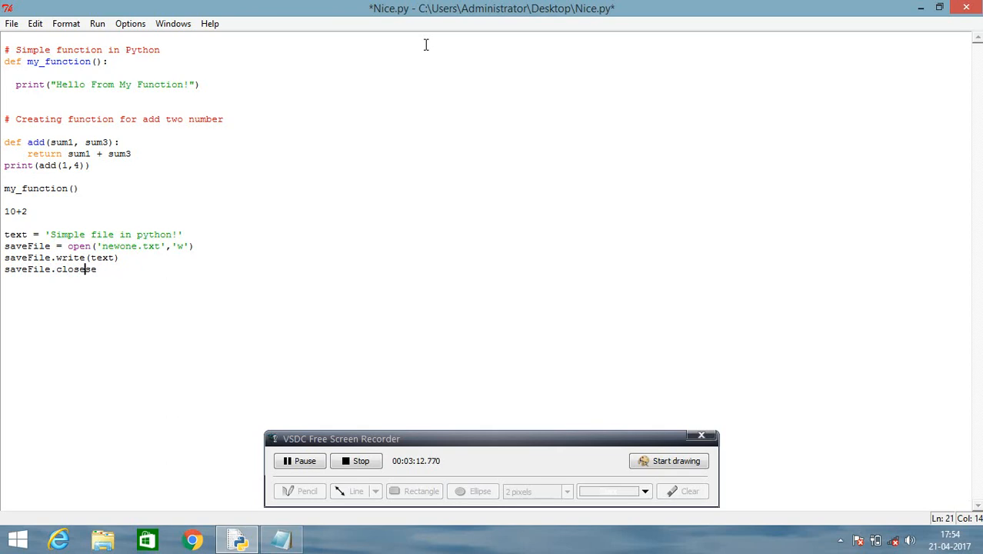
{"action": "type", "text": "("}
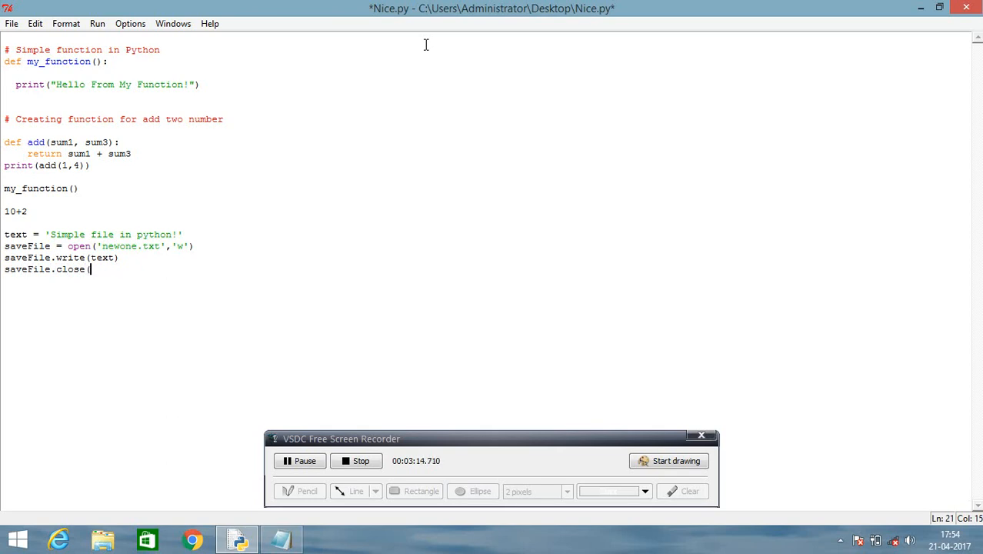
{"action": "type", "text": ")"}
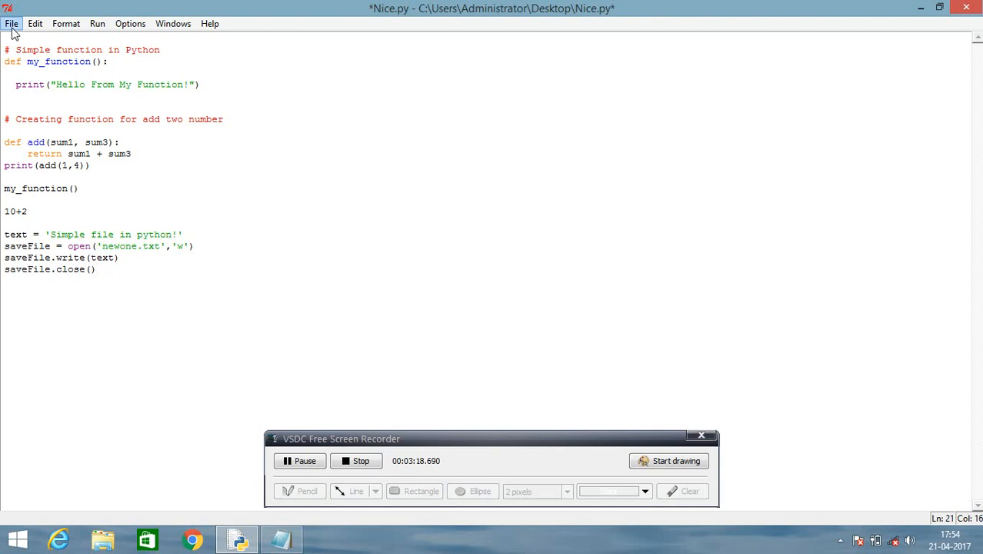
- Save Nice.py with Ctrl+S and run it via Run Module so newone.txt is written
{"action": "key", "text": "ctrl+s"}
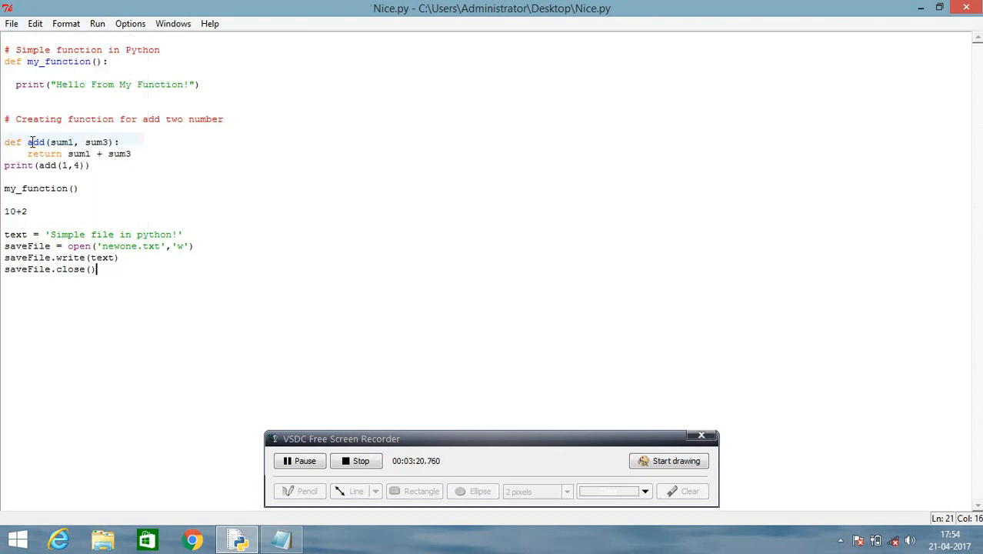
{"action": "left_click", "coordinate": [97, 23]}
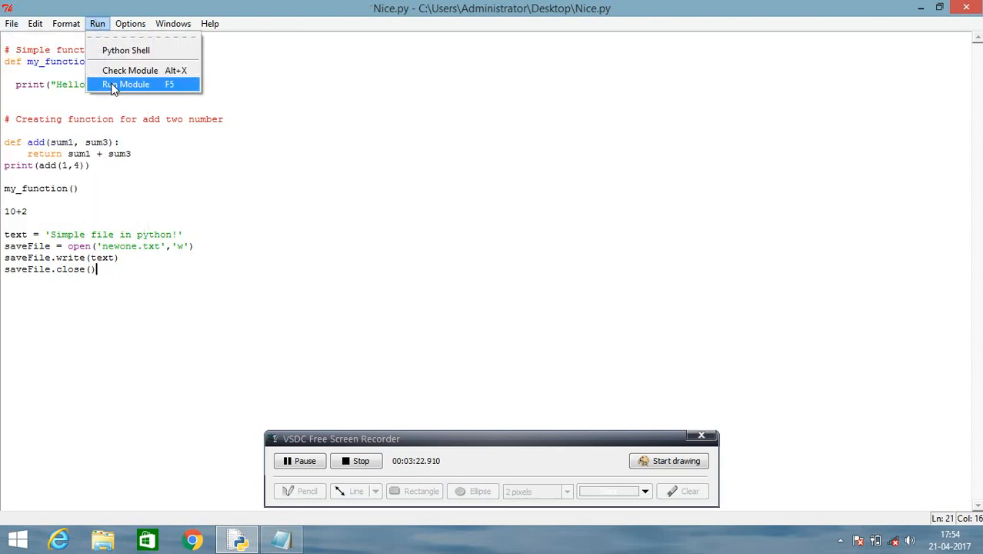
{"action": "left_click", "coordinate": [125, 84]}
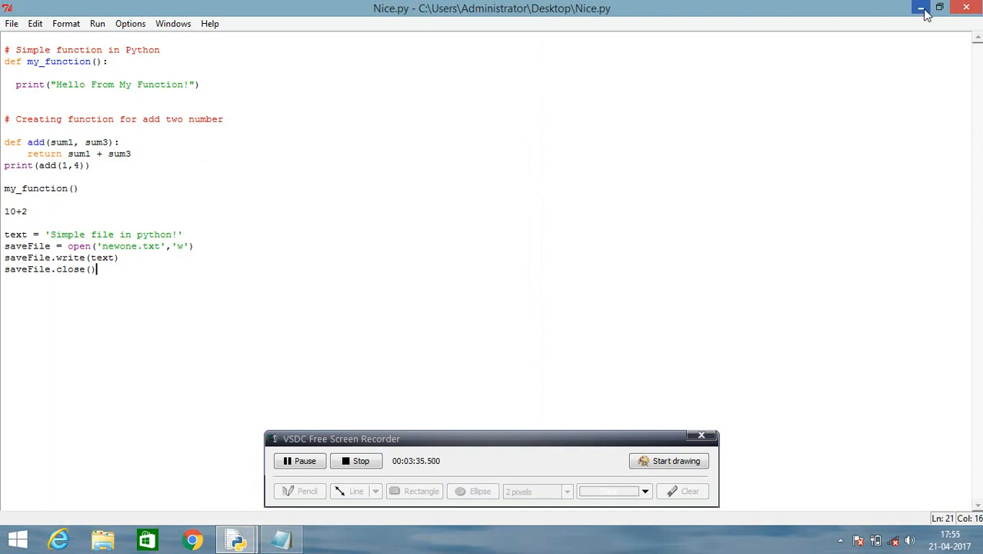
- Minimize IDLE and show newone in Notepad reading 'Simple file in python!'
{"action": "left_click", "coordinate": [922, 7]}
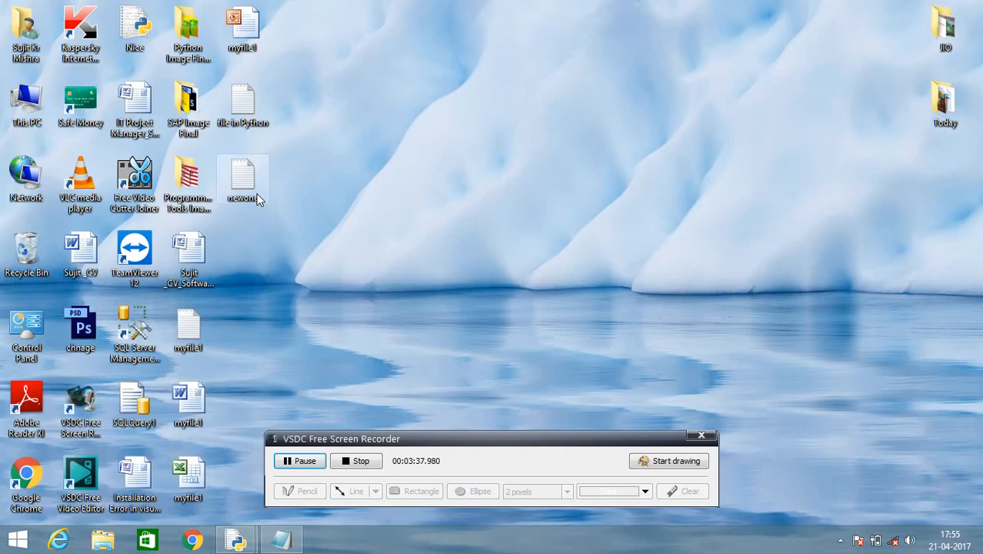
{"action": "double_click", "coordinate": [242, 177]}
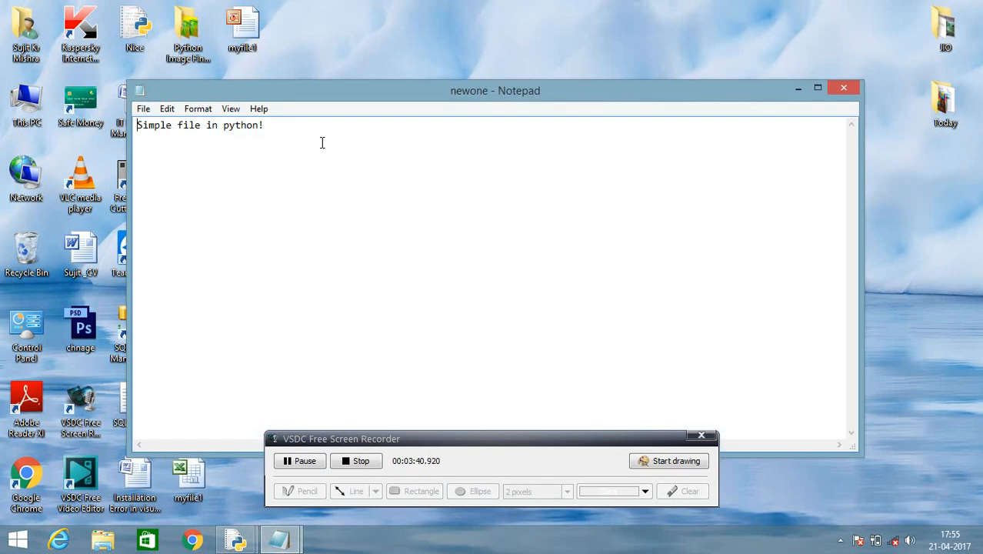
{"action": "mouse_move", "coordinate": [686, 112]}
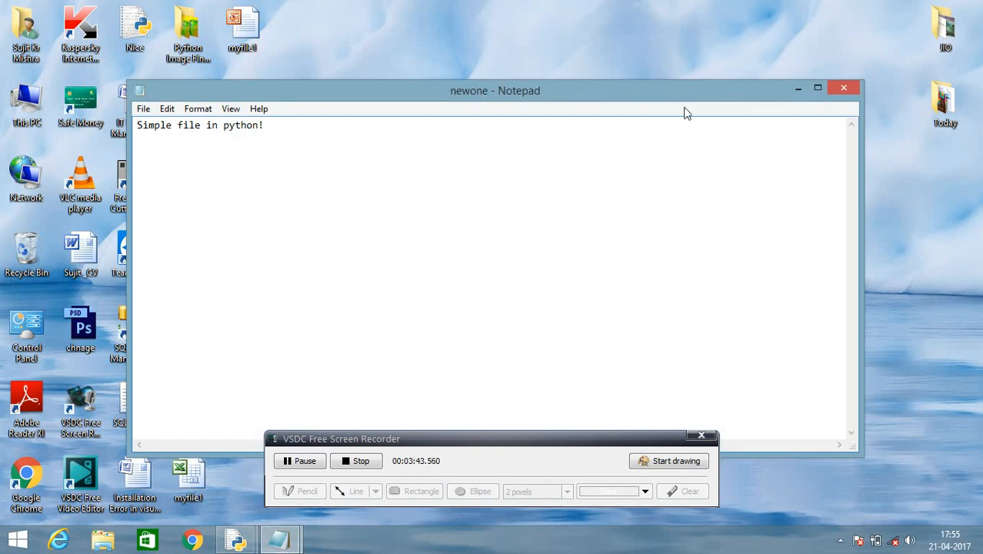